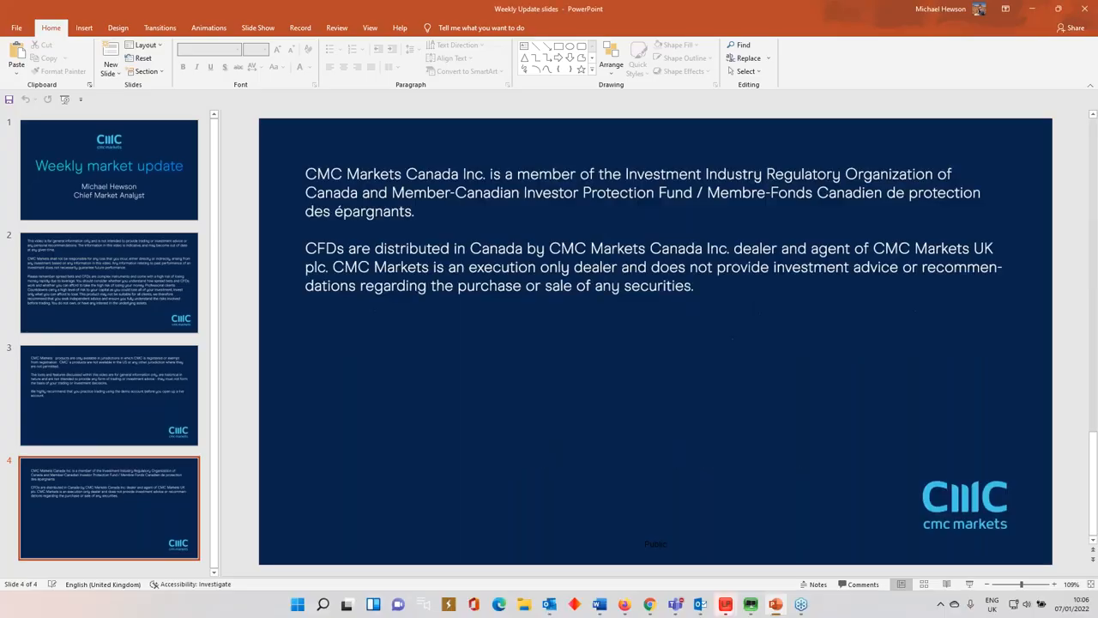
Switch from the PowerPoint deck to the CMC Markets tab with the US 10-year yield chart
{"action": "left_click", "coordinate": [497, 604]}
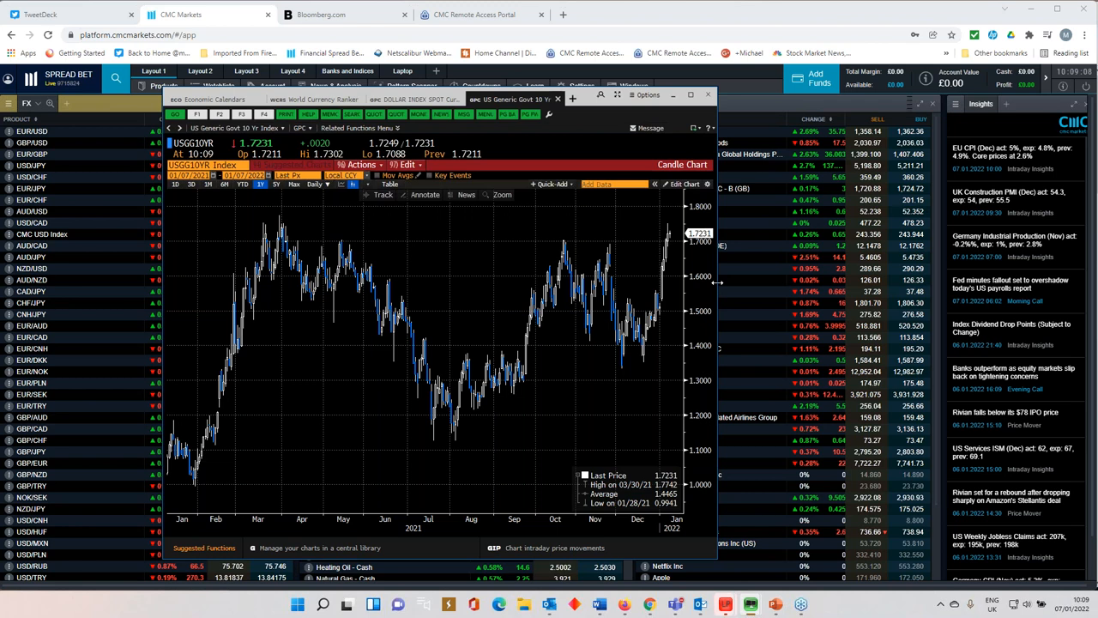
{"action": "left_click", "coordinate": [896, 94]}
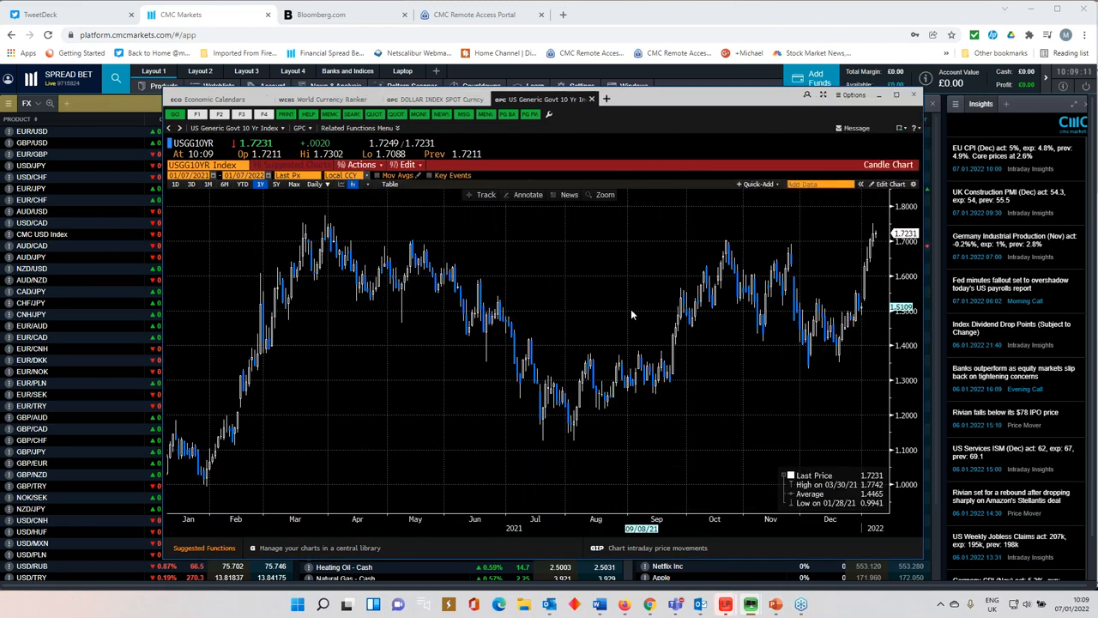
{"action": "mouse_move", "coordinate": [865, 314]}
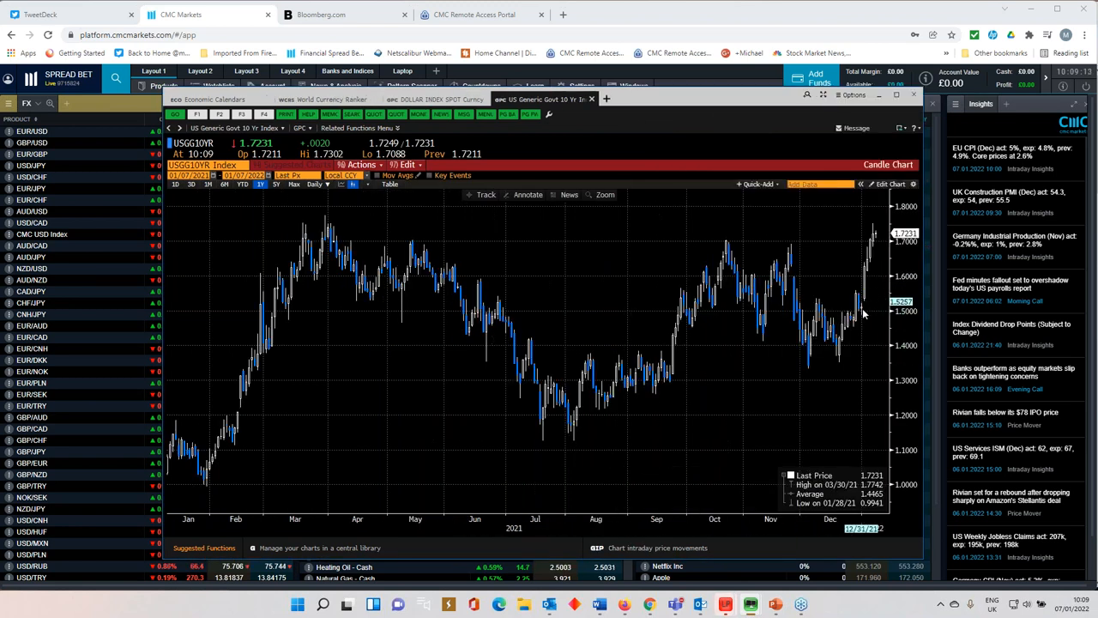
{"action": "mouse_move", "coordinate": [873, 306]}
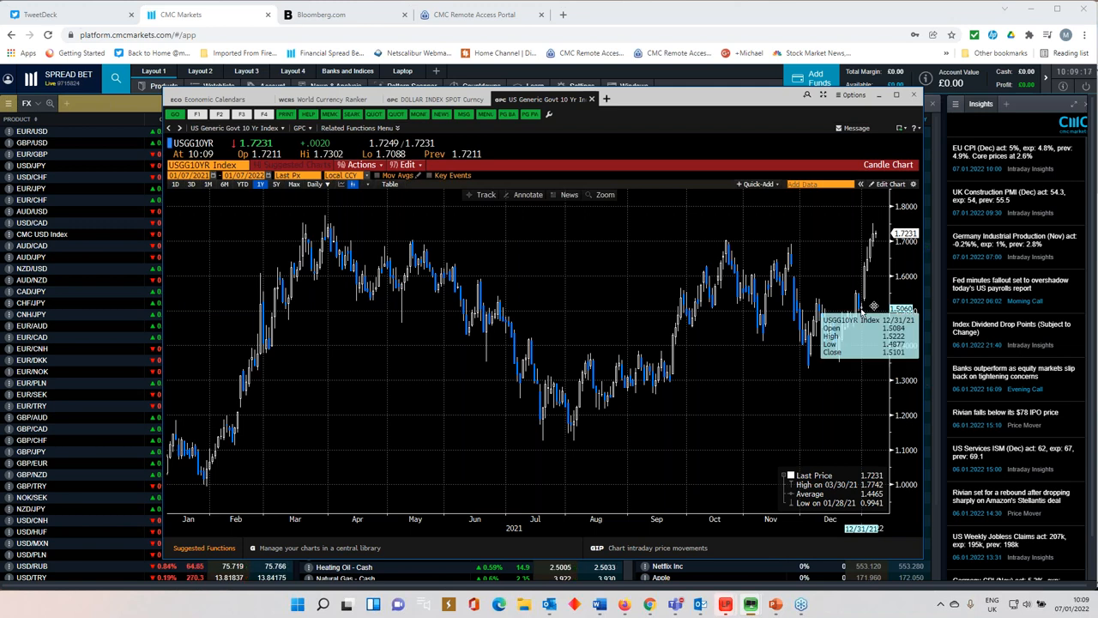
{"action": "mouse_move", "coordinate": [769, 220]}
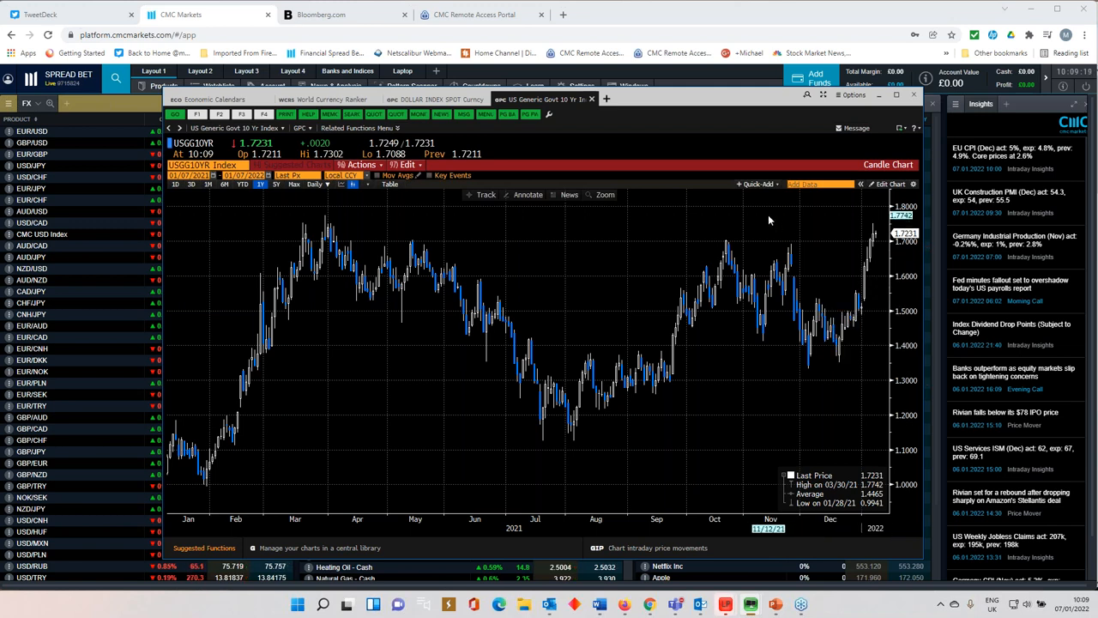
{"action": "mouse_move", "coordinate": [621, 195]}
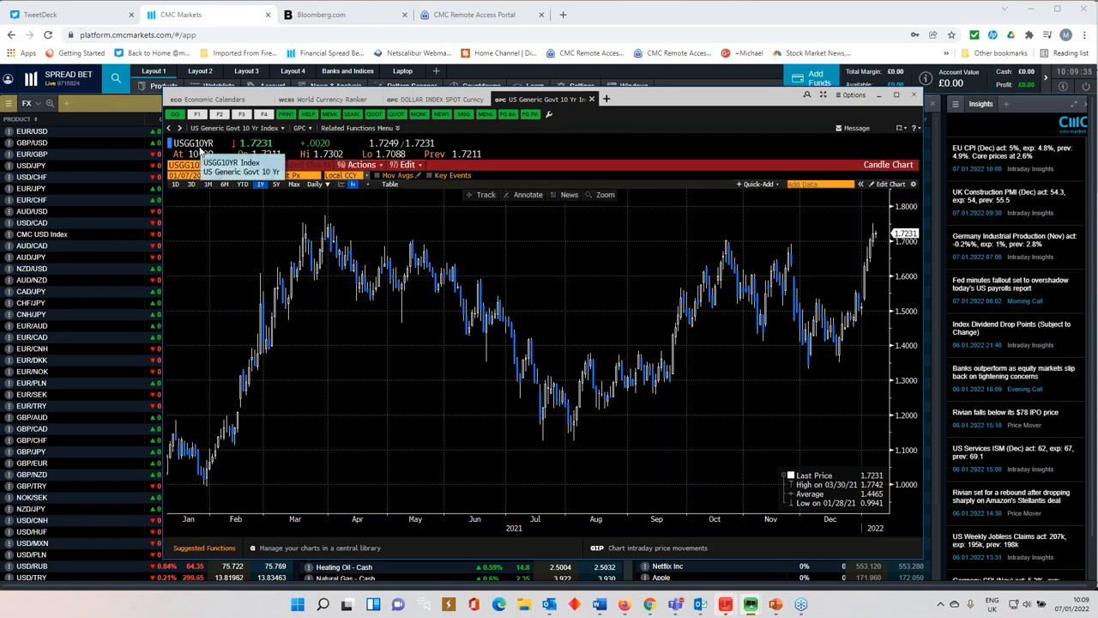
Load the US Generic Govt 2 Yr Index via the ticker box and show it as a Candle chart
{"action": "type", "text": "US 2 YEAR"}
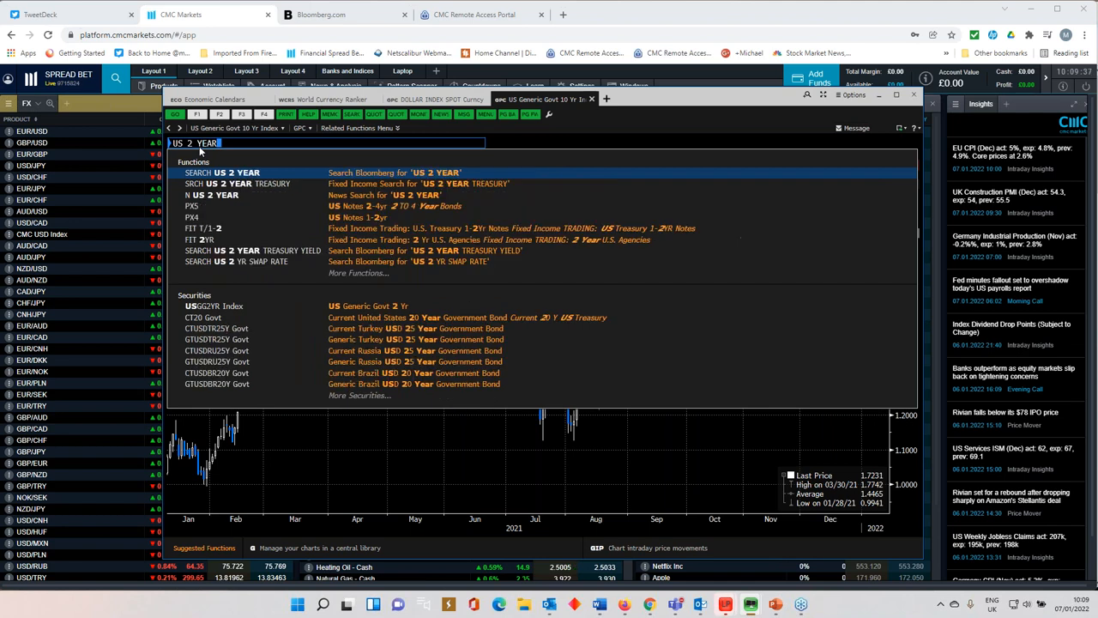
{"action": "left_click", "coordinate": [214, 306]}
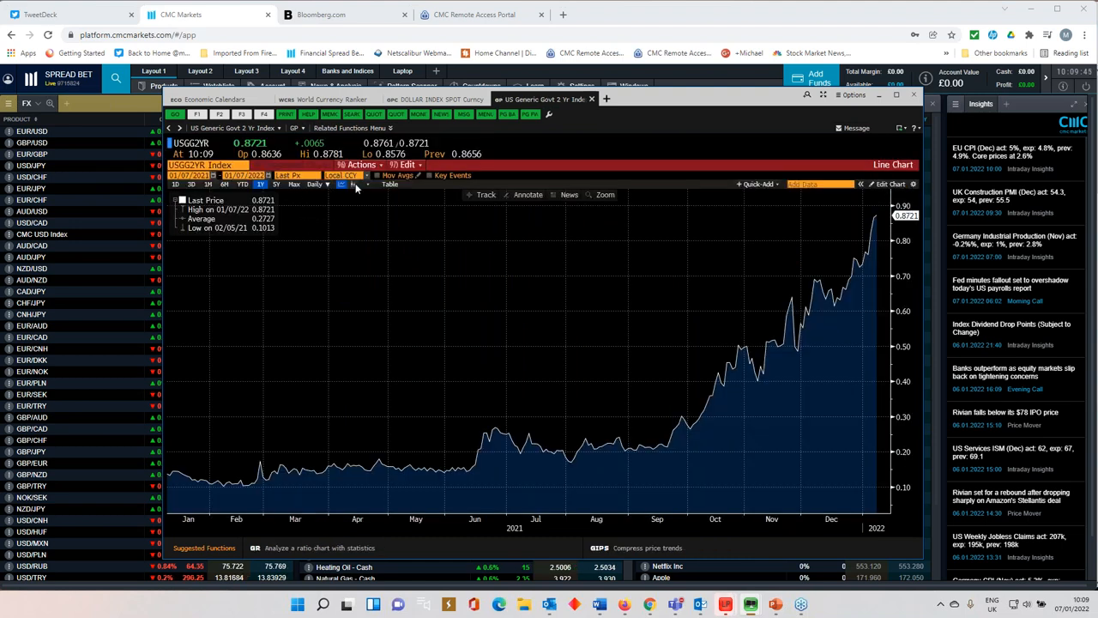
{"action": "left_click", "coordinate": [354, 186]}
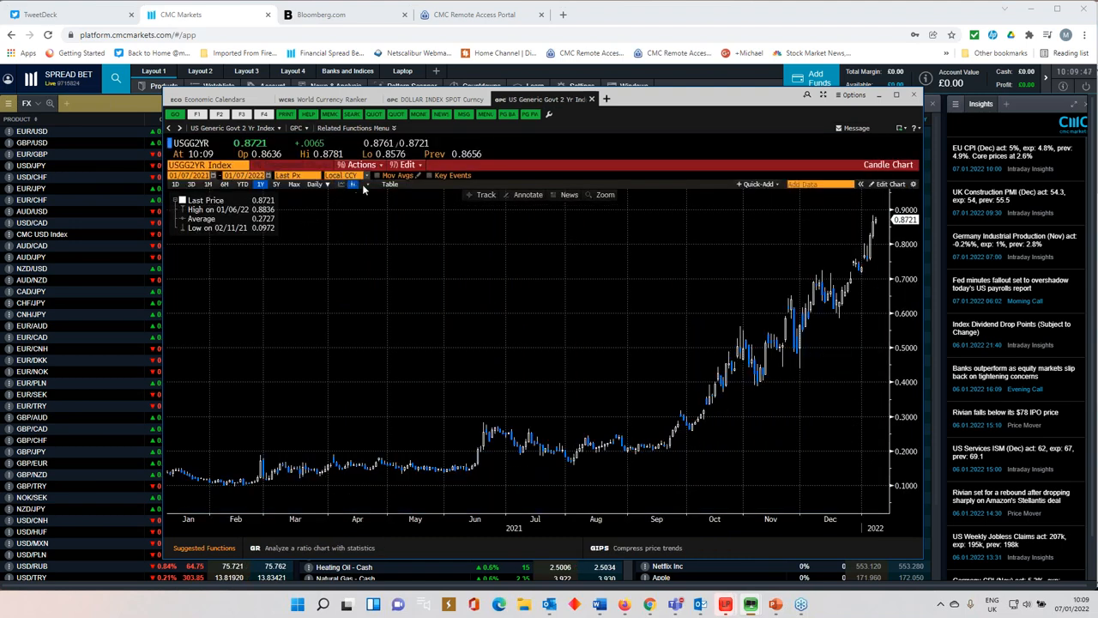
{"action": "mouse_move", "coordinate": [861, 274]}
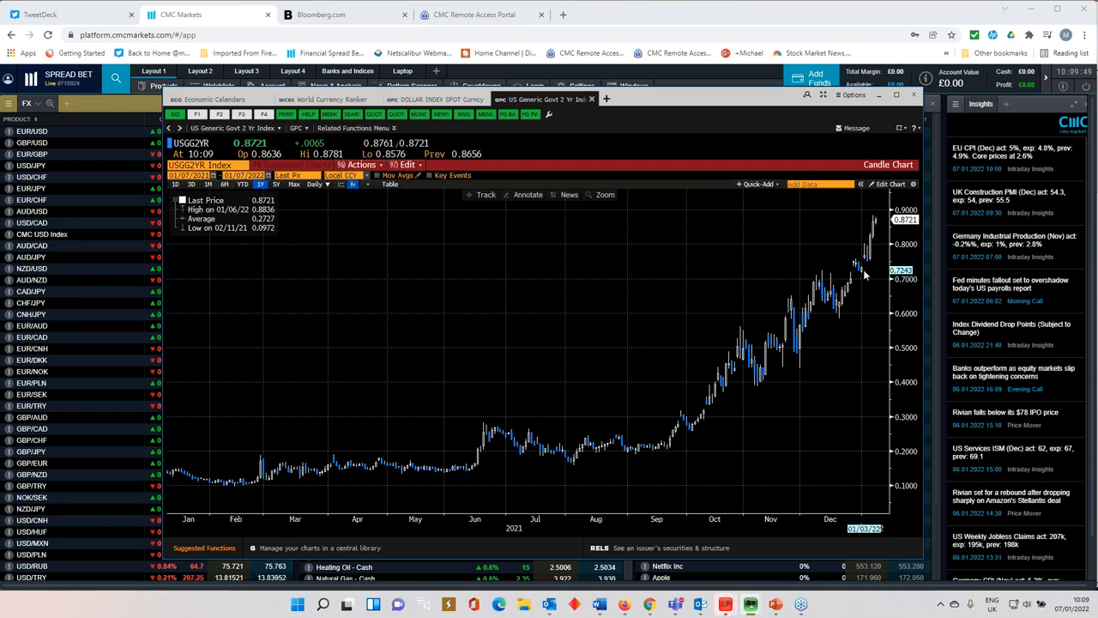
{"action": "mouse_move", "coordinate": [857, 261]}
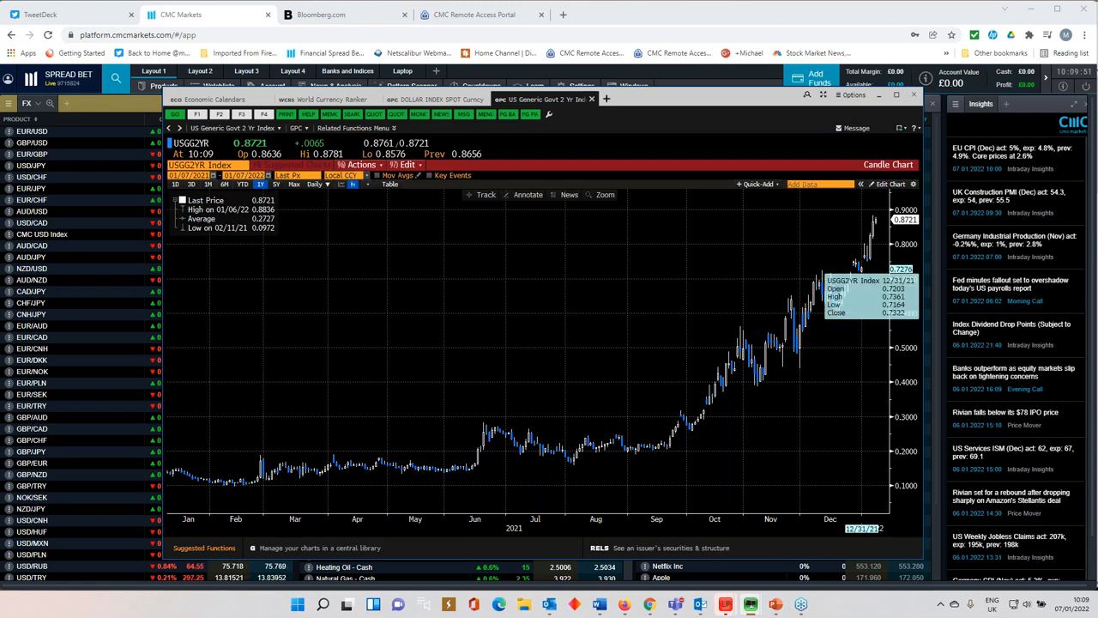
{"action": "mouse_move", "coordinate": [879, 369]}
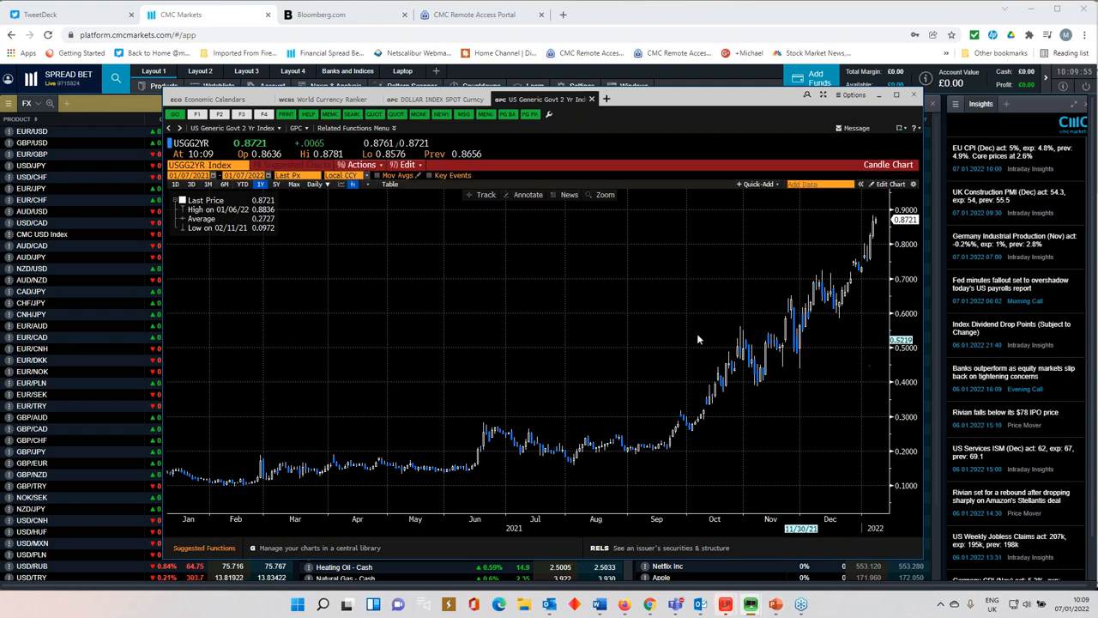
{"action": "mouse_move", "coordinate": [388, 268]}
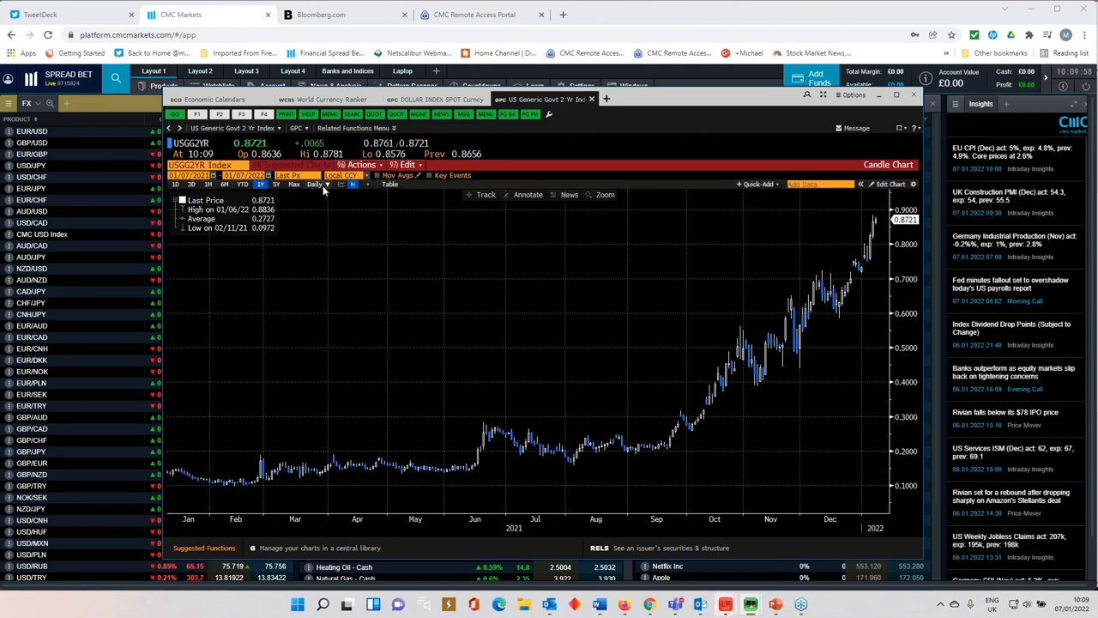
Pick a different time range from the periodicity picker, then return to the dashboard watchlists
{"action": "left_click", "coordinate": [316, 185]}
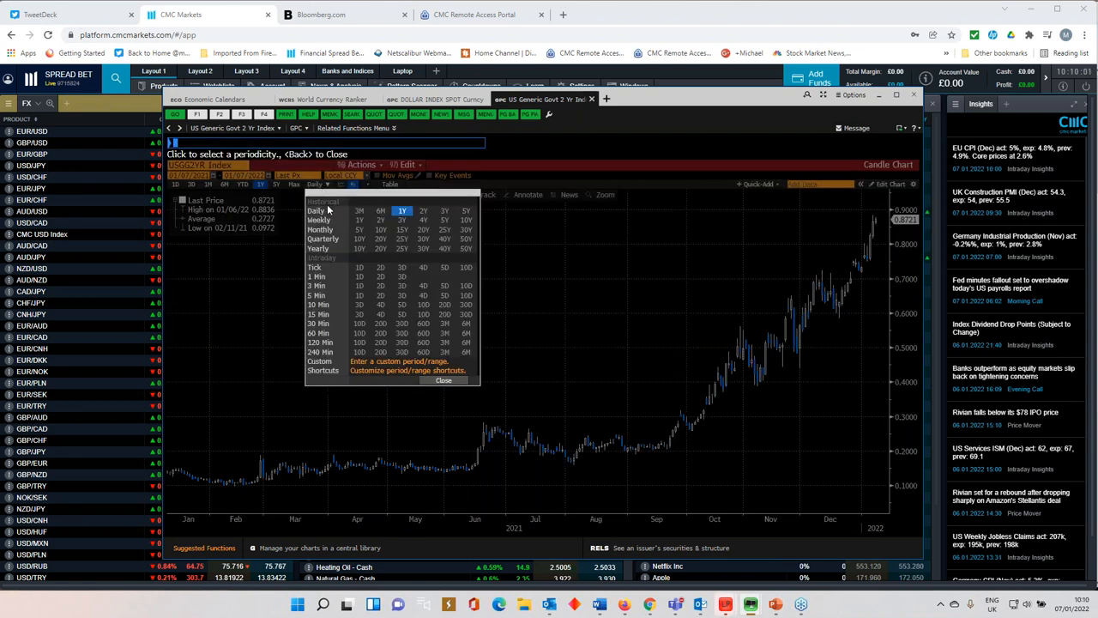
{"action": "left_click", "coordinate": [422, 209]}
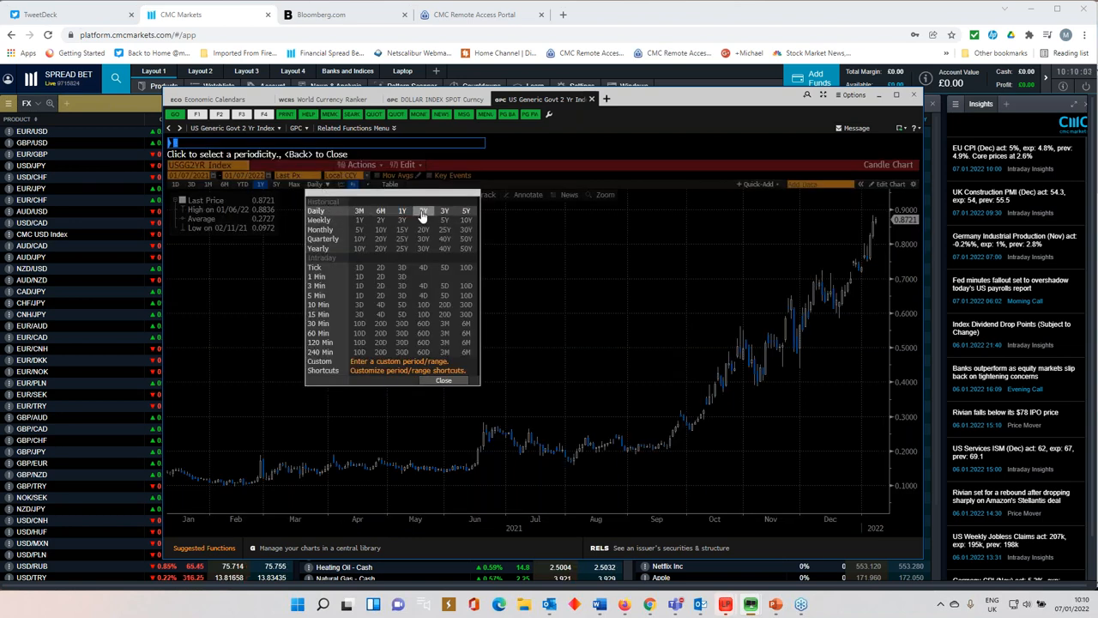
{"action": "left_click", "coordinate": [444, 209]}
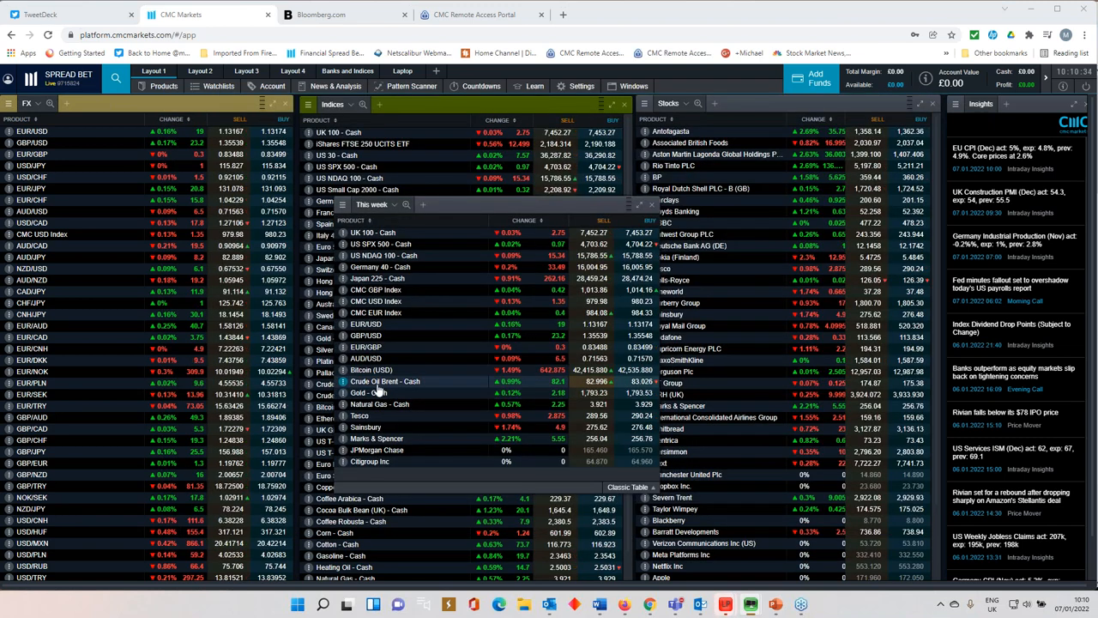
Open the Crude Oil Brent - Cash chart from the This week watchlist
{"action": "left_click", "coordinate": [384, 381]}
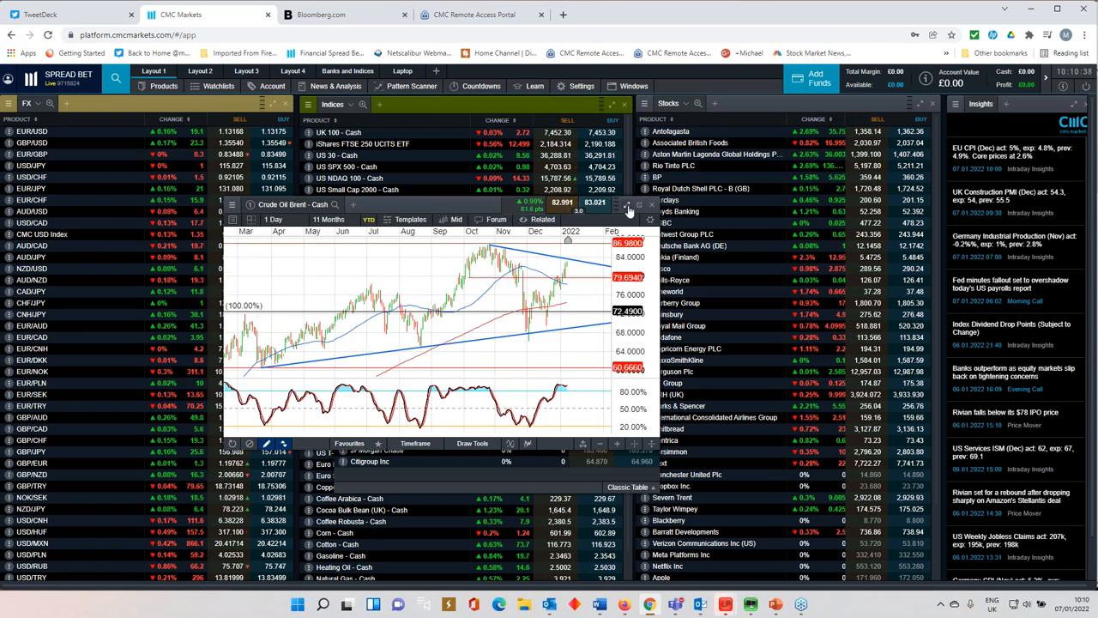
{"action": "mouse_move", "coordinate": [639, 209]}
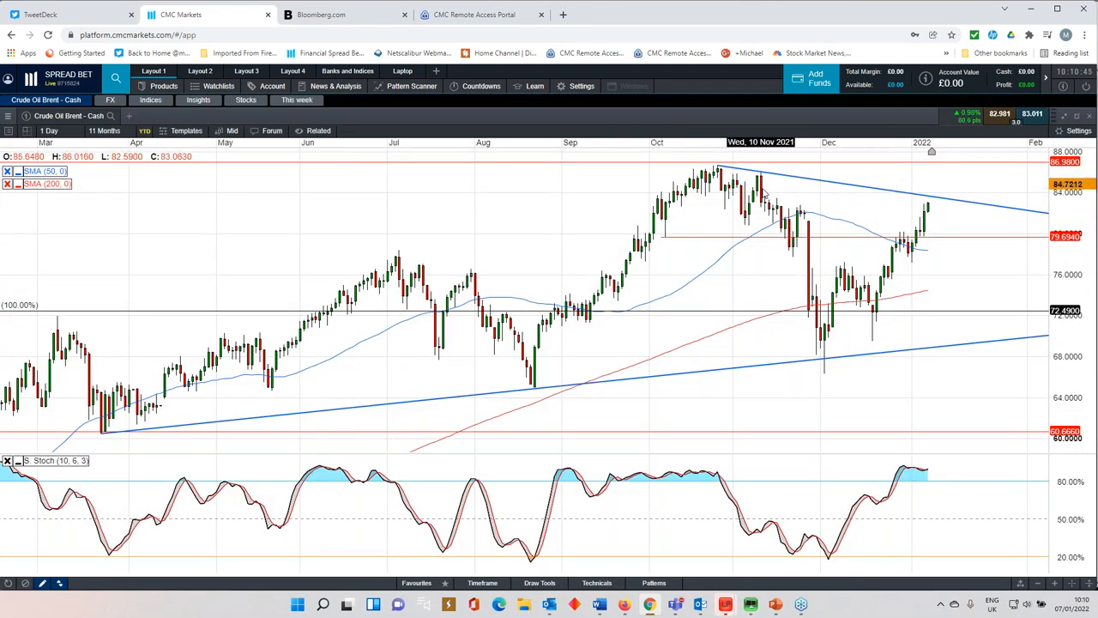
{"action": "mouse_move", "coordinate": [813, 211]}
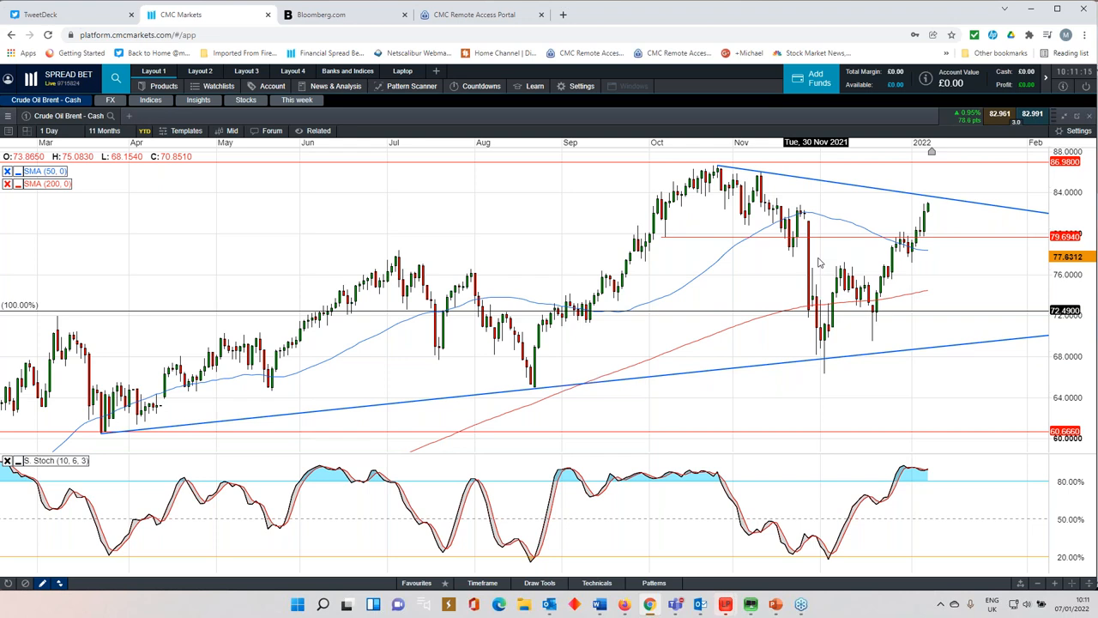
{"action": "mouse_move", "coordinate": [968, 206]}
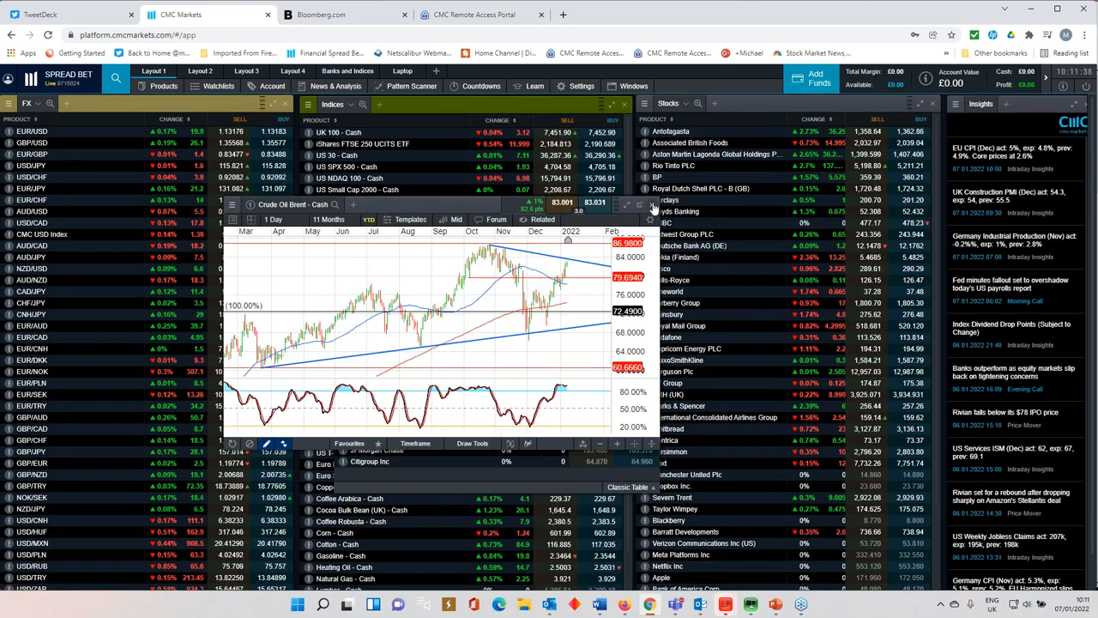
Widen the UK 100 daily chart to 9 then 12 months and bring up the Draw Tools for a trend line
{"action": "left_click", "coordinate": [652, 206]}
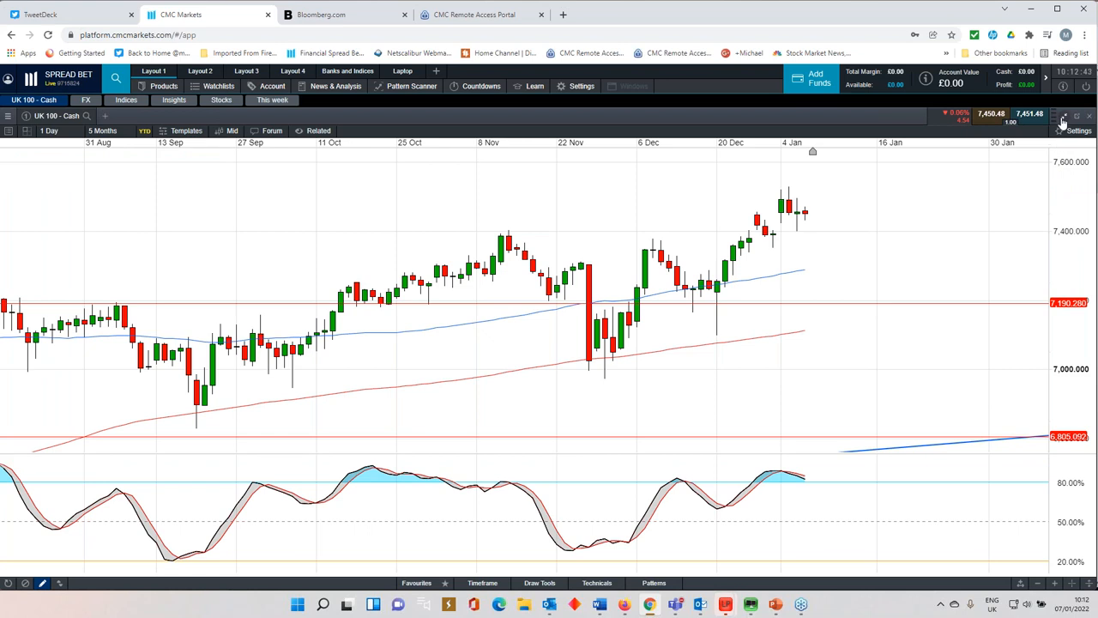
{"action": "mouse_move", "coordinate": [1064, 117]}
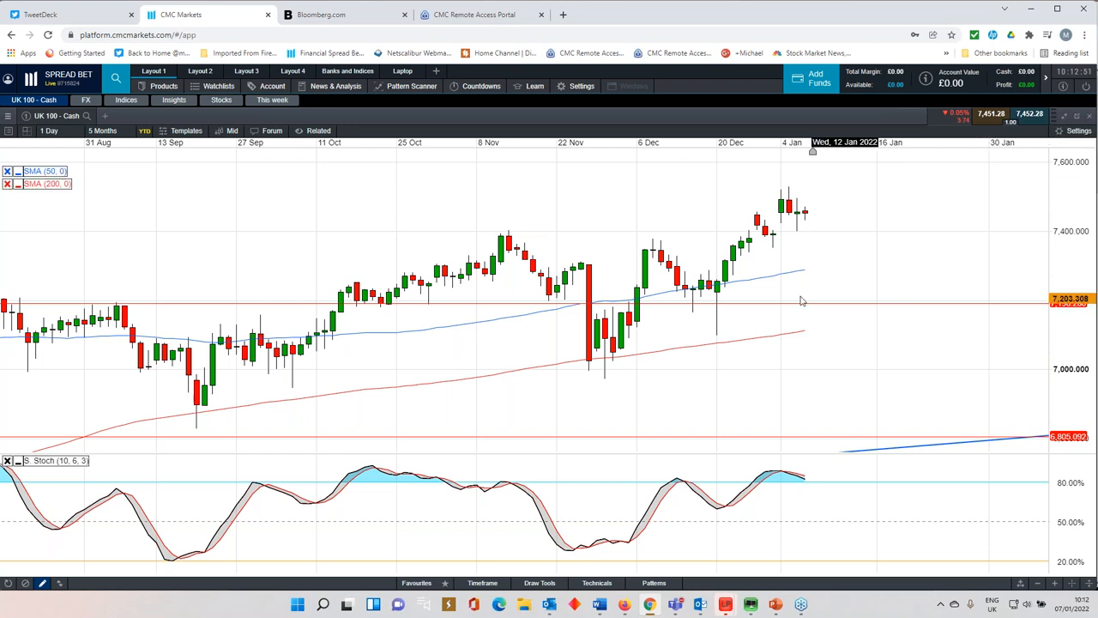
{"action": "mouse_move", "coordinate": [793, 240]}
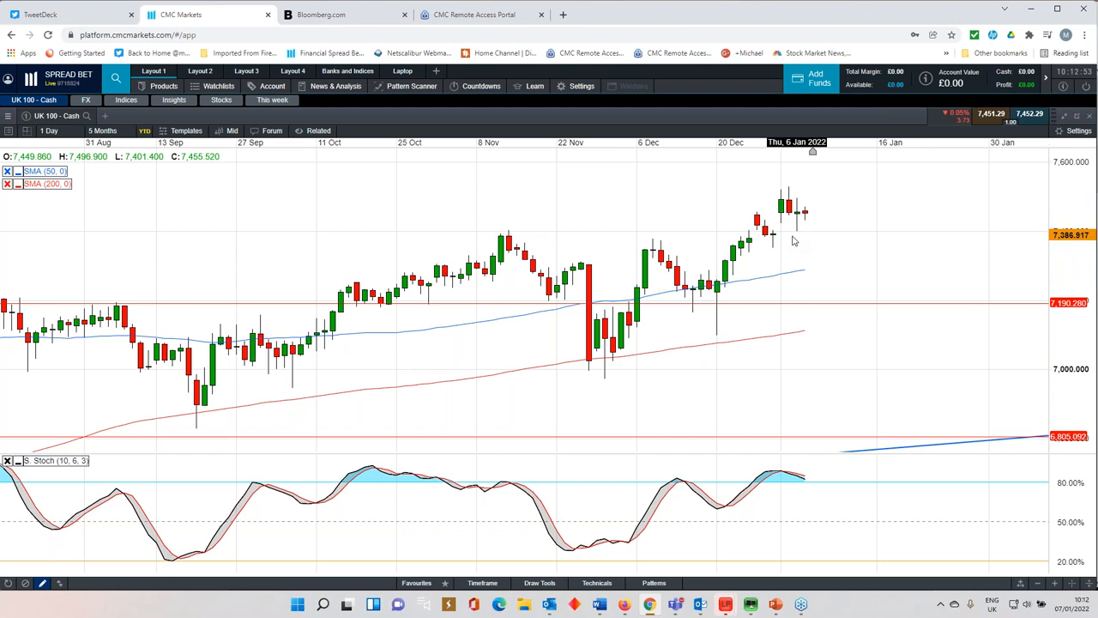
{"action": "mouse_move", "coordinate": [789, 199]}
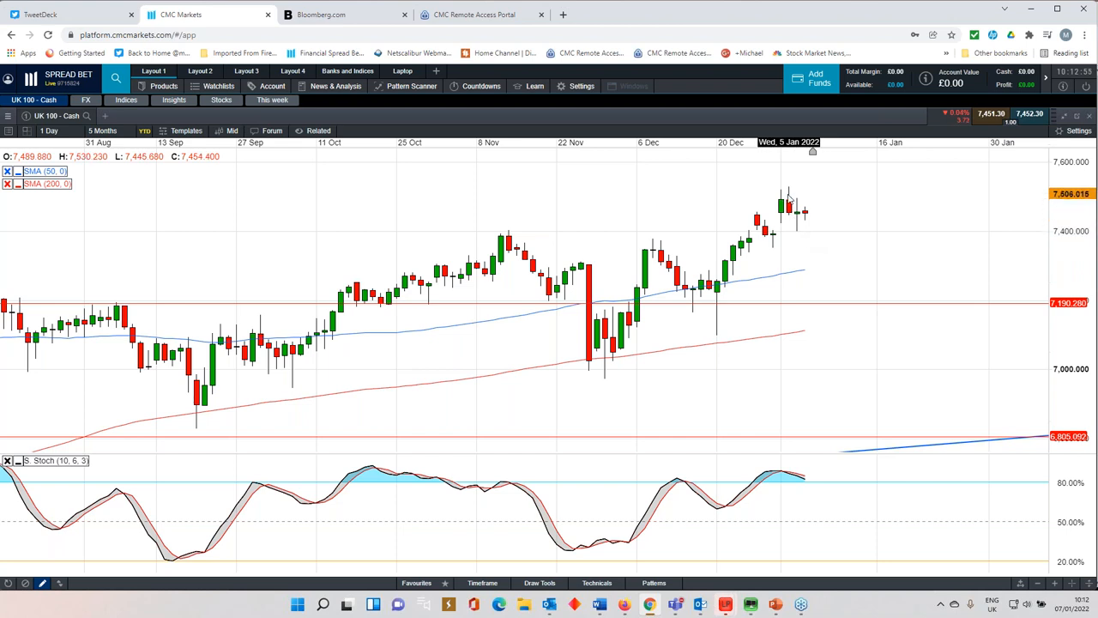
{"action": "left_click", "coordinate": [103, 130]}
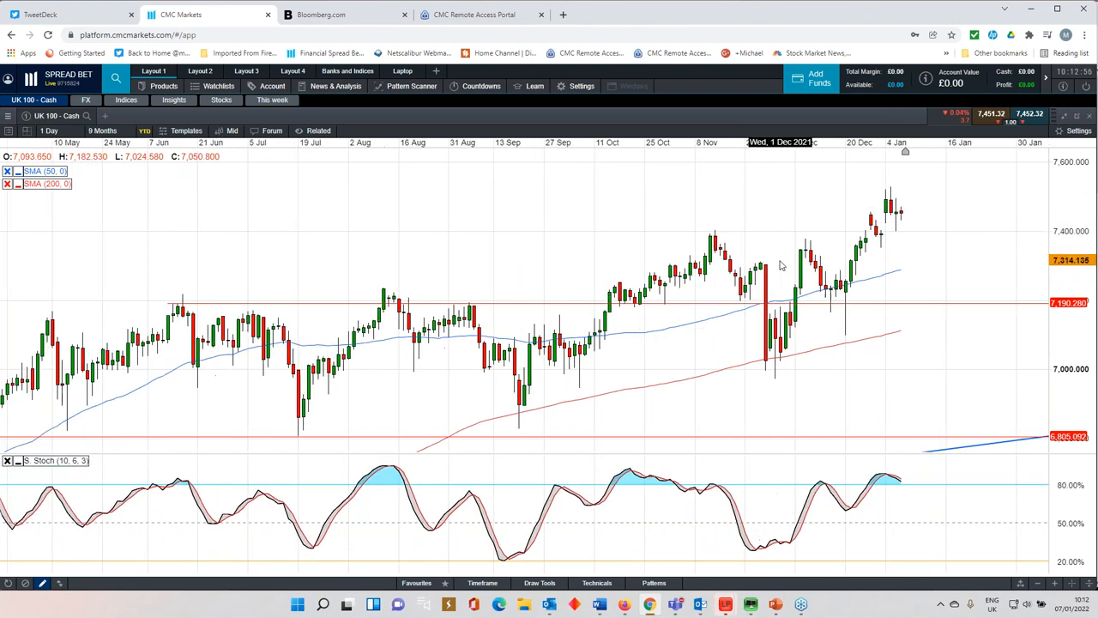
{"action": "left_click", "coordinate": [103, 131]}
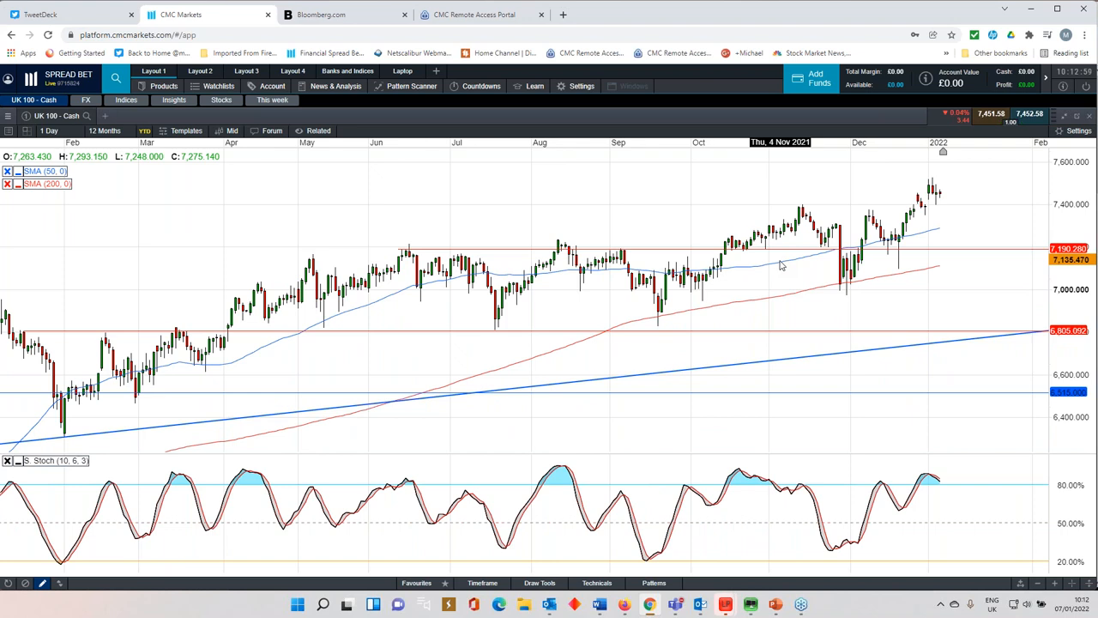
{"action": "mouse_move", "coordinate": [929, 206]}
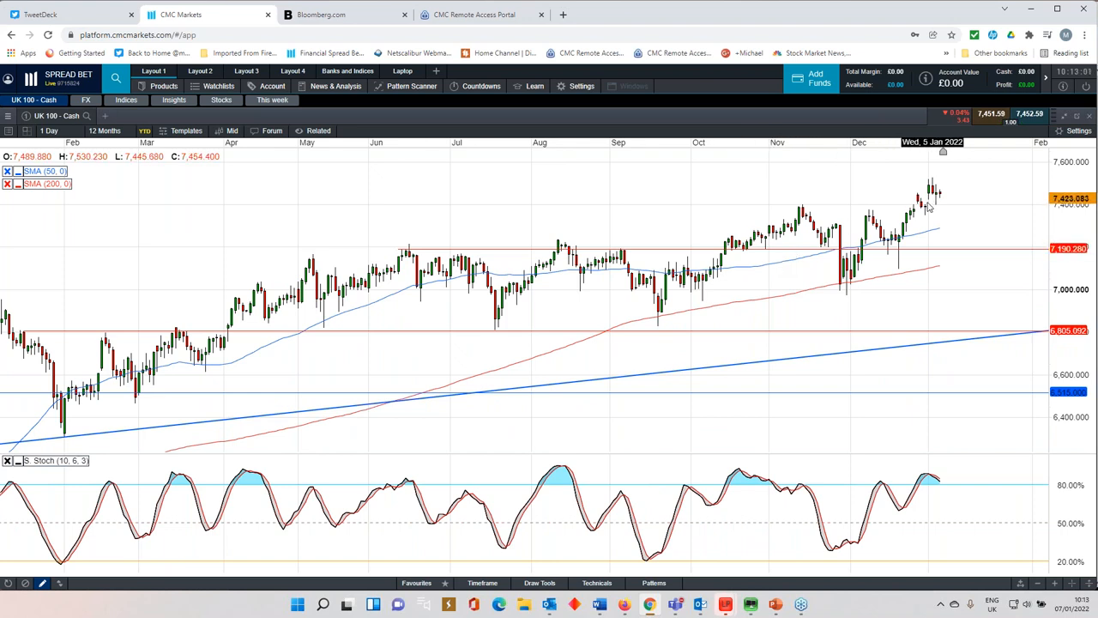
{"action": "mouse_move", "coordinate": [930, 212]}
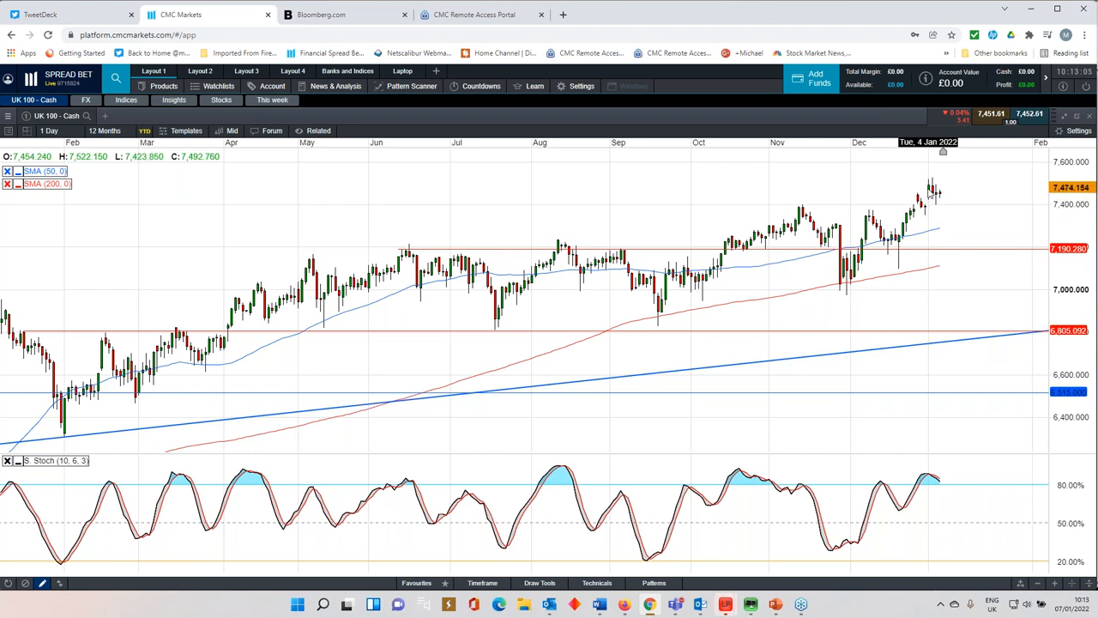
{"action": "mouse_move", "coordinate": [925, 254]}
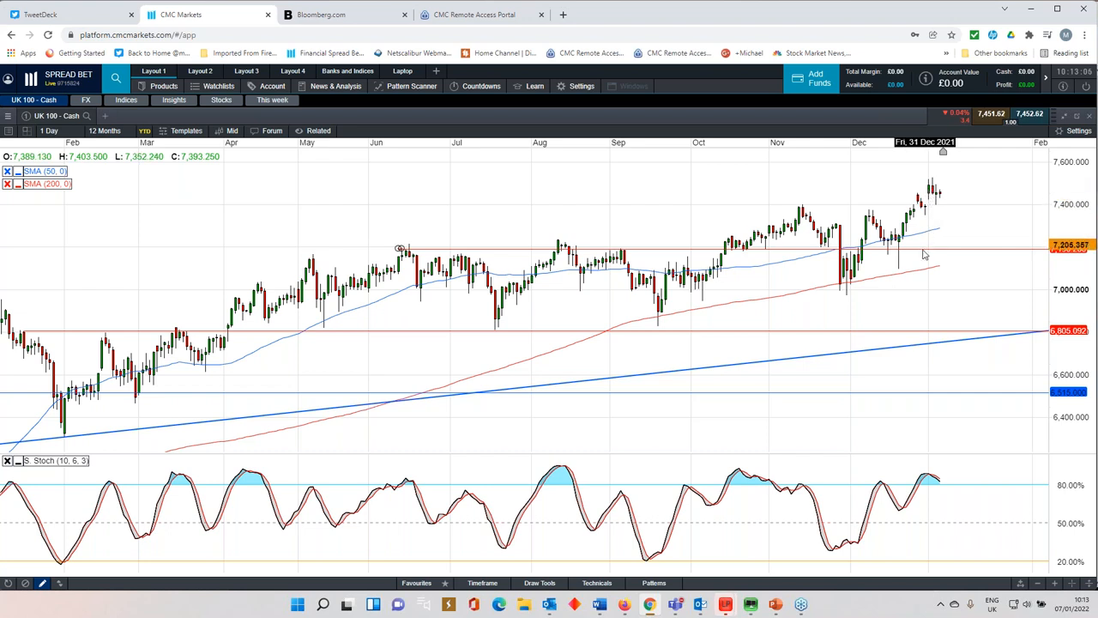
{"action": "mouse_move", "coordinate": [896, 230]}
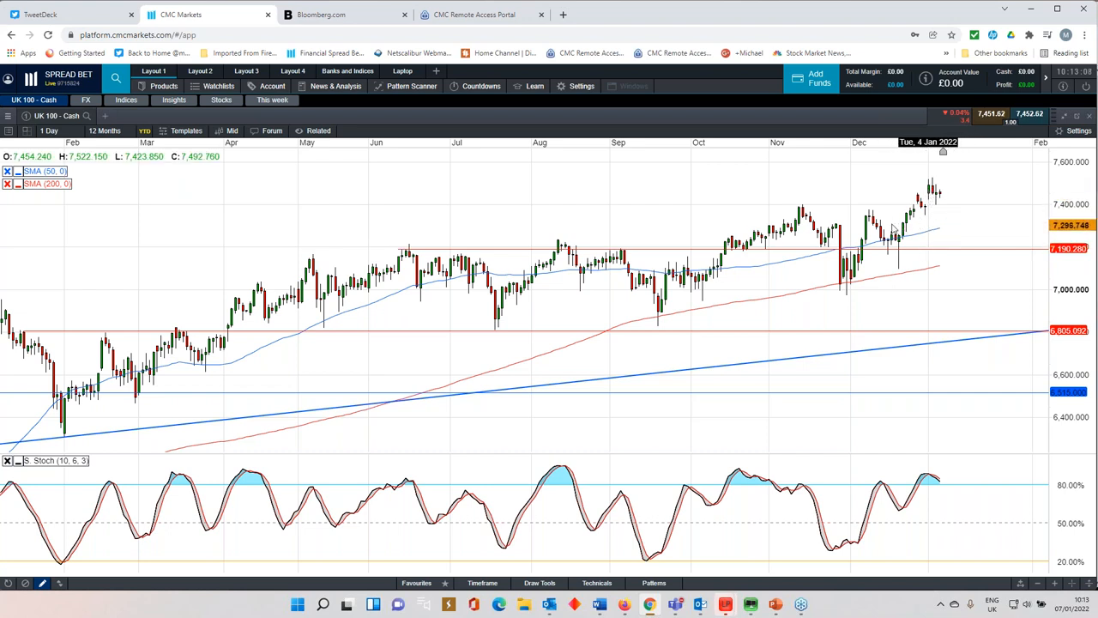
{"action": "mouse_move", "coordinate": [679, 140]}
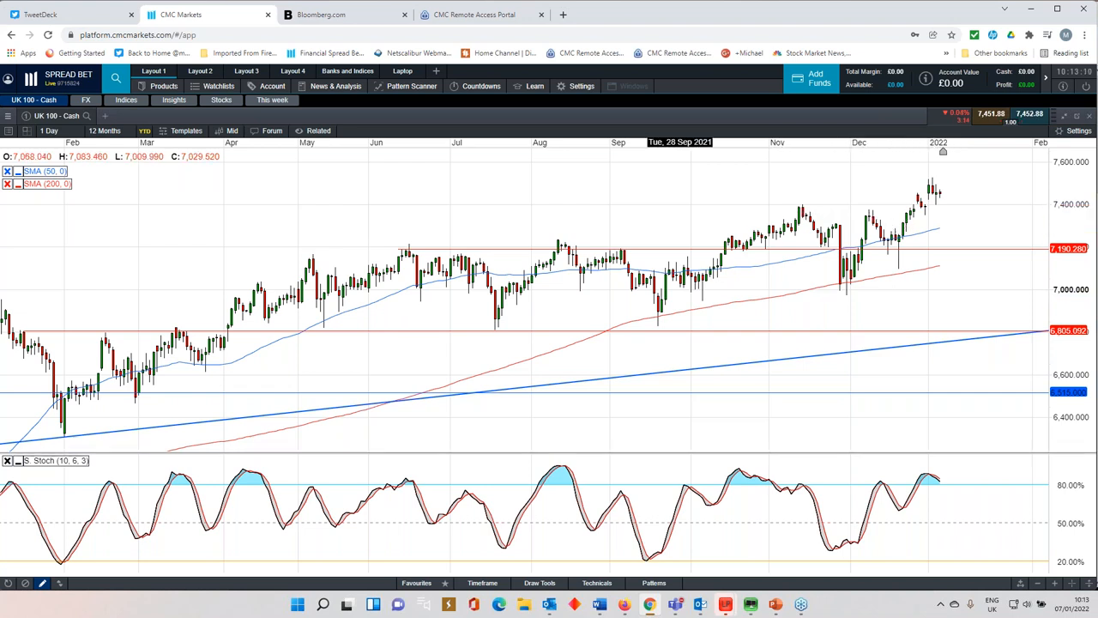
{"action": "mouse_move", "coordinate": [851, 213]}
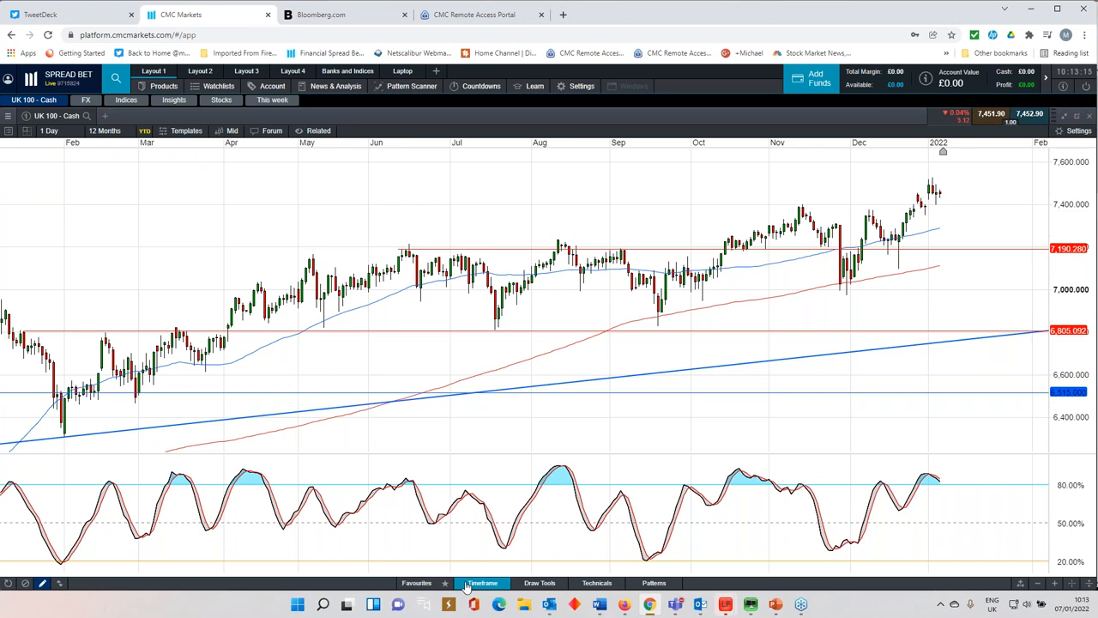
{"action": "left_click", "coordinate": [416, 583]}
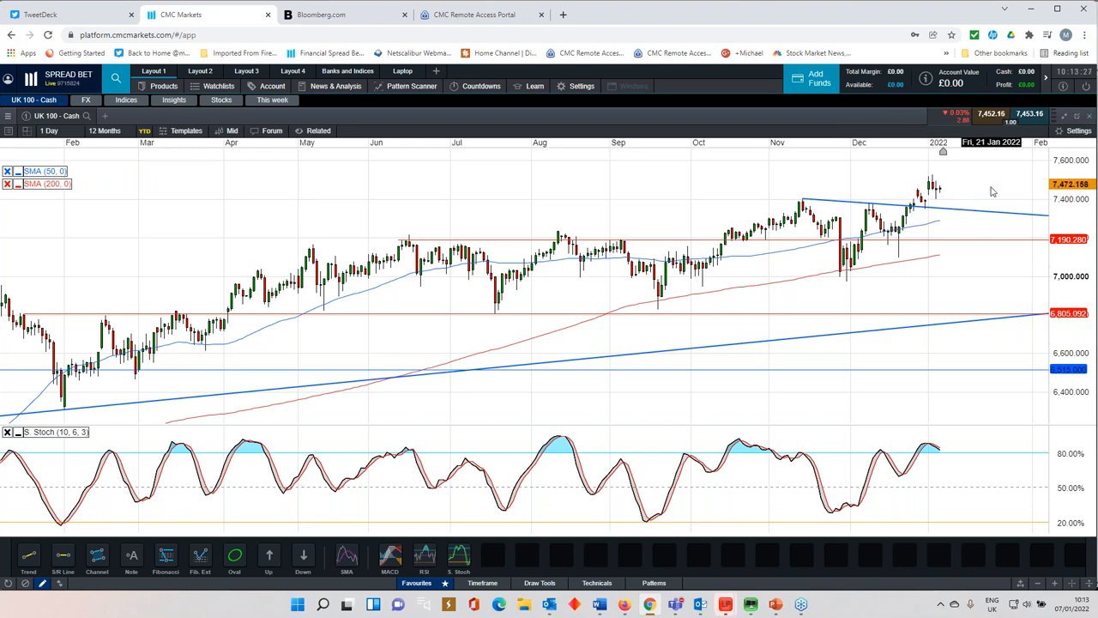
Scan the UK 100 chart through 2, 3 and 5 years of history, then settle back at twelve months
{"action": "left_click", "coordinate": [99, 131]}
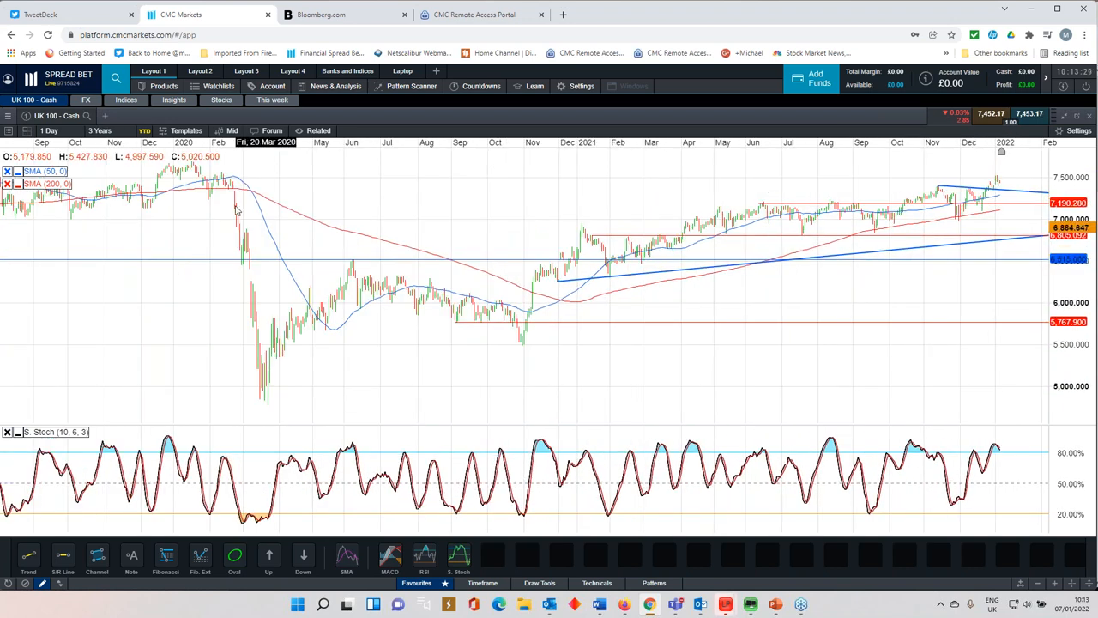
{"action": "mouse_move", "coordinate": [230, 205]}
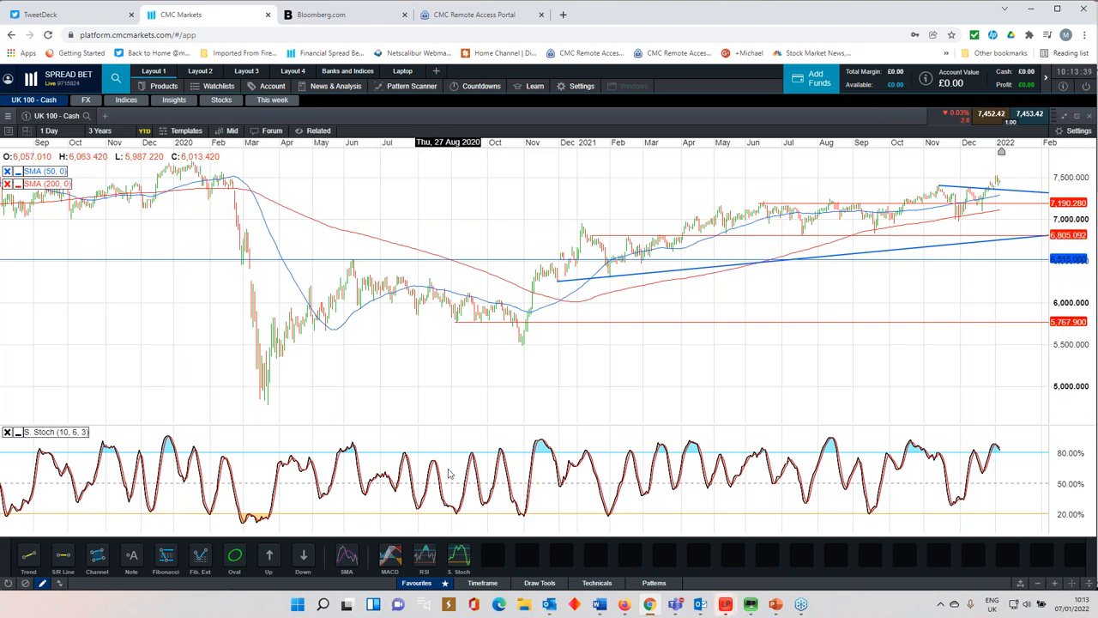
{"action": "mouse_move", "coordinate": [810, 393]}
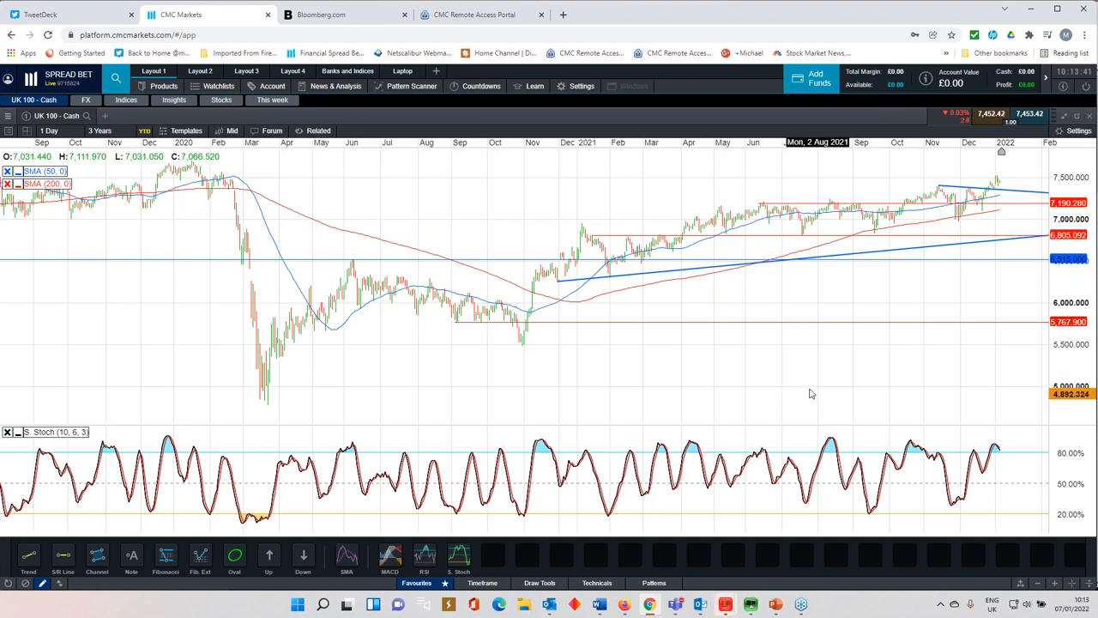
{"action": "left_click", "coordinate": [99, 130]}
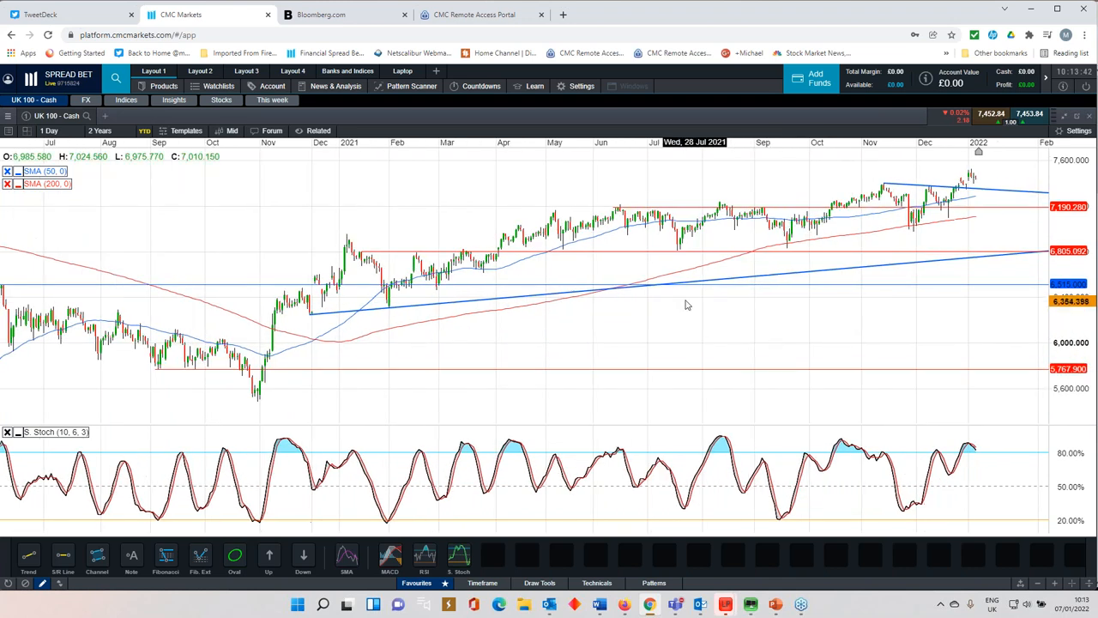
{"action": "left_click", "coordinate": [100, 131]}
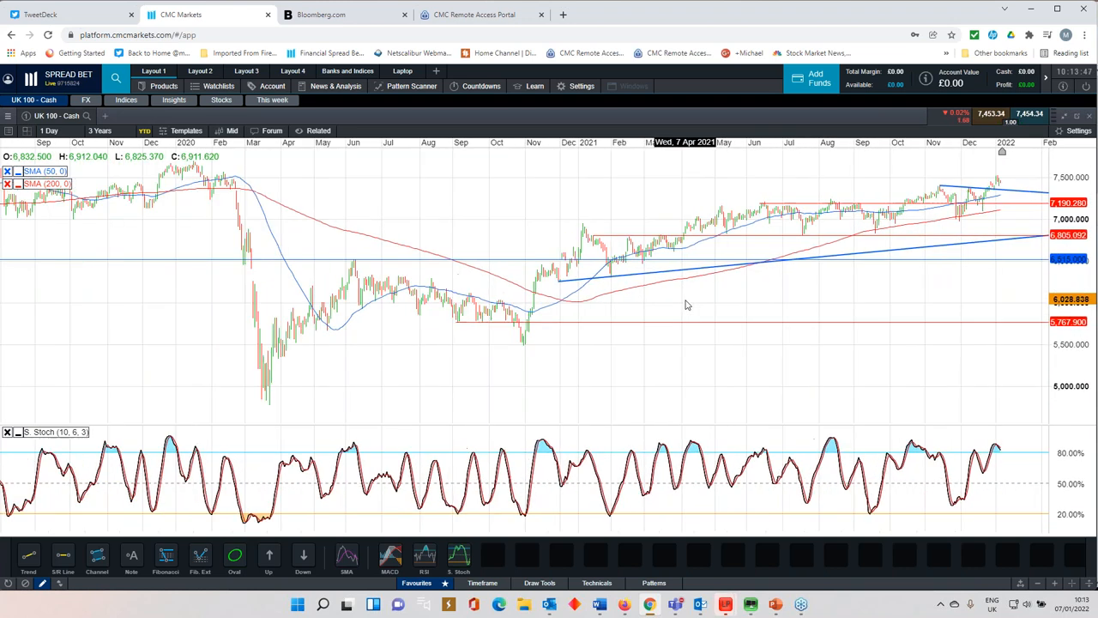
{"action": "left_click", "coordinate": [99, 130]}
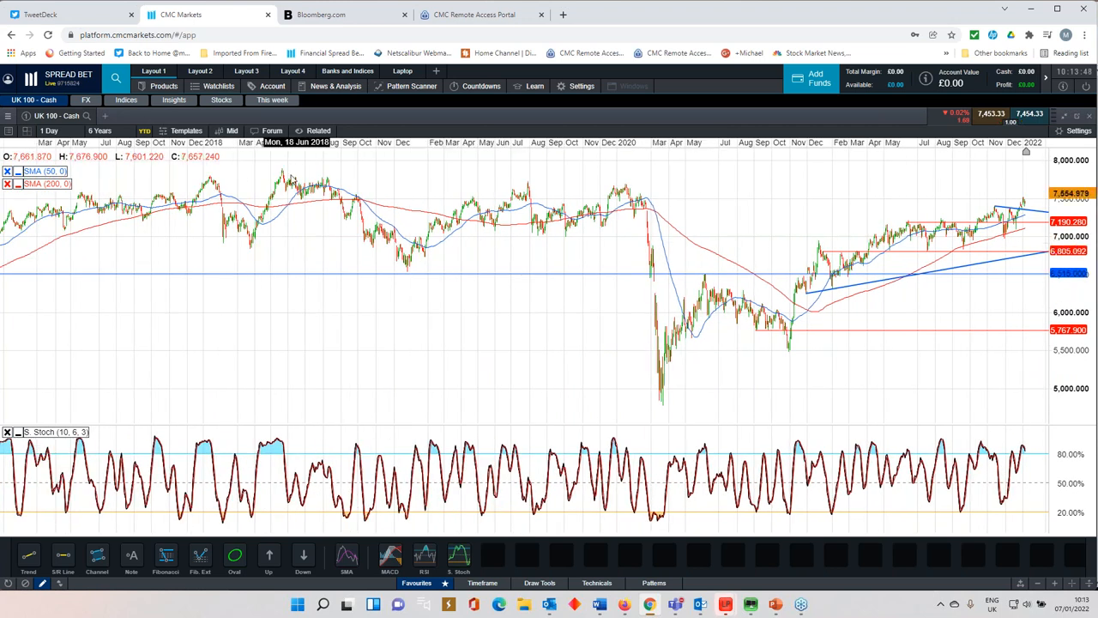
{"action": "mouse_move", "coordinate": [289, 175]}
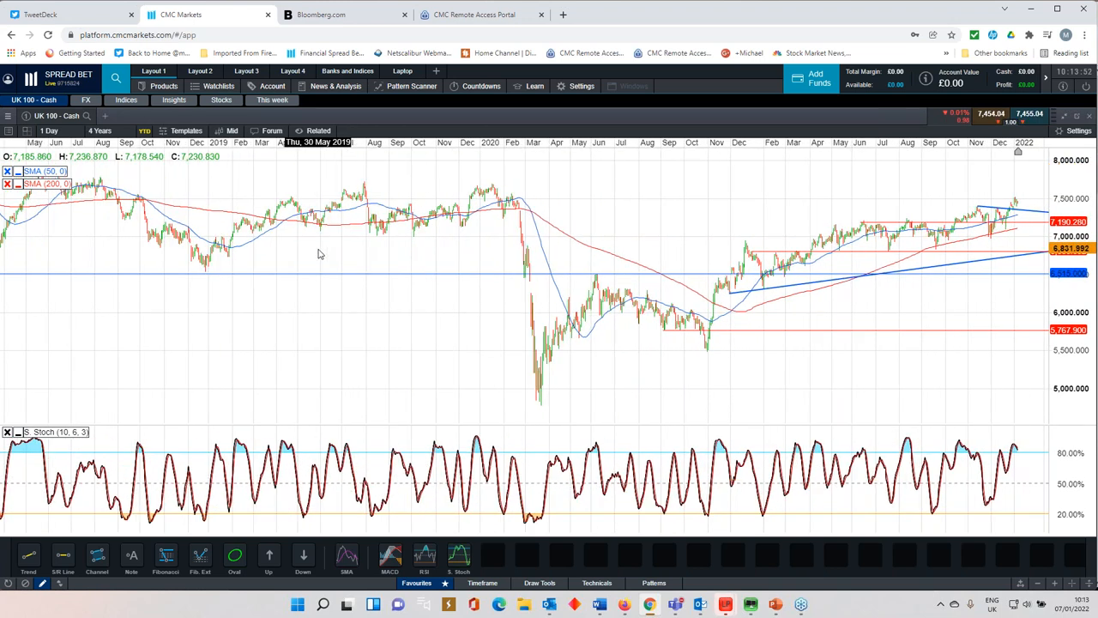
{"action": "left_click", "coordinate": [100, 130]}
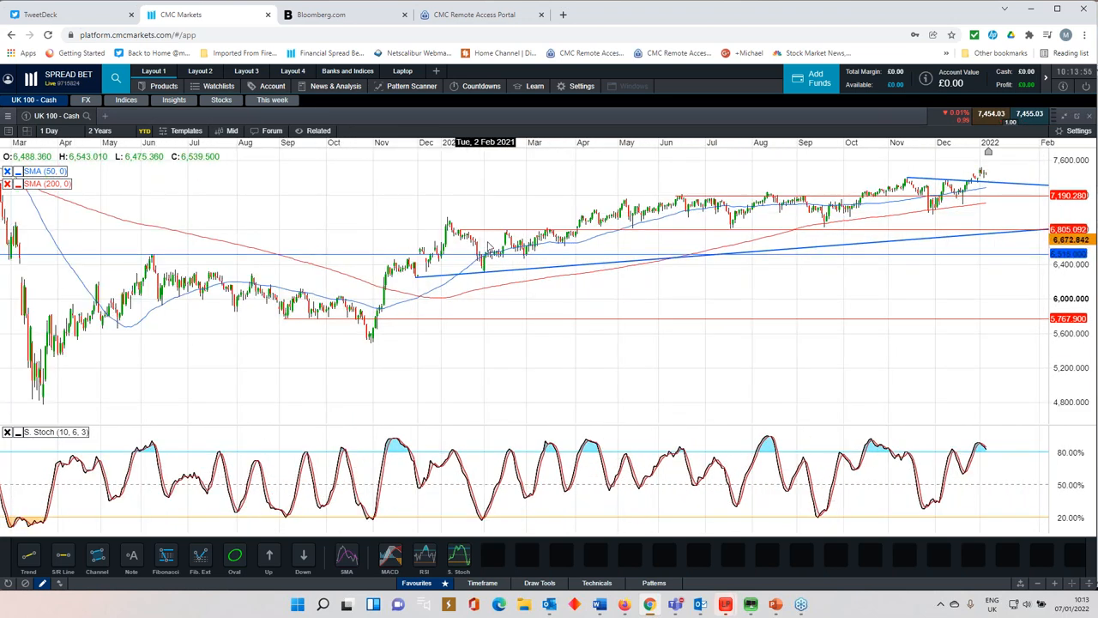
{"action": "mouse_move", "coordinate": [662, 224]}
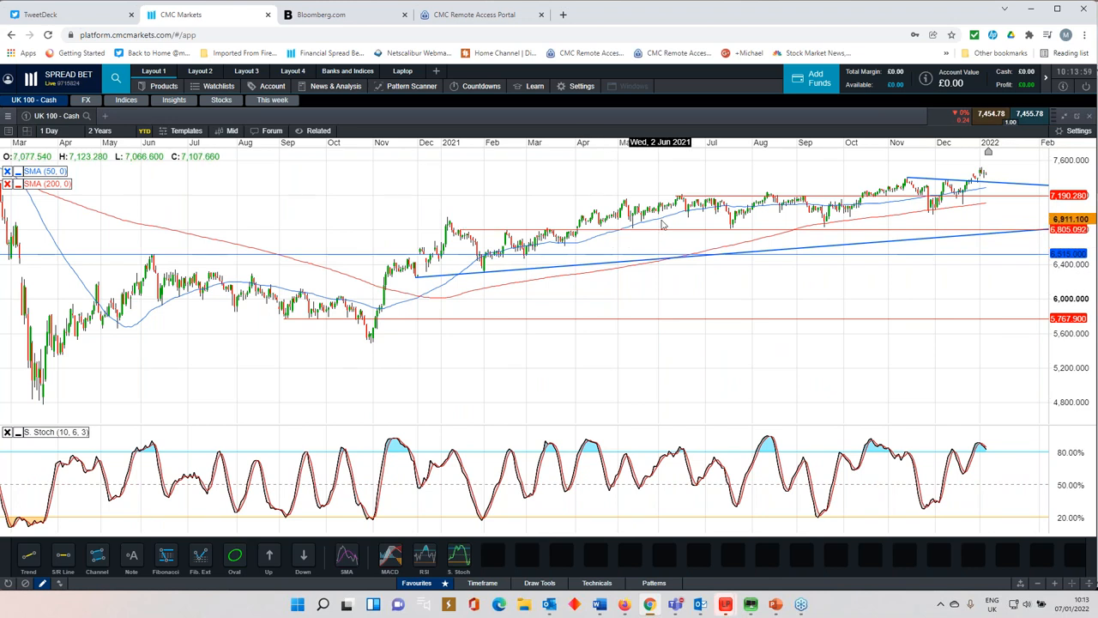
{"action": "mouse_move", "coordinate": [683, 203]}
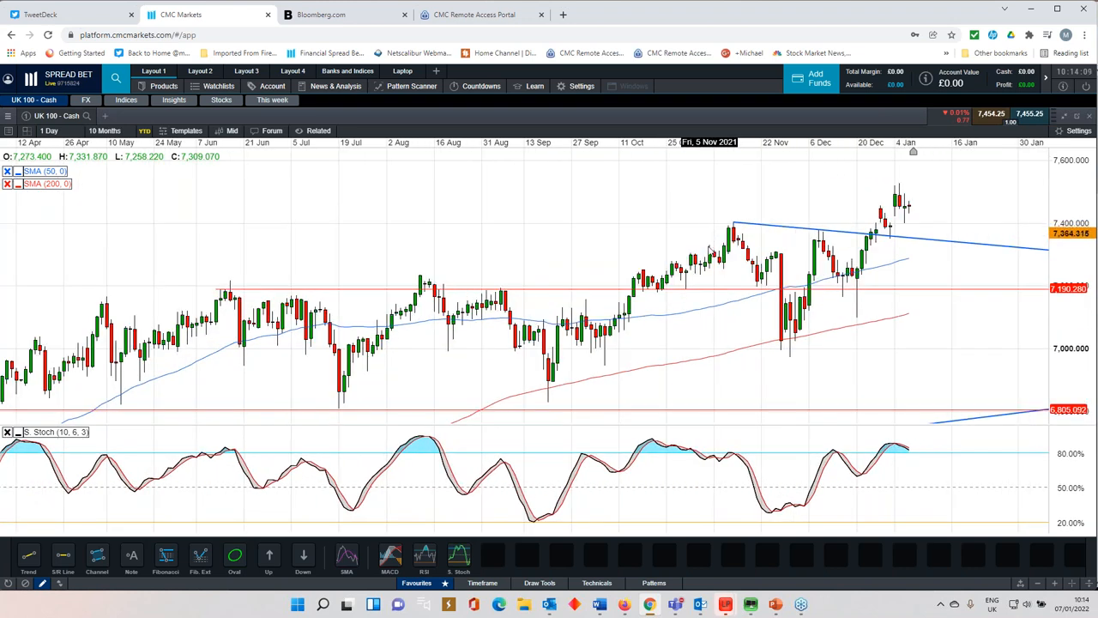
{"action": "mouse_move", "coordinate": [906, 230]}
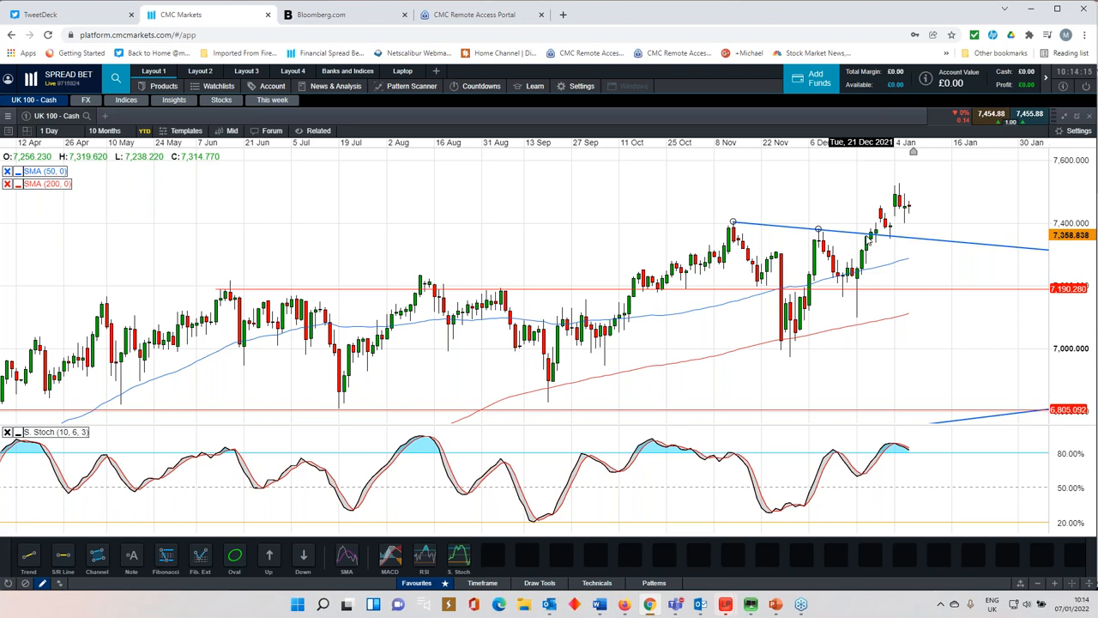
{"action": "left_click", "coordinate": [103, 130]}
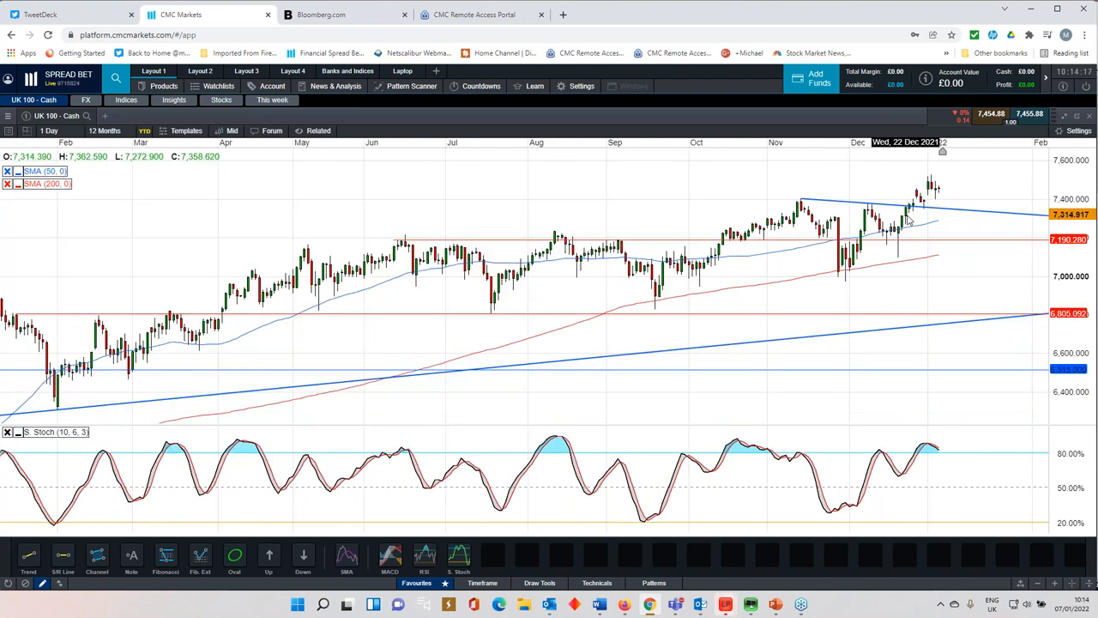
{"action": "mouse_move", "coordinate": [680, 419]}
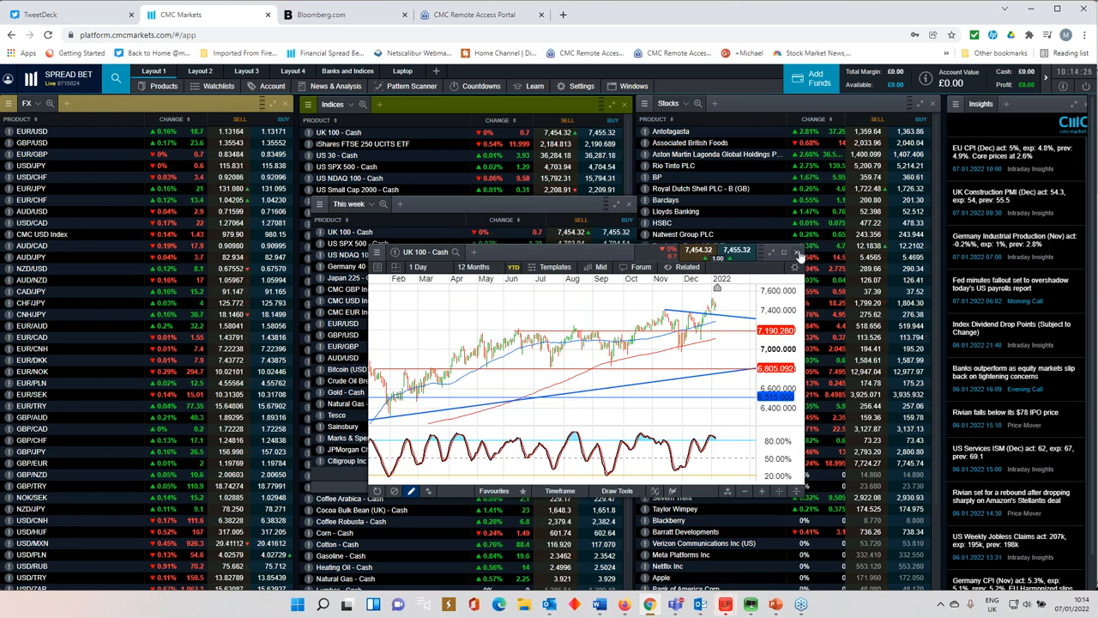
Open the Germany 40 - Cash daily chart
{"action": "left_click", "coordinate": [798, 252]}
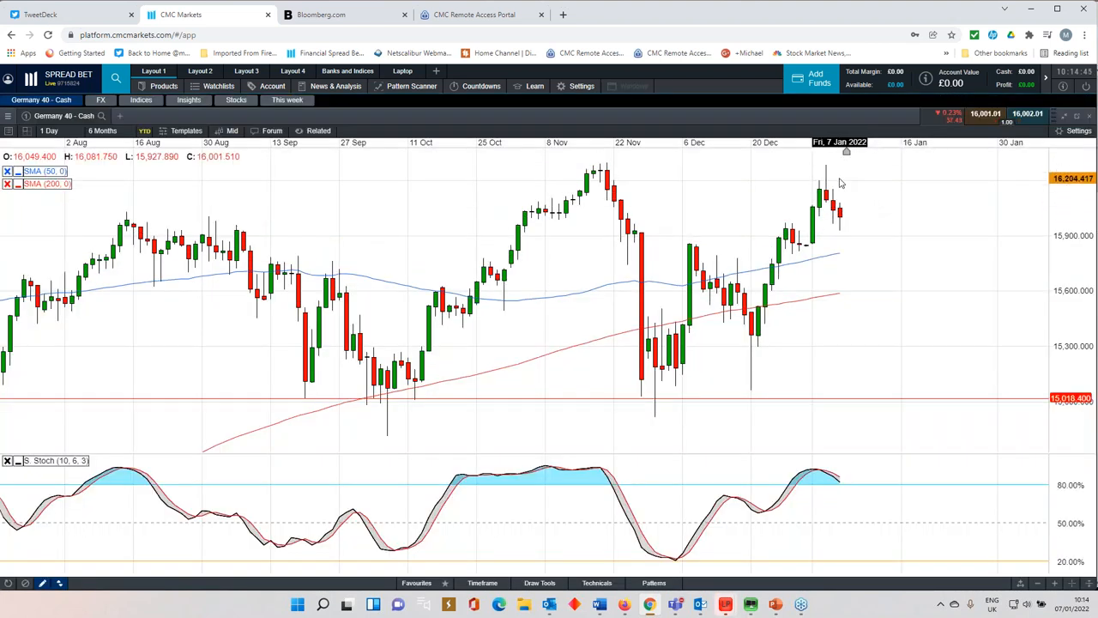
{"action": "mouse_move", "coordinate": [827, 175]}
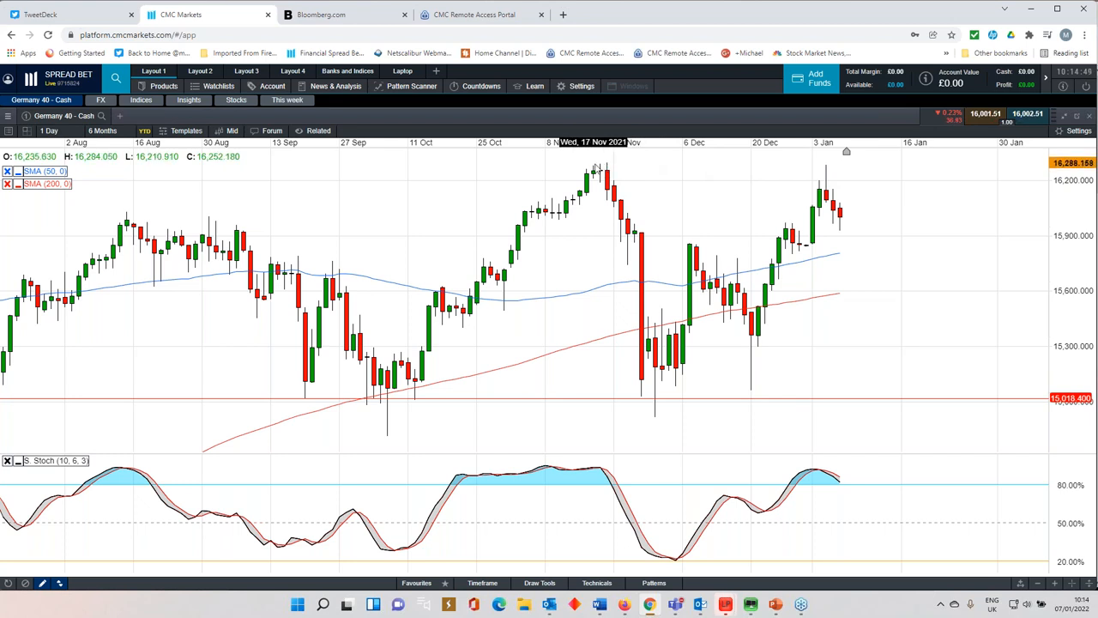
{"action": "mouse_move", "coordinate": [851, 219]}
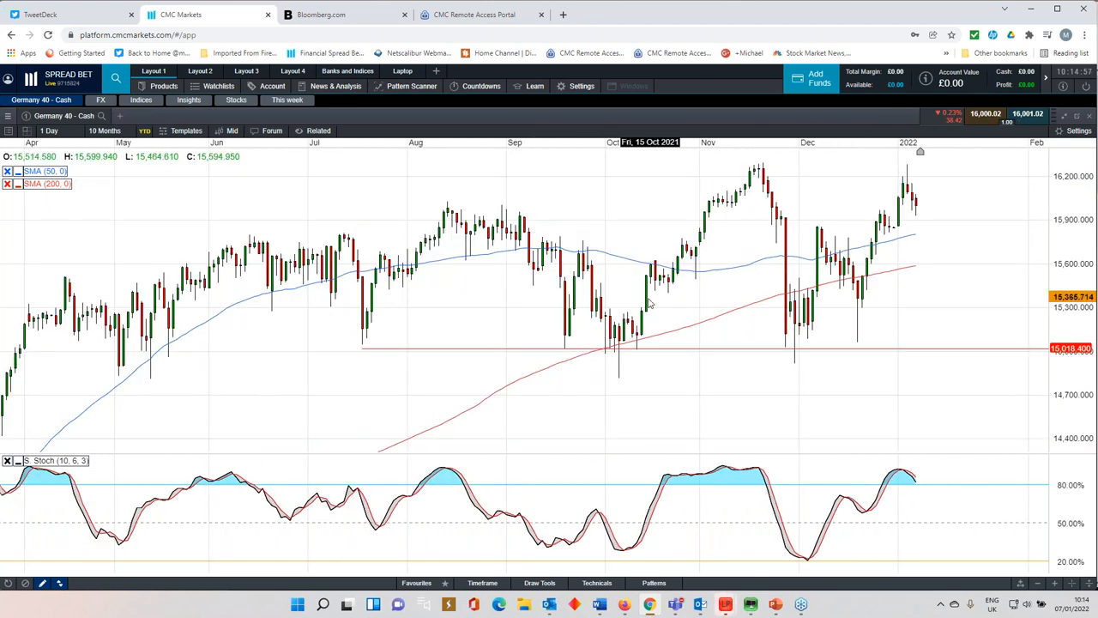
{"action": "mouse_move", "coordinate": [901, 231]}
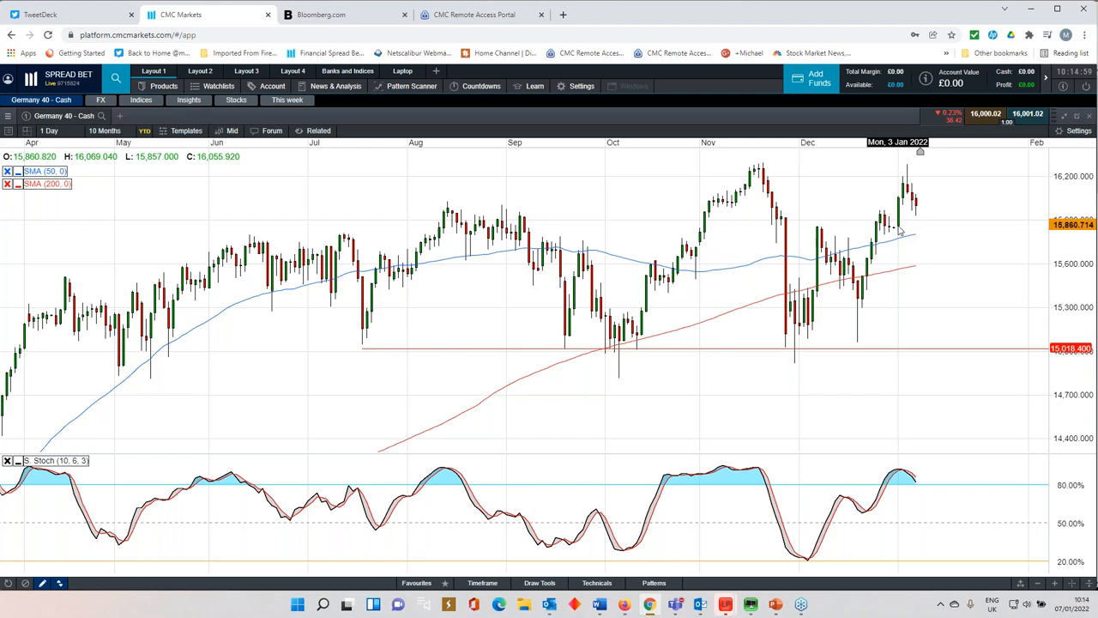
{"action": "mouse_move", "coordinate": [901, 229]}
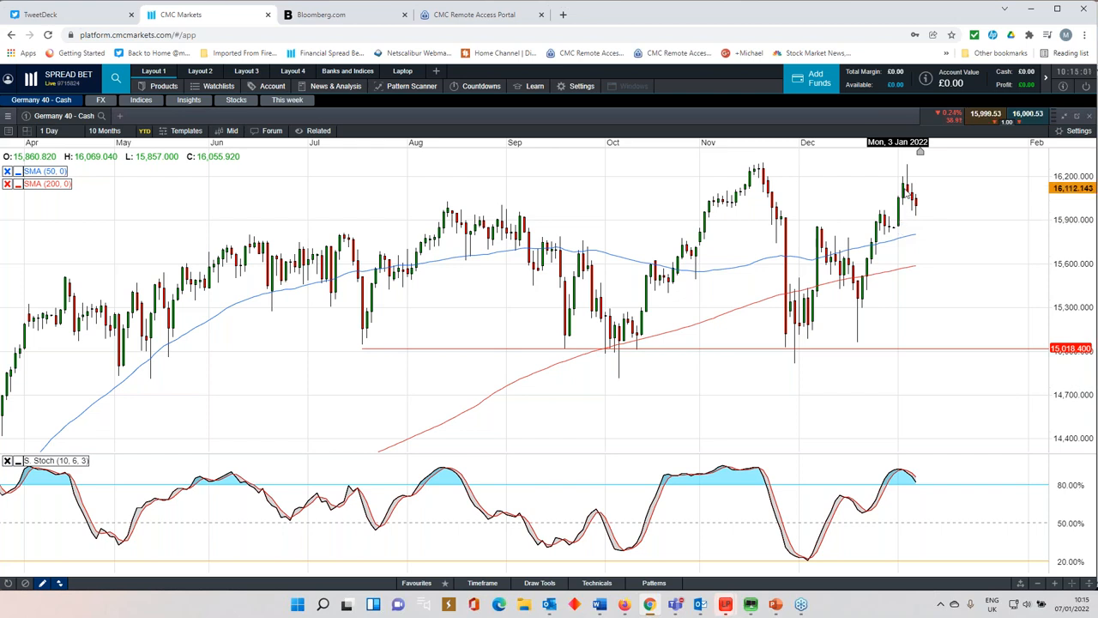
{"action": "mouse_move", "coordinate": [920, 209]}
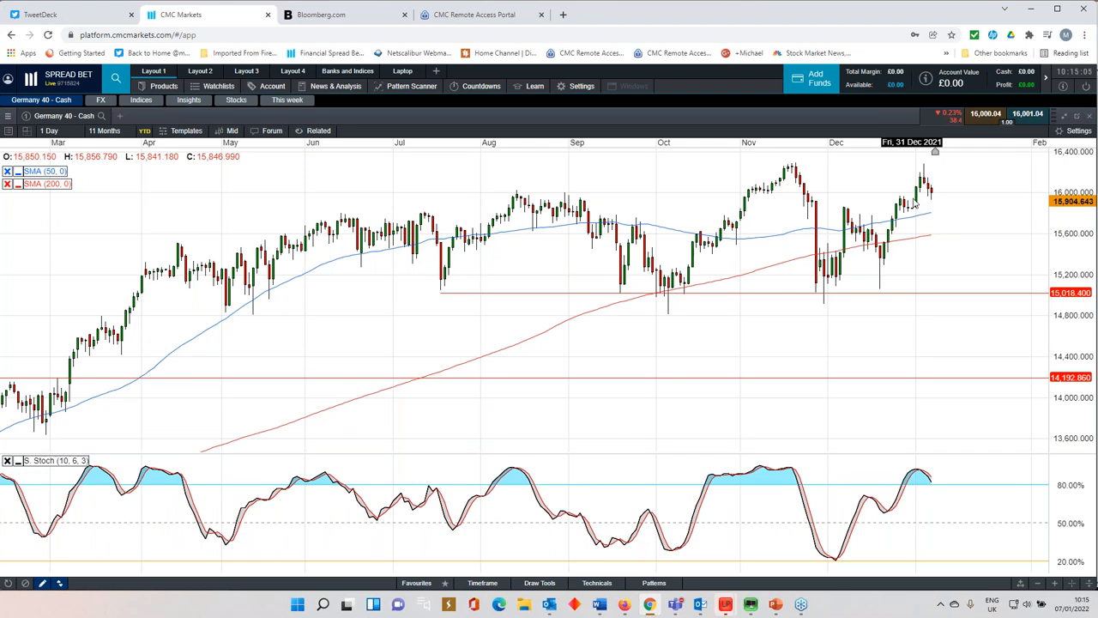
{"action": "mouse_move", "coordinate": [832, 175]}
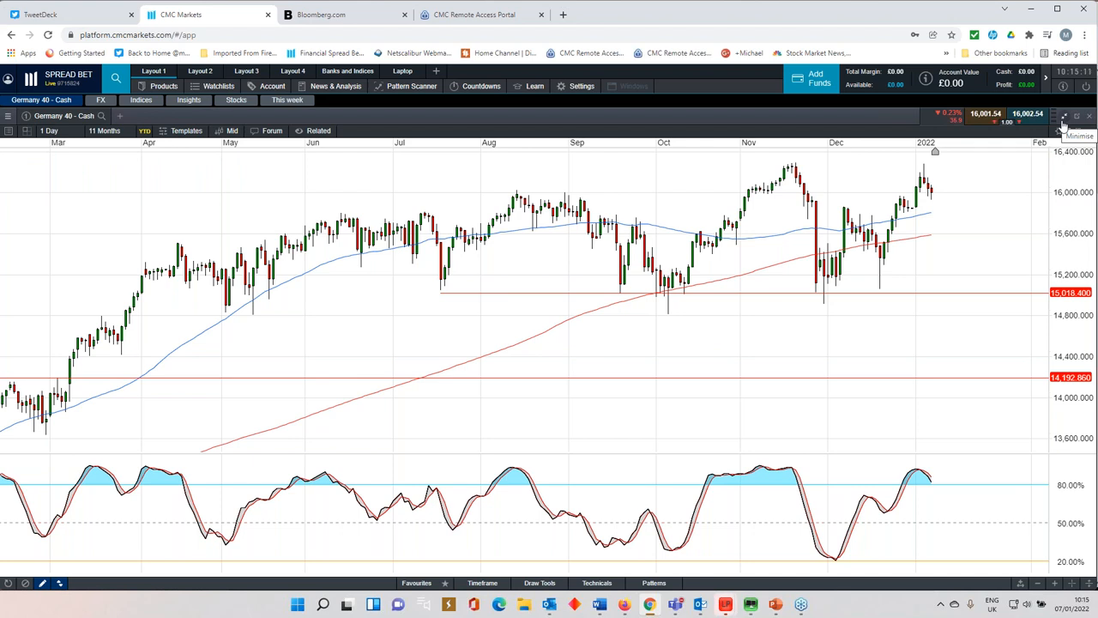
{"action": "mouse_move", "coordinate": [1063, 115]}
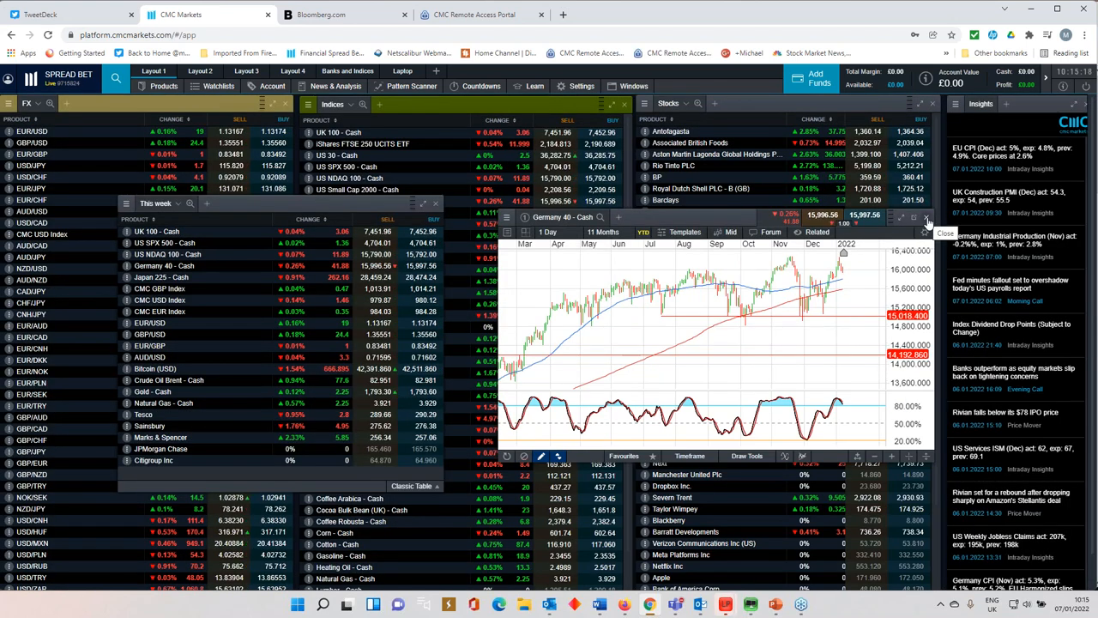
{"action": "mouse_move", "coordinate": [820, 422]}
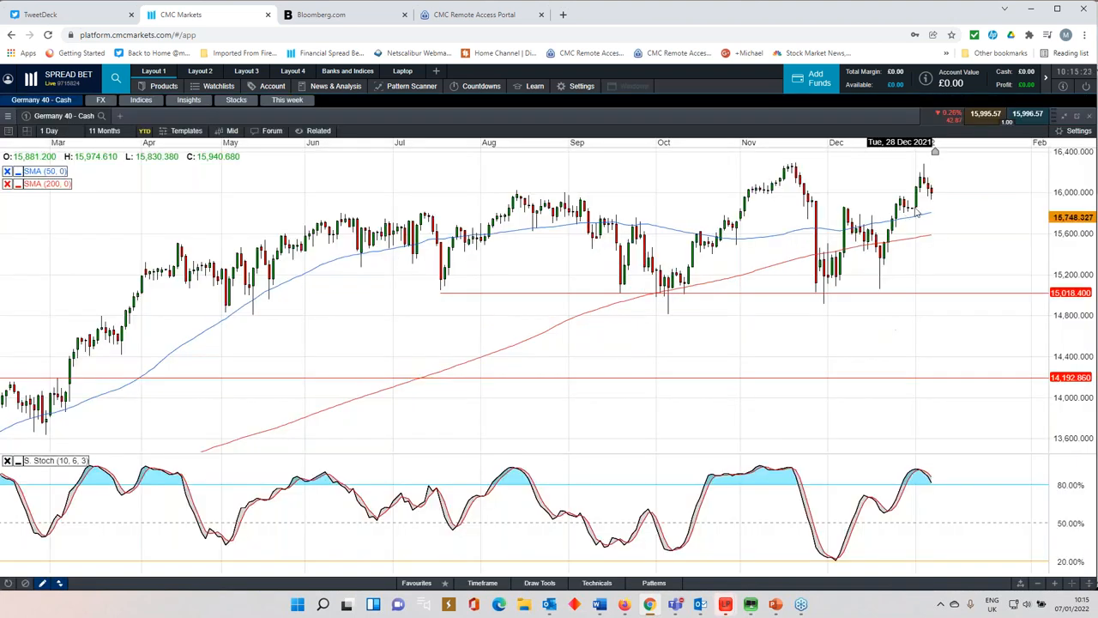
{"action": "mouse_move", "coordinate": [924, 223]}
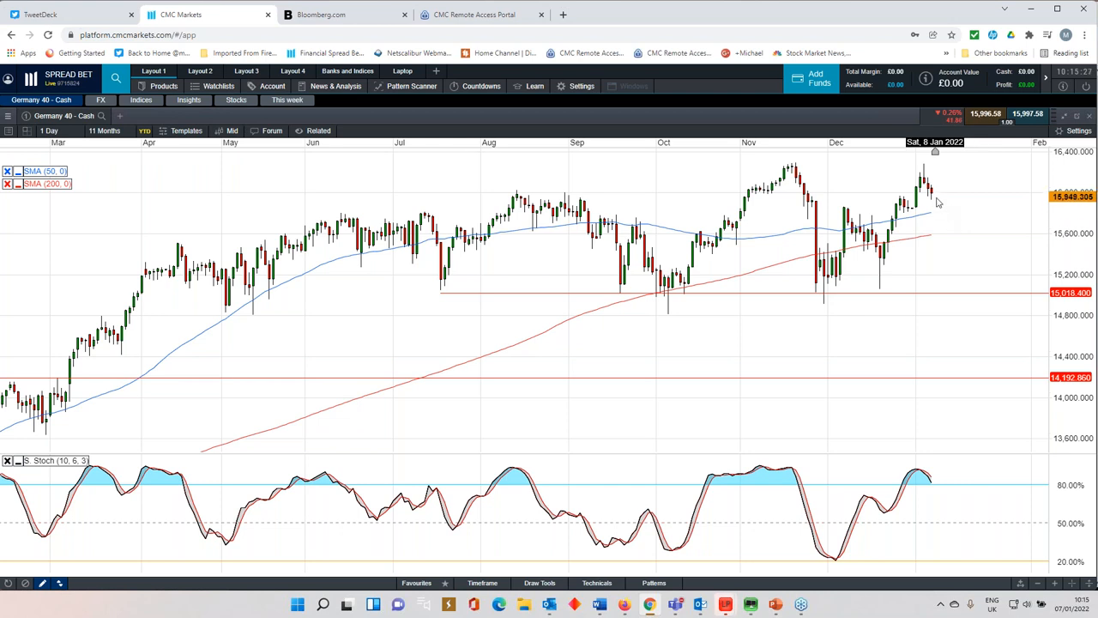
{"action": "mouse_move", "coordinate": [1040, 160]}
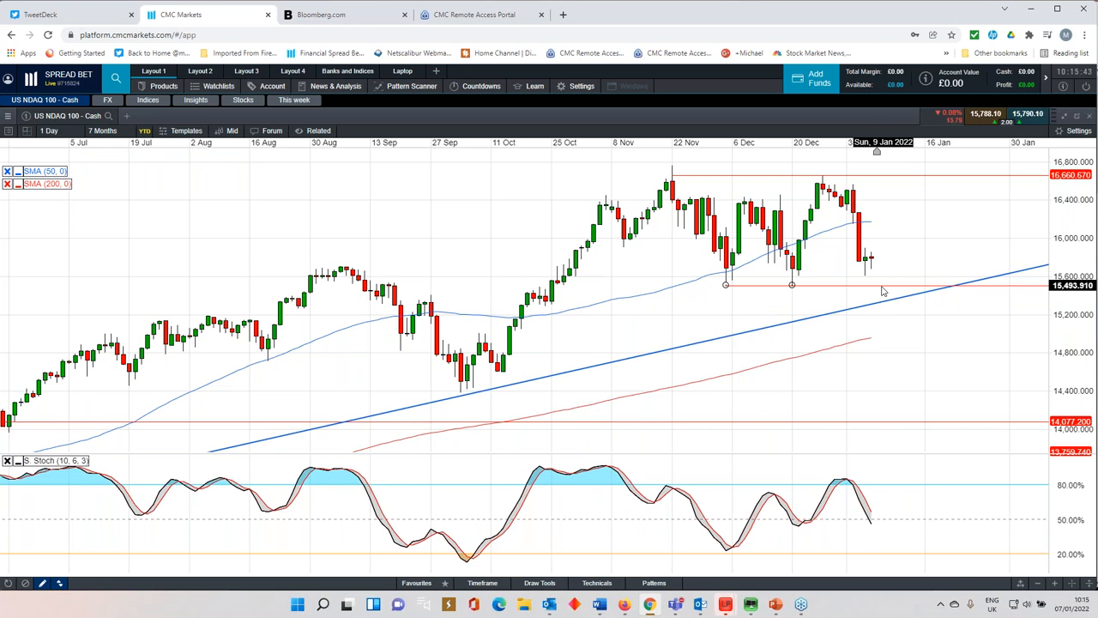
{"action": "mouse_move", "coordinate": [944, 324]}
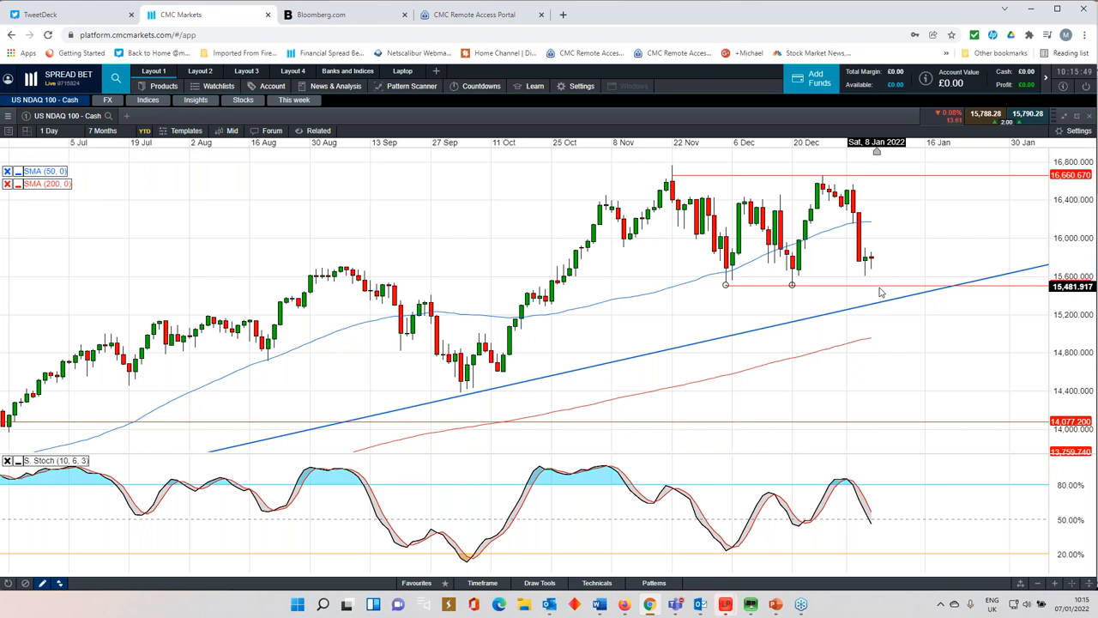
Zoom the US NDAQ 100 chart out from 7 months to 2 years
{"action": "left_click", "coordinate": [103, 131]}
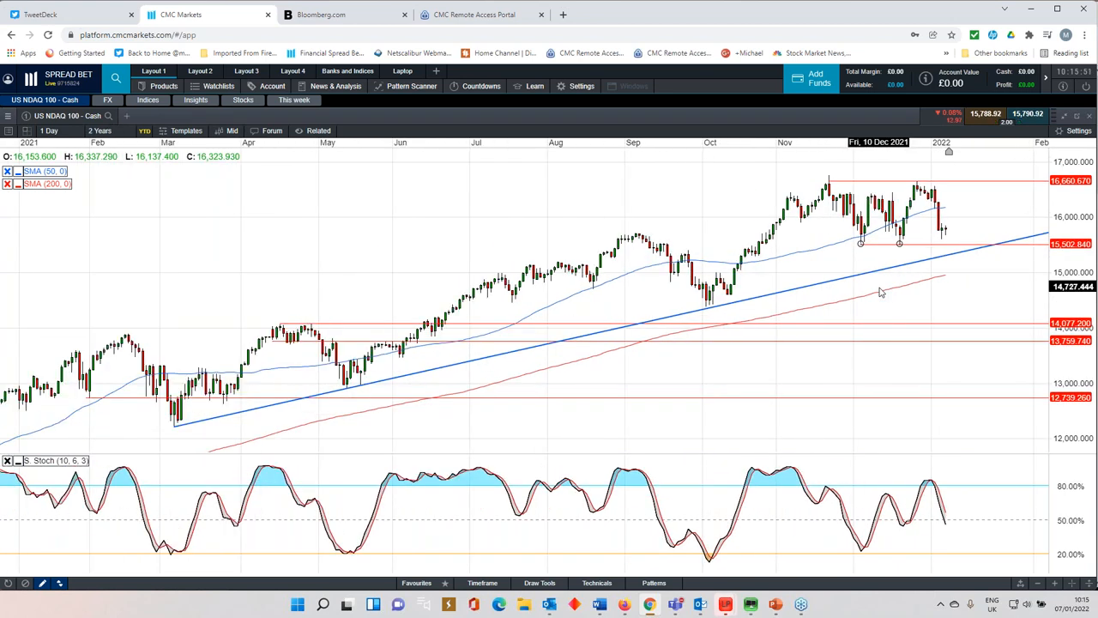
{"action": "mouse_move", "coordinate": [943, 261]}
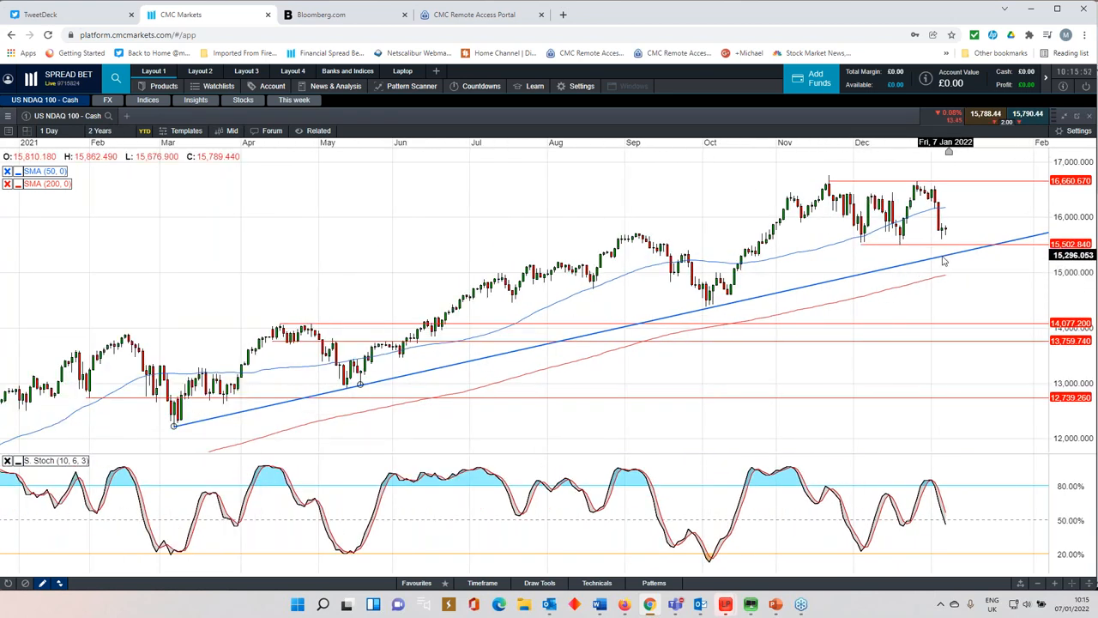
{"action": "mouse_move", "coordinate": [182, 427]}
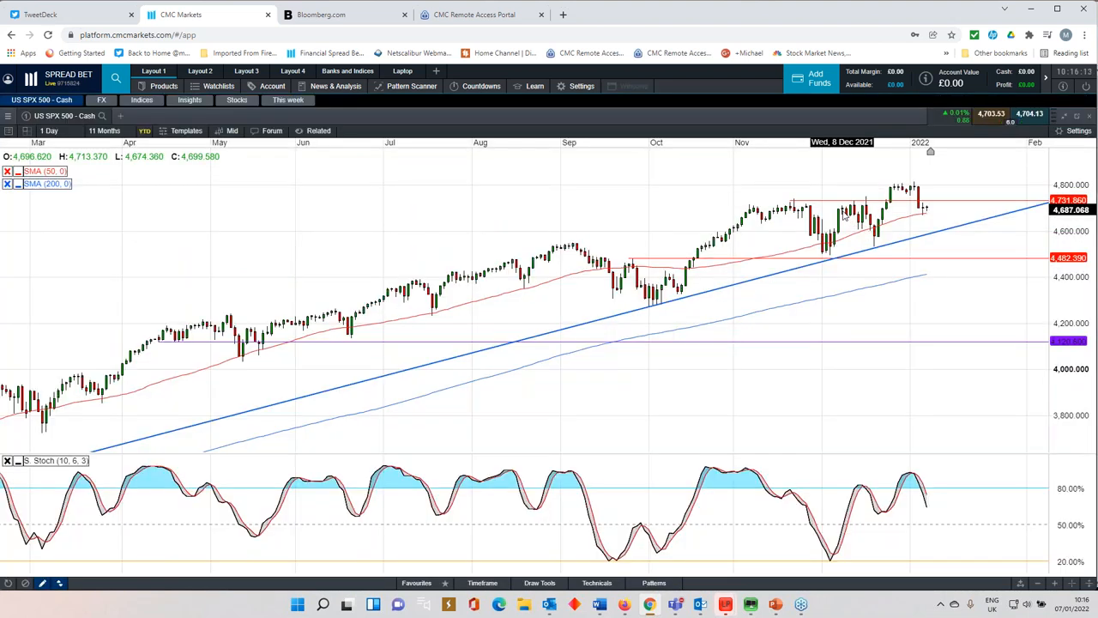
Zoom the US SPX 500 chart range between 12 months and 2 years
{"action": "left_click", "coordinate": [104, 131]}
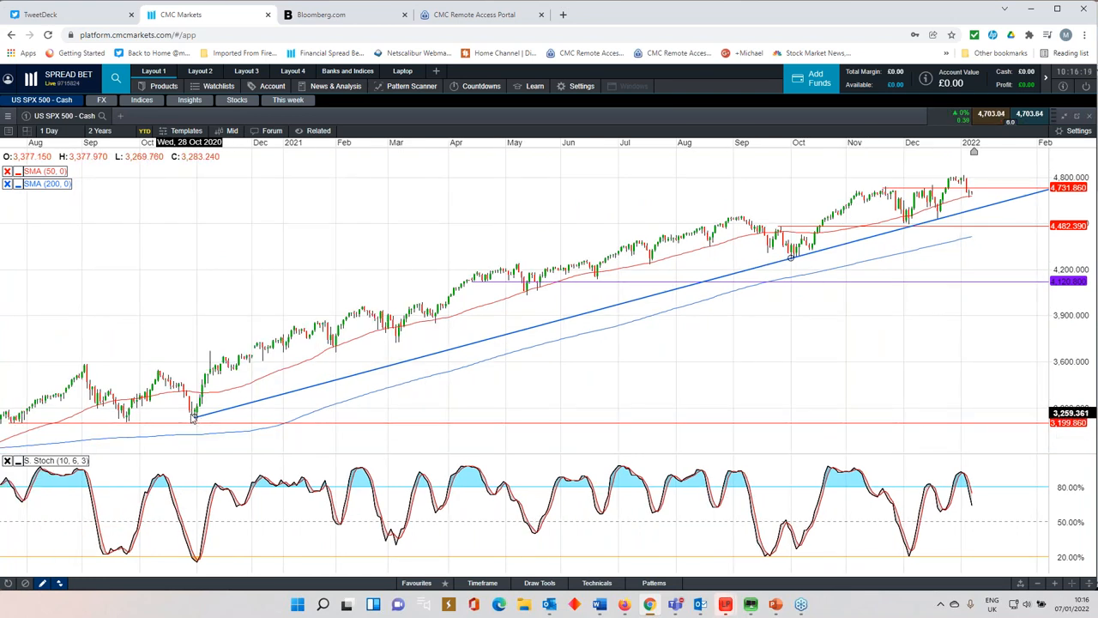
{"action": "left_click", "coordinate": [100, 131]}
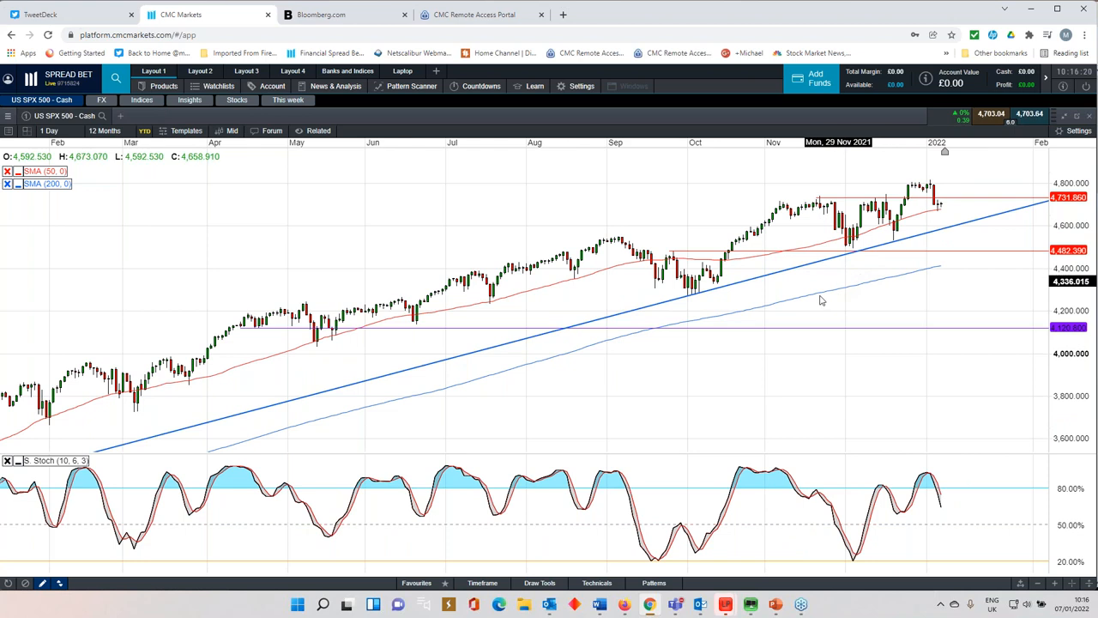
{"action": "mouse_move", "coordinate": [870, 263]}
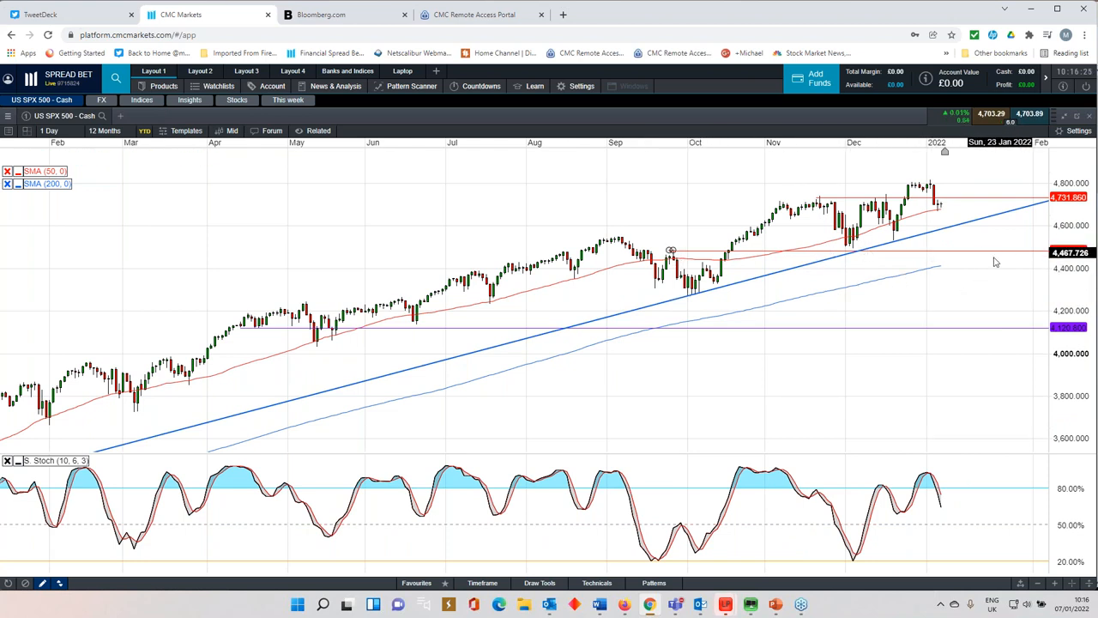
{"action": "mouse_move", "coordinate": [875, 240]}
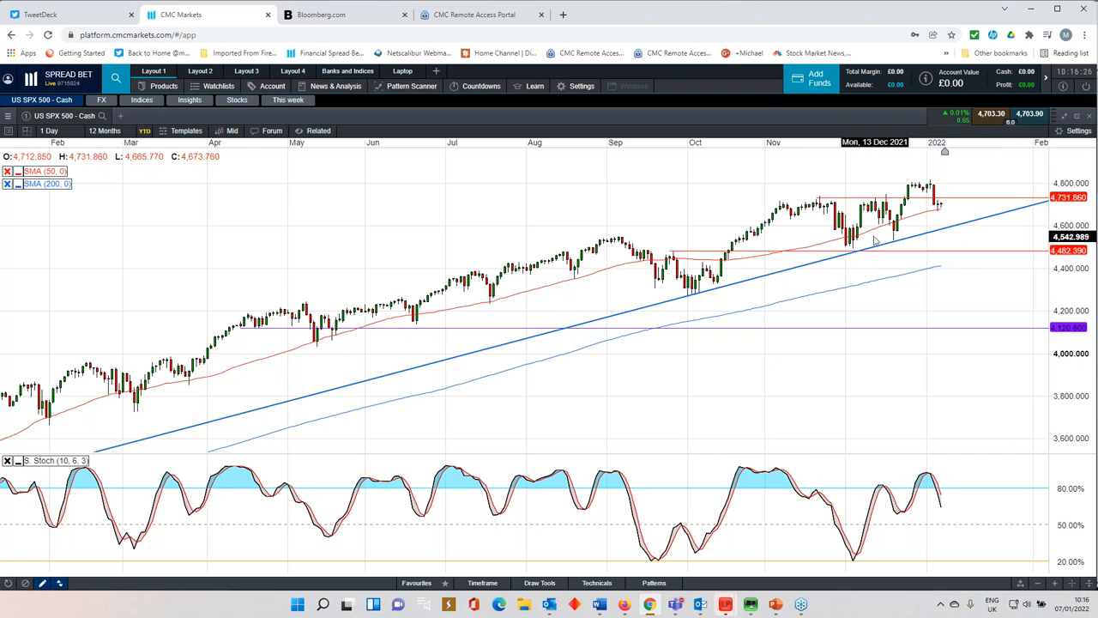
{"action": "left_click", "coordinate": [103, 130]}
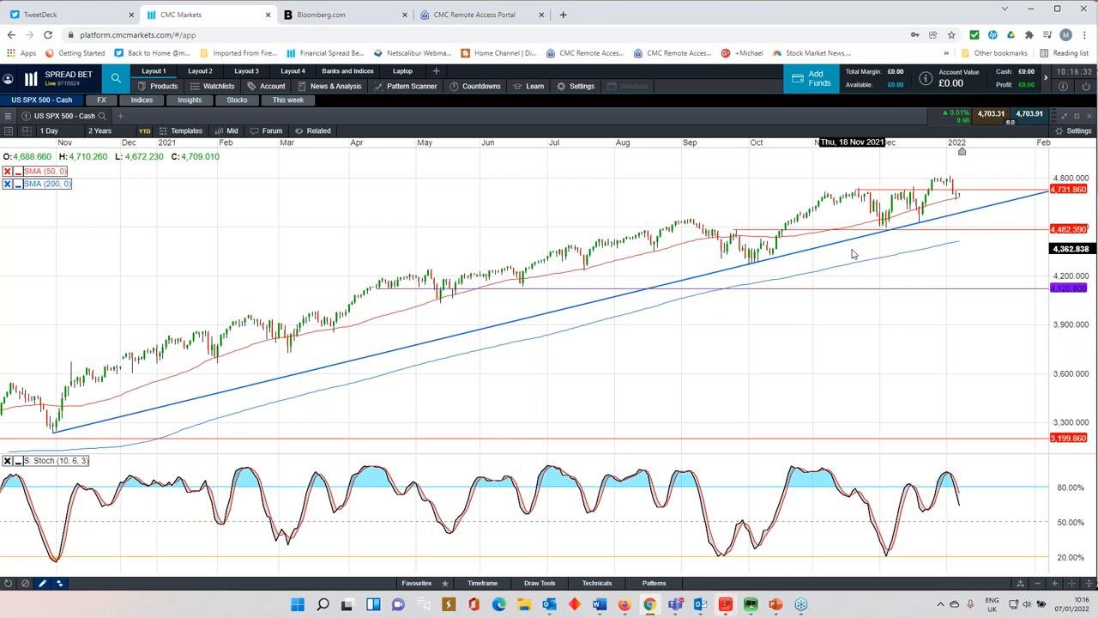
{"action": "mouse_move", "coordinate": [882, 213]}
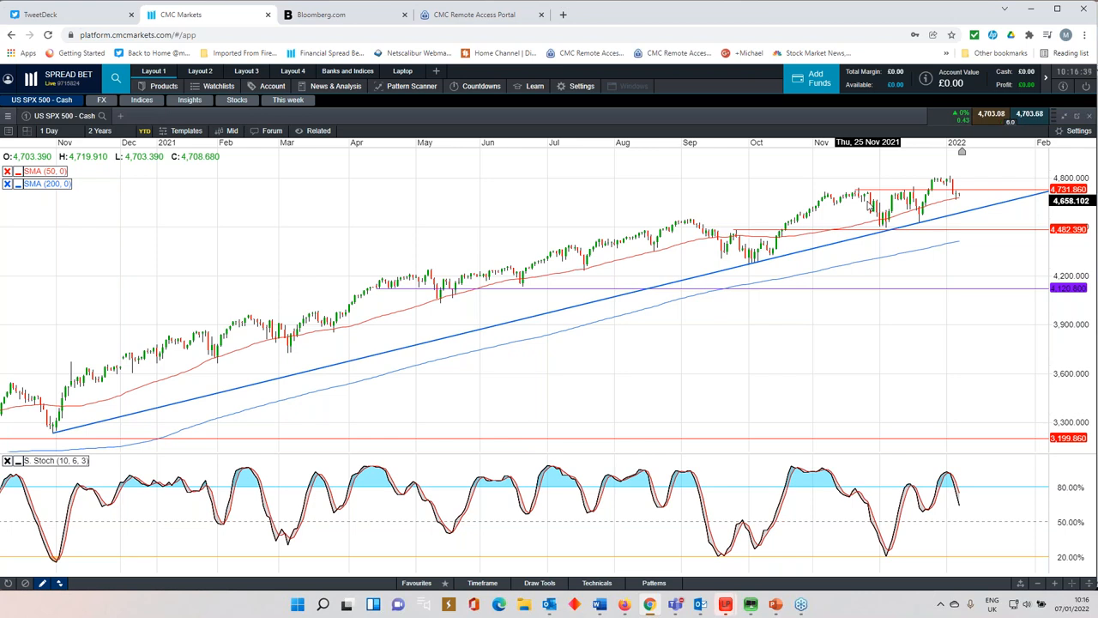
{"action": "mouse_move", "coordinate": [889, 230]}
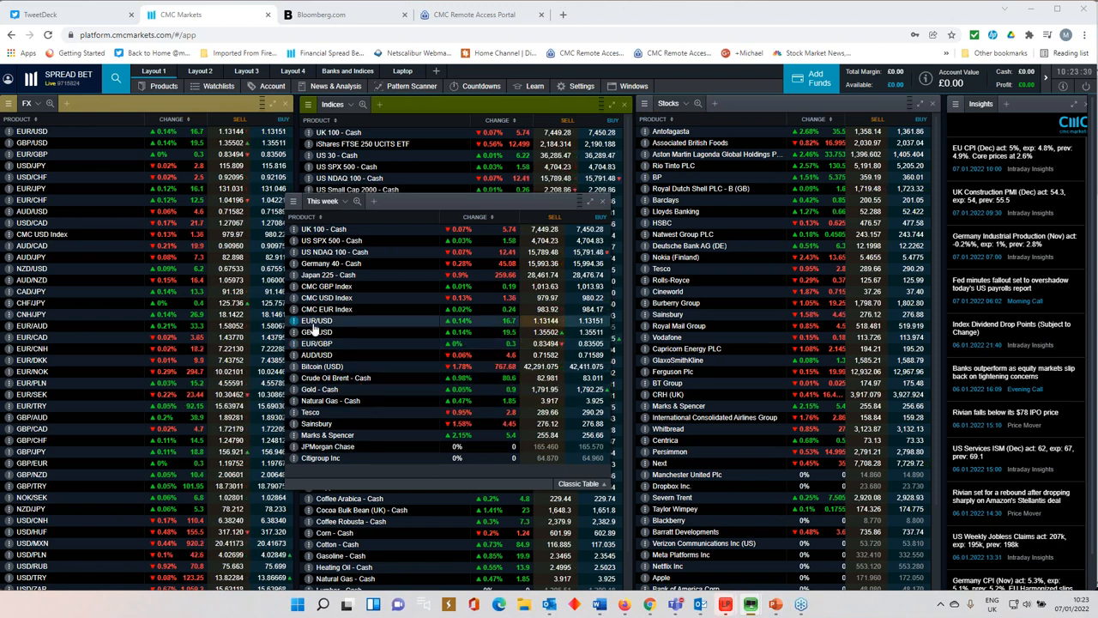
Maximise the EUR/USD chart and bring up the Draw toolbar for the rising support line
{"action": "left_click", "coordinate": [315, 321]}
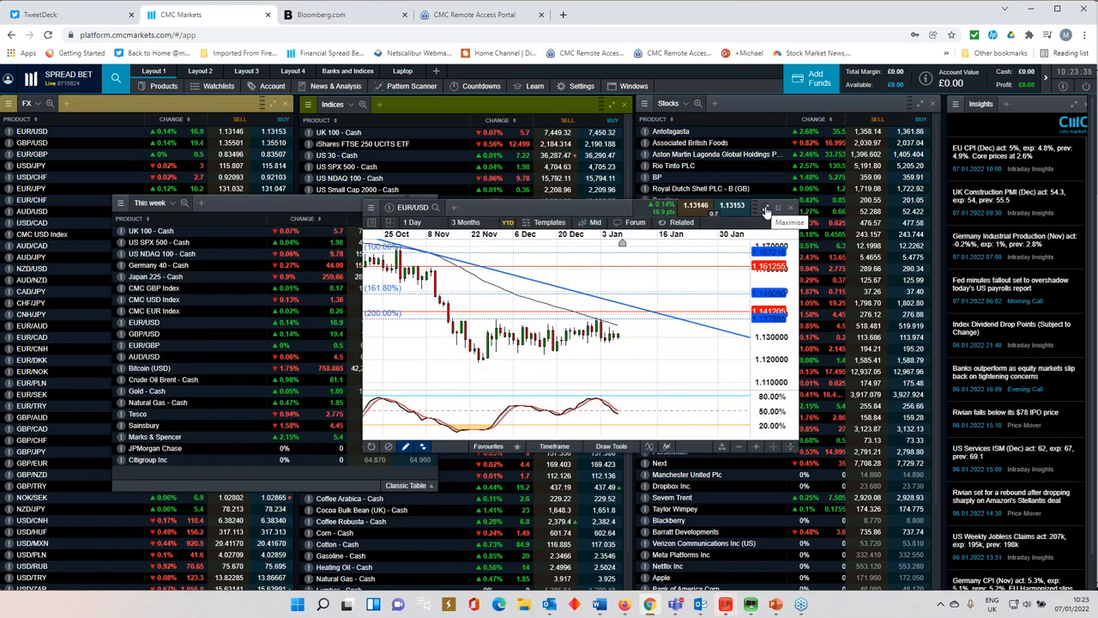
{"action": "left_click", "coordinate": [765, 210]}
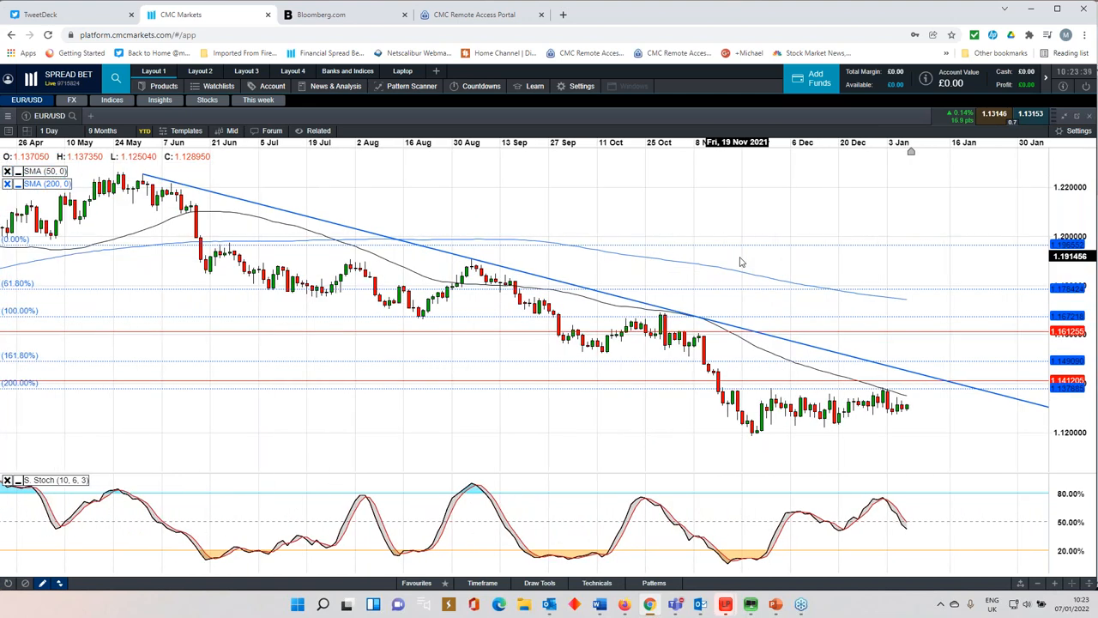
{"action": "mouse_move", "coordinate": [772, 438]}
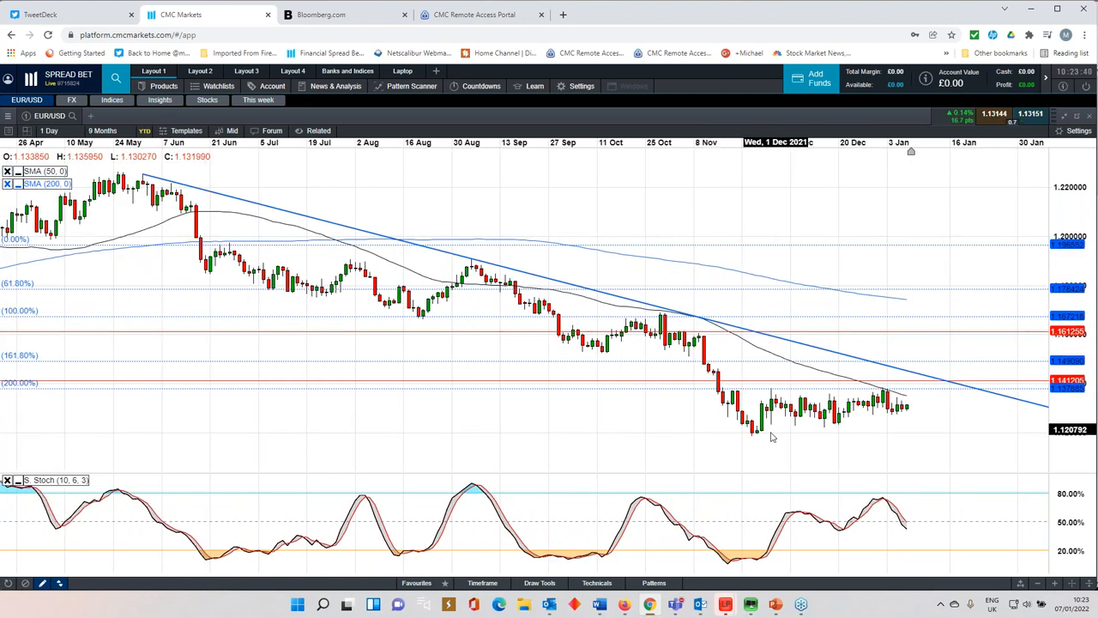
{"action": "left_click", "coordinate": [539, 583]}
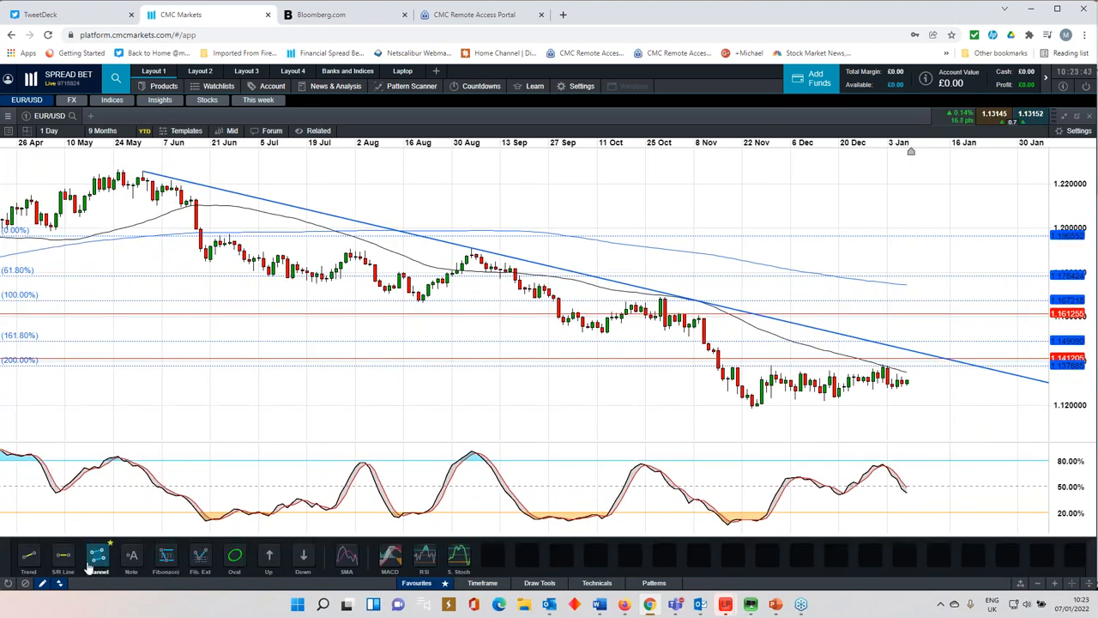
{"action": "mouse_move", "coordinate": [752, 408]}
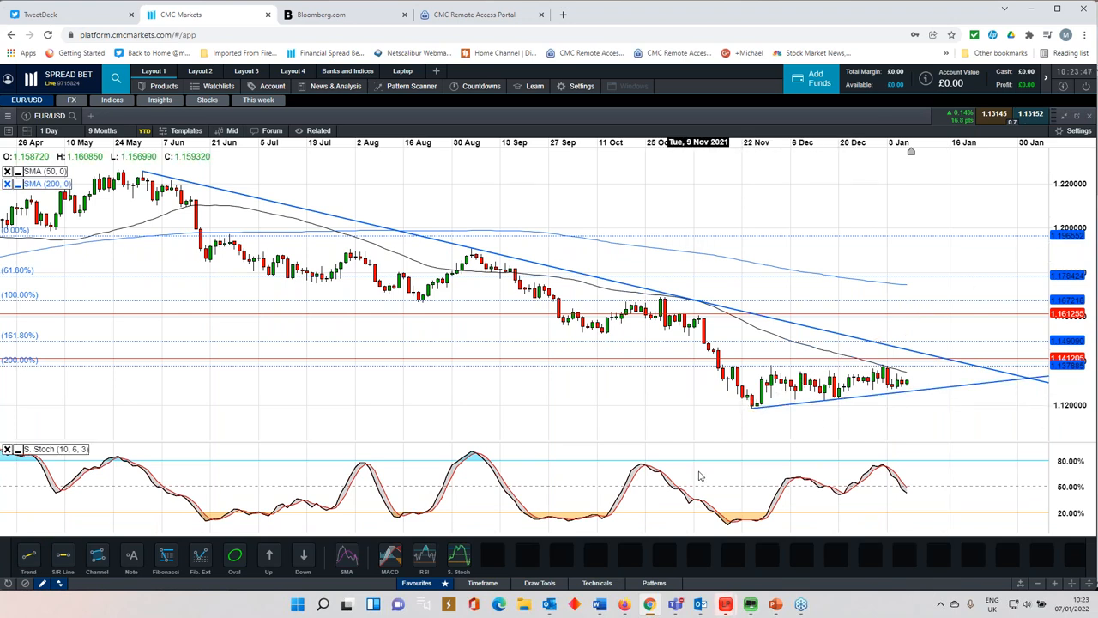
{"action": "mouse_move", "coordinate": [721, 439]}
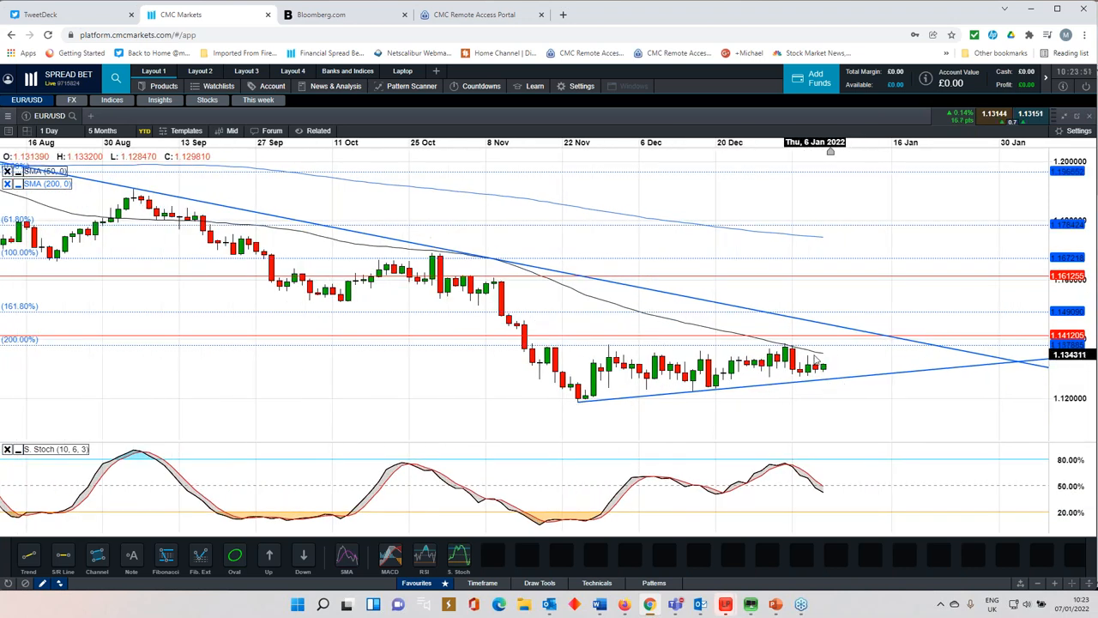
{"action": "mouse_move", "coordinate": [820, 351]}
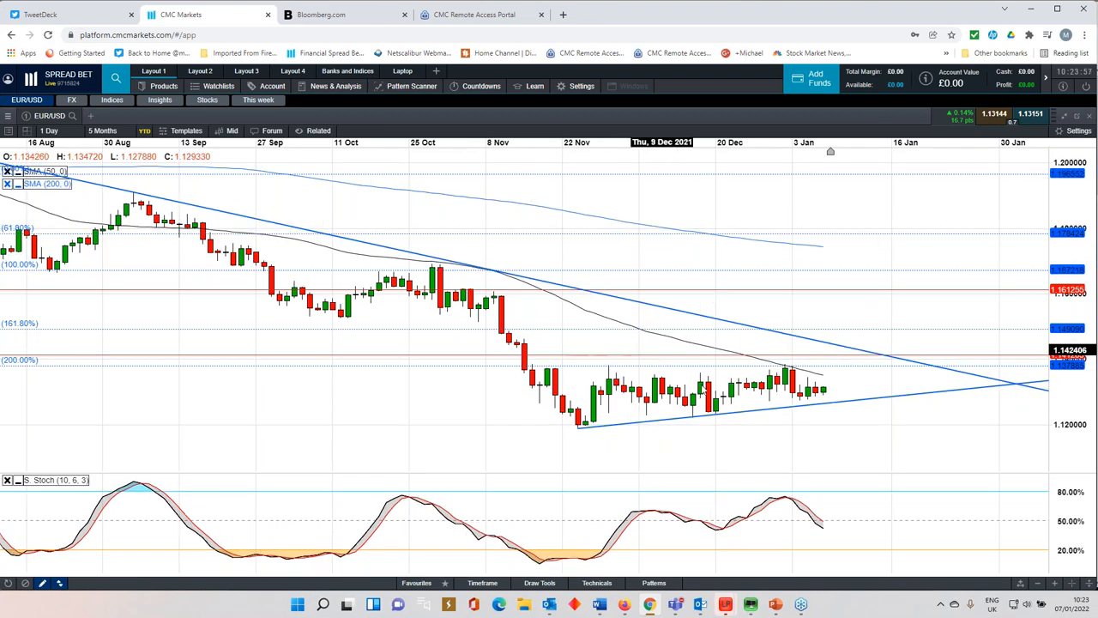
{"action": "mouse_move", "coordinate": [695, 420]}
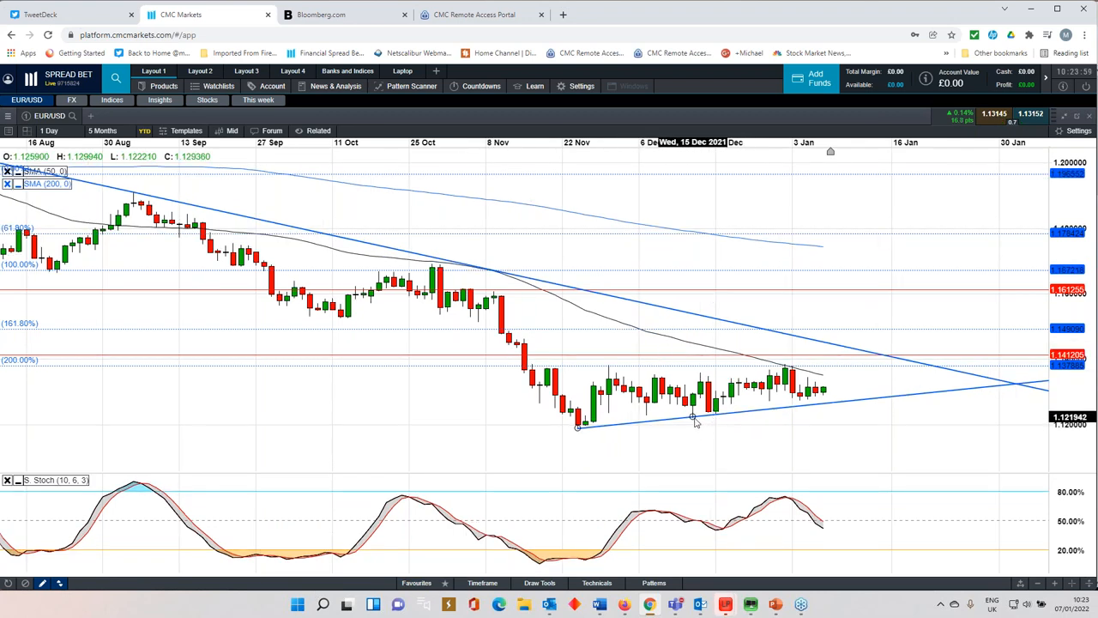
{"action": "mouse_move", "coordinate": [817, 410]}
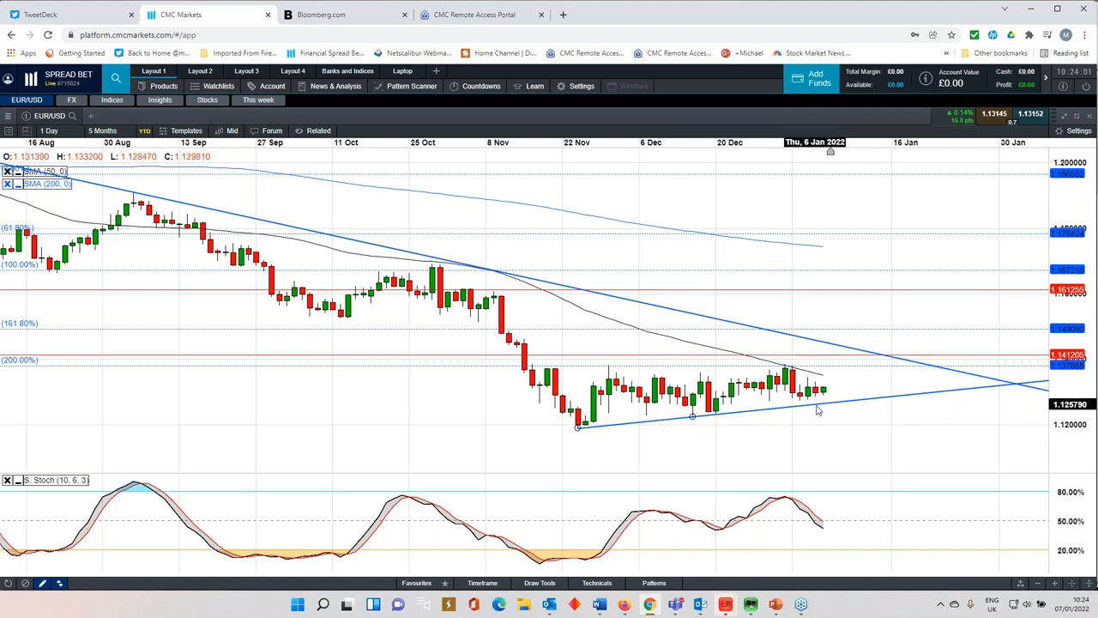
{"action": "mouse_move", "coordinate": [834, 405]}
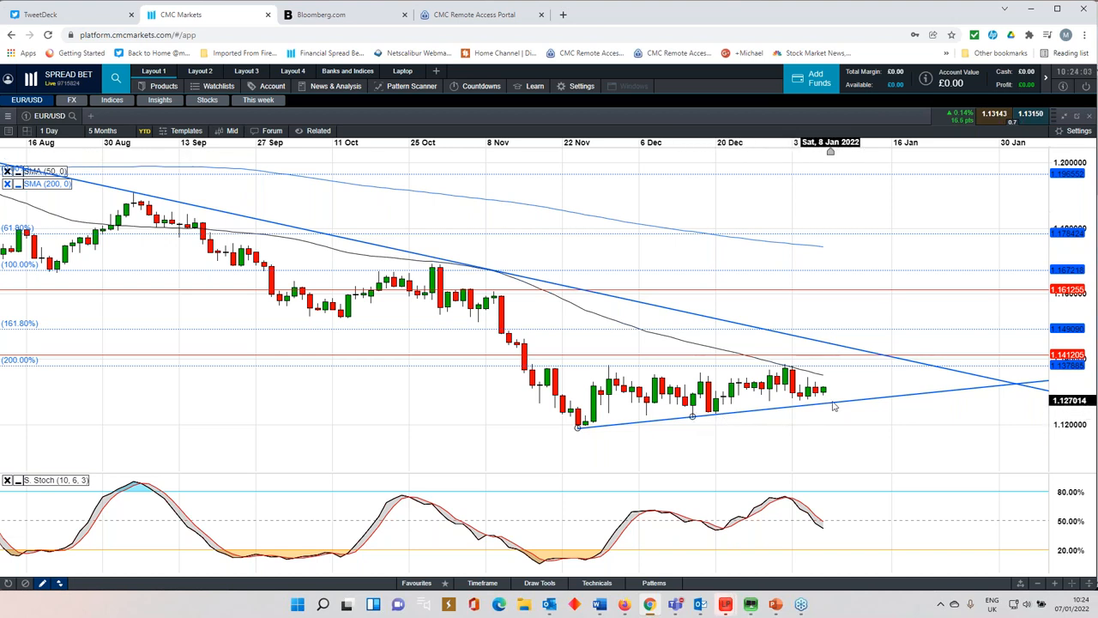
Stretch the EUR/USD triangle view out to about two years, then close the chart back to the watchlists
{"action": "left_click", "coordinate": [103, 130]}
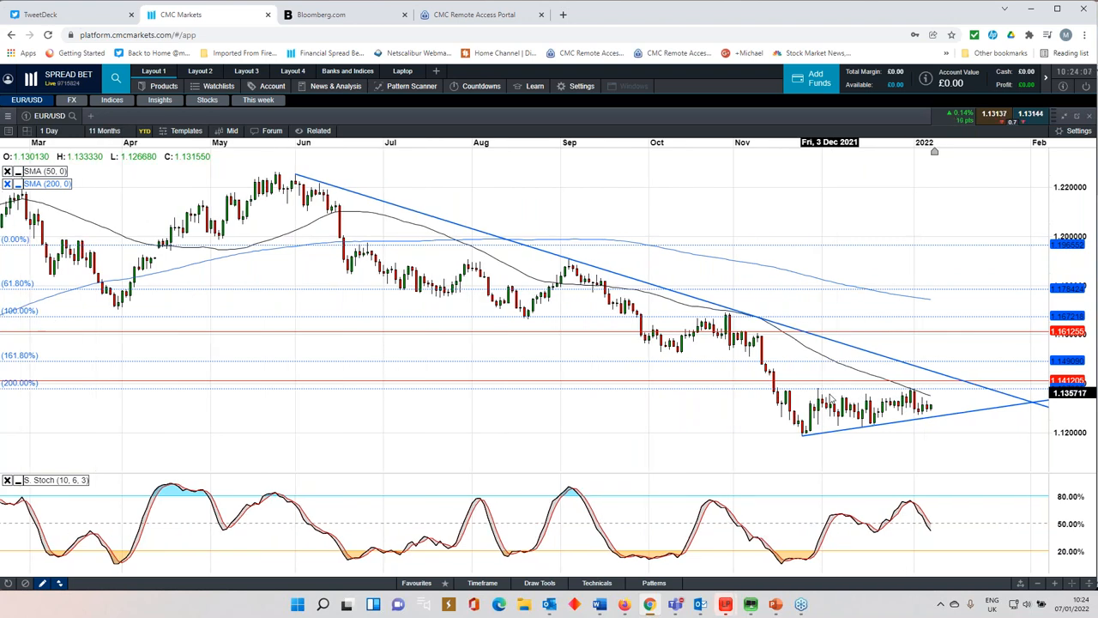
{"action": "mouse_move", "coordinate": [930, 418]}
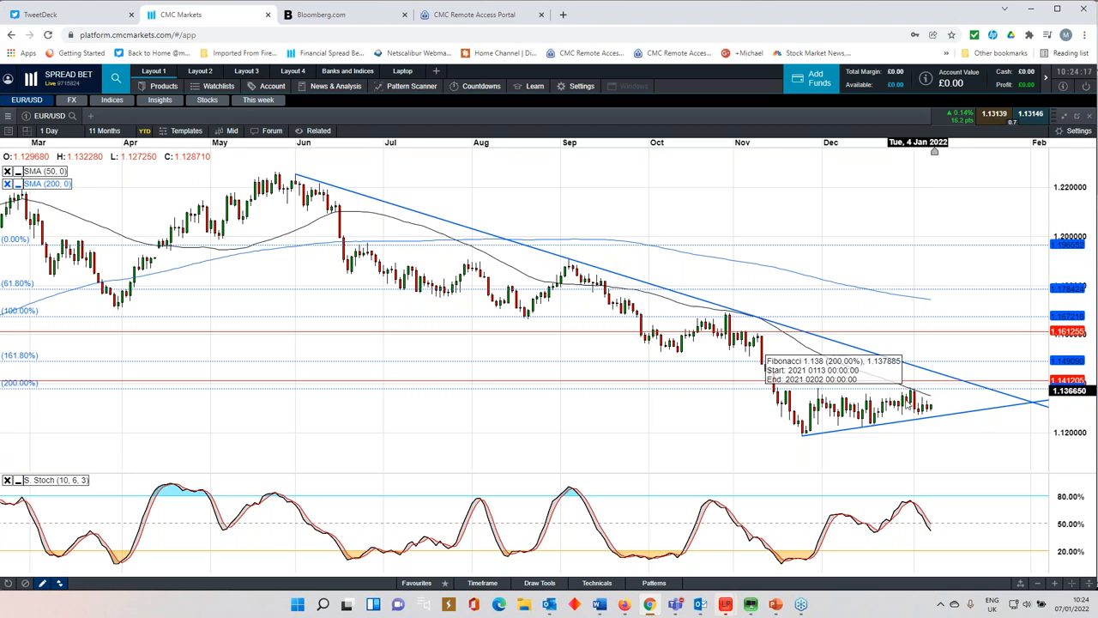
{"action": "mouse_move", "coordinate": [926, 367]}
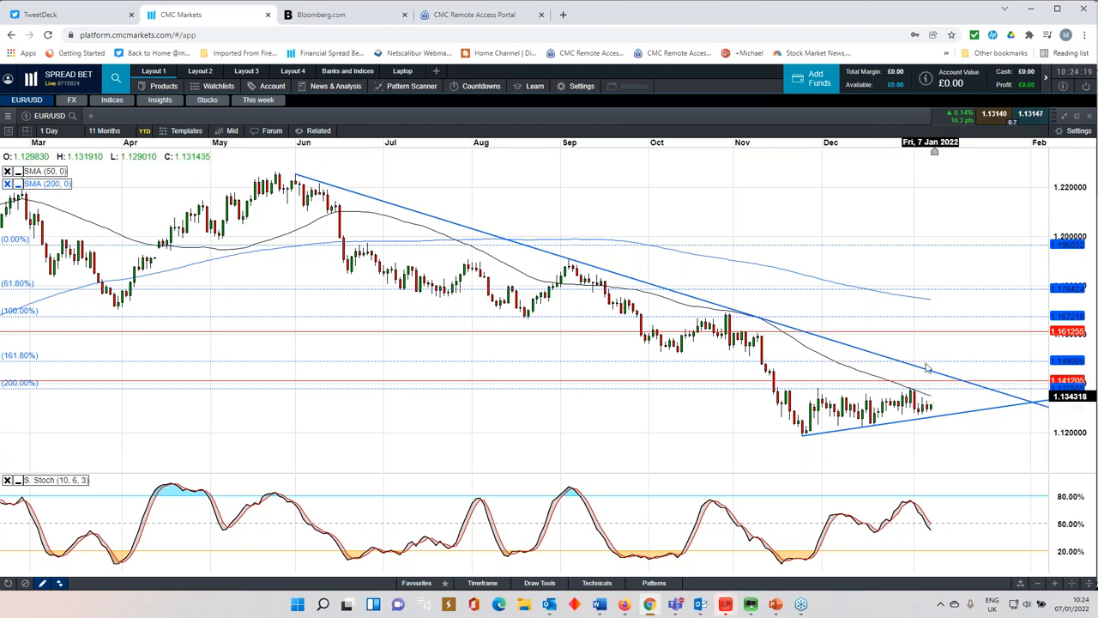
{"action": "mouse_move", "coordinate": [975, 377]}
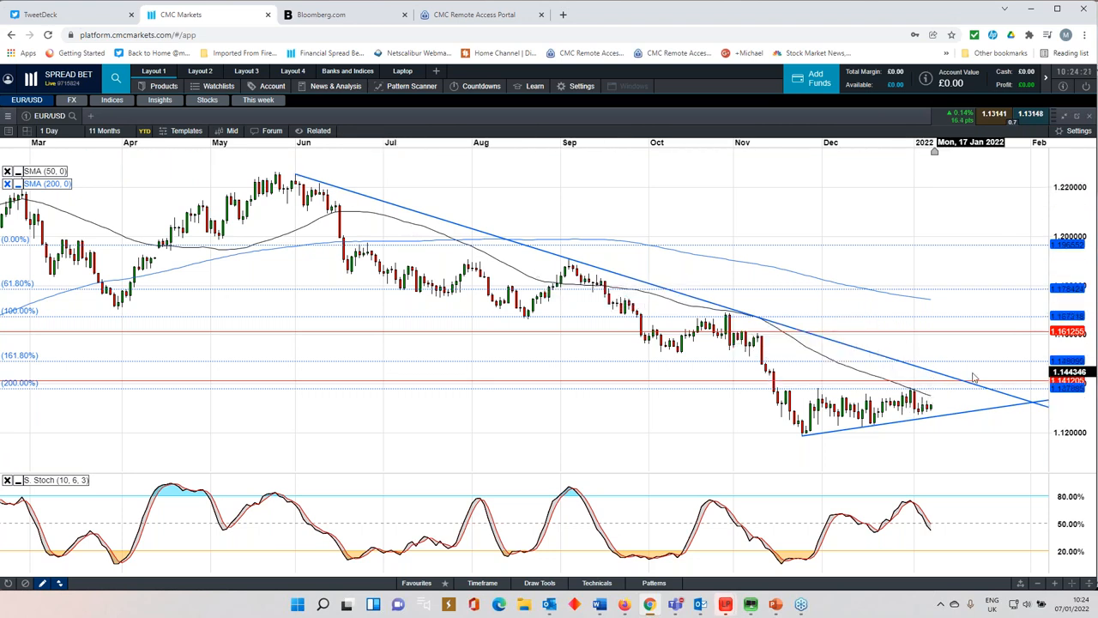
{"action": "mouse_move", "coordinate": [893, 374]}
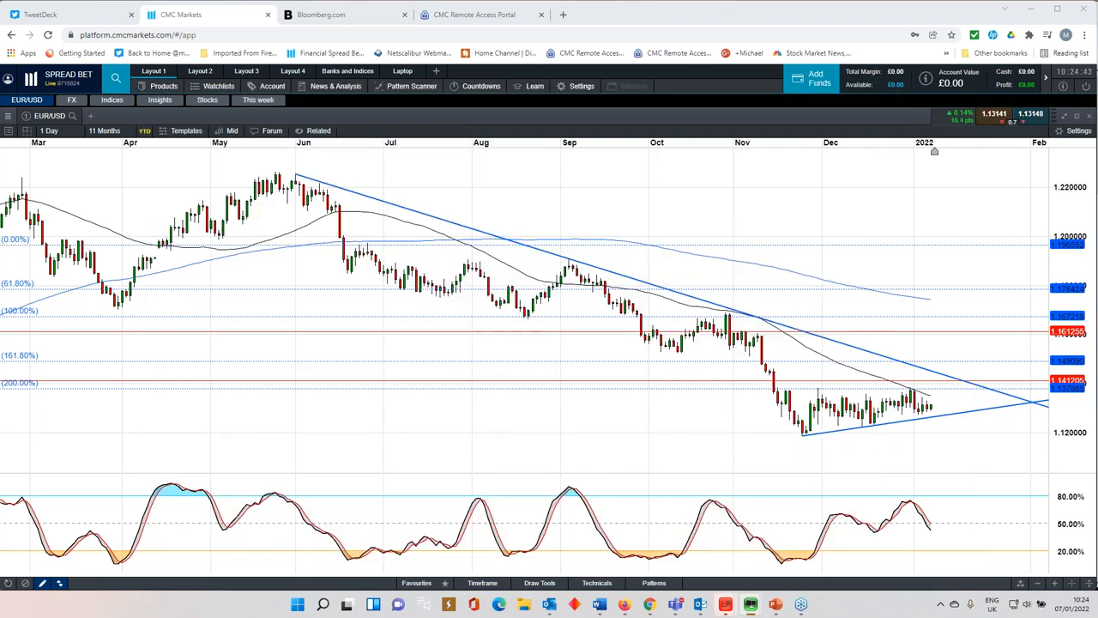
{"action": "mouse_move", "coordinate": [804, 450]}
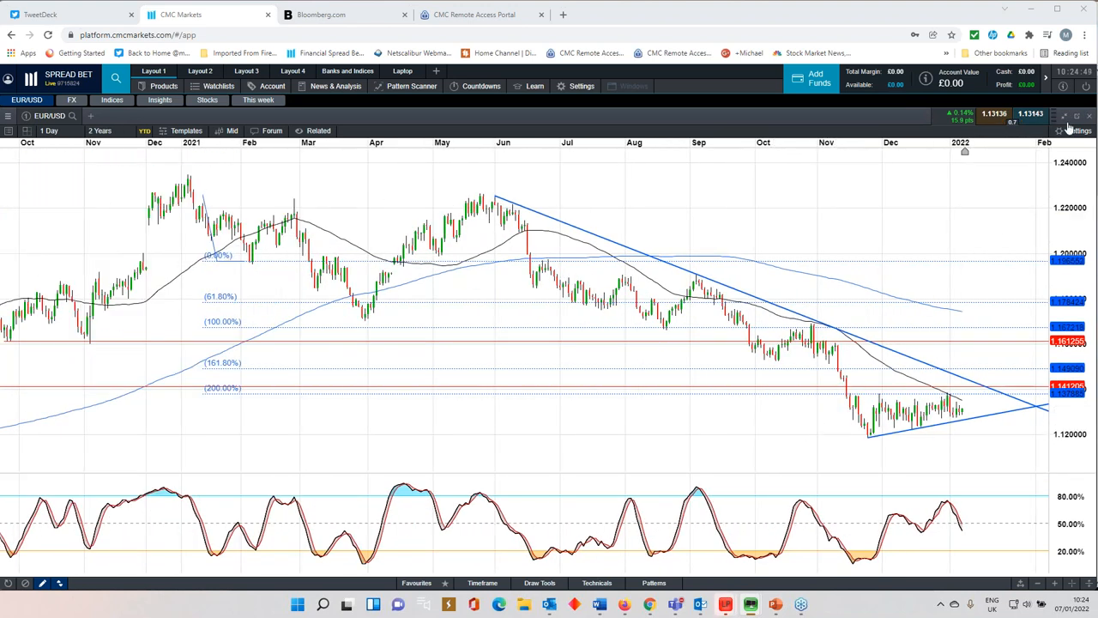
{"action": "mouse_move", "coordinate": [1067, 120]}
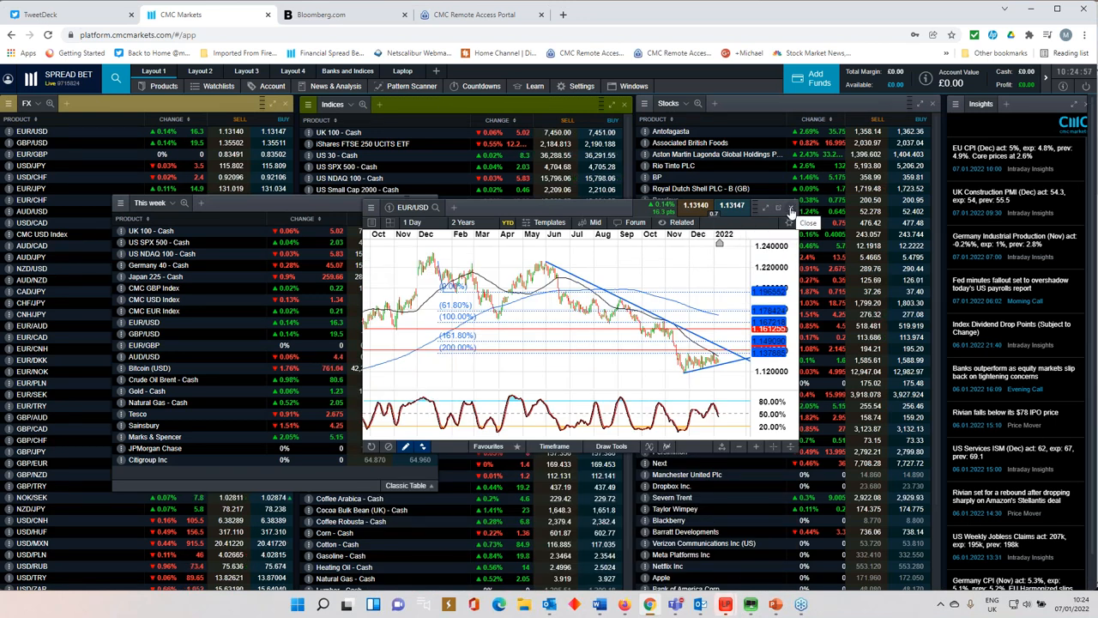
{"action": "left_click", "coordinate": [789, 207]}
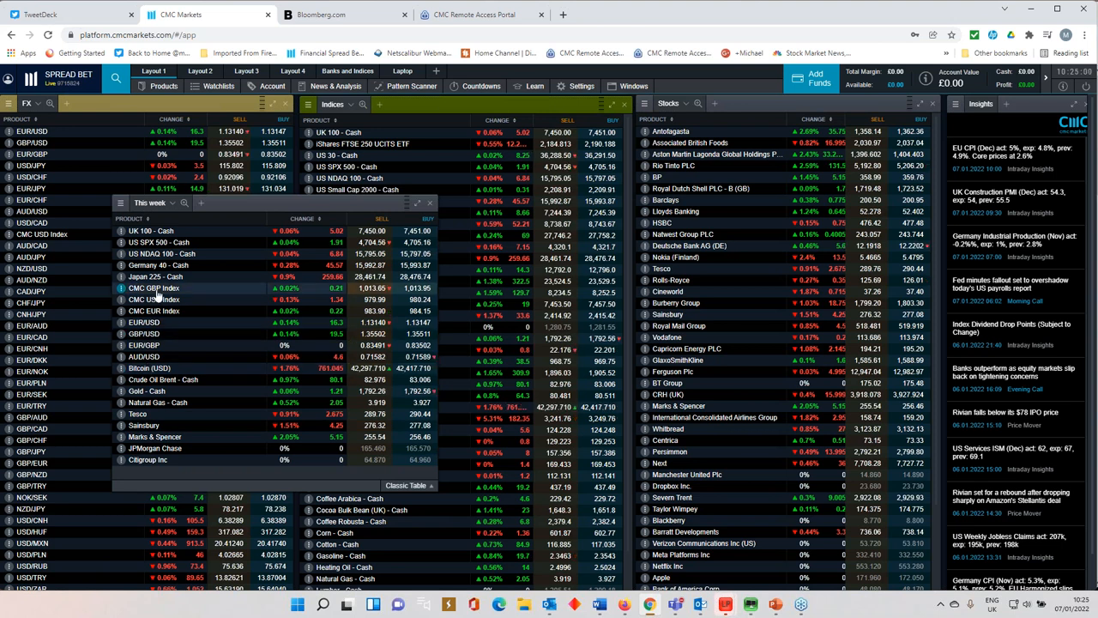
Bring up the GBP/USD daily chart with its descending channel, SMA 50/200 and stochastic
{"action": "left_click", "coordinate": [144, 333]}
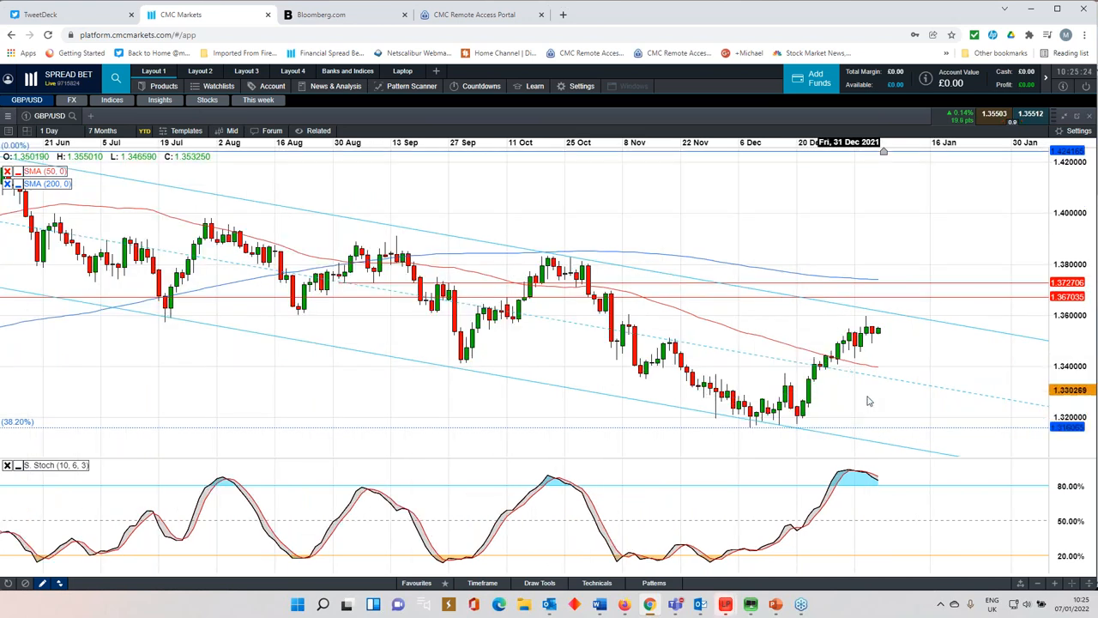
{"action": "mouse_move", "coordinate": [865, 338]}
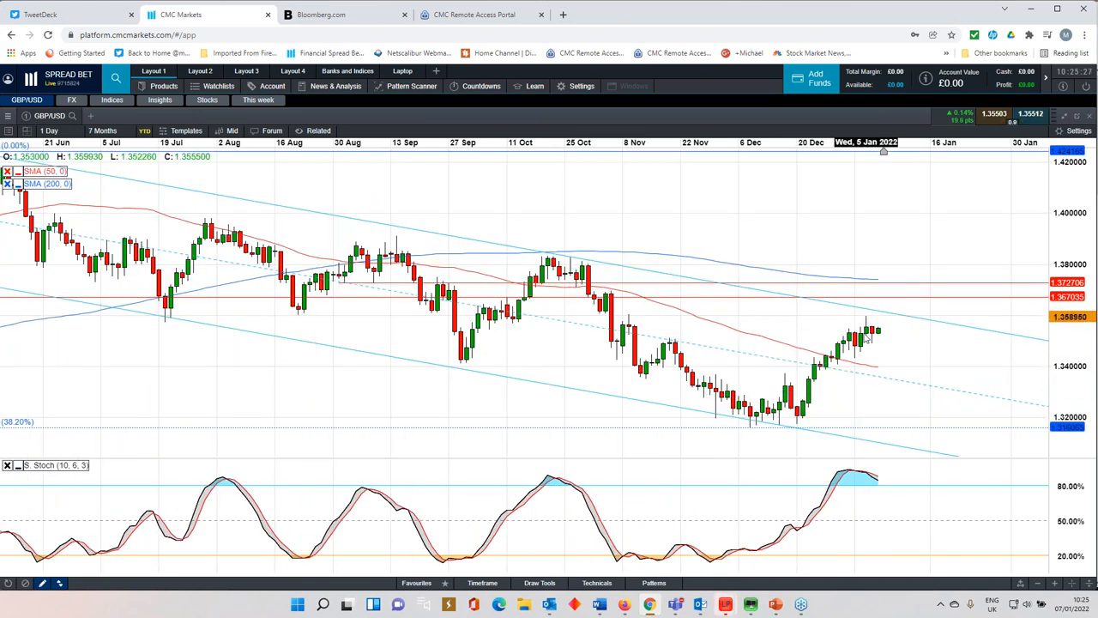
{"action": "mouse_move", "coordinate": [868, 370]}
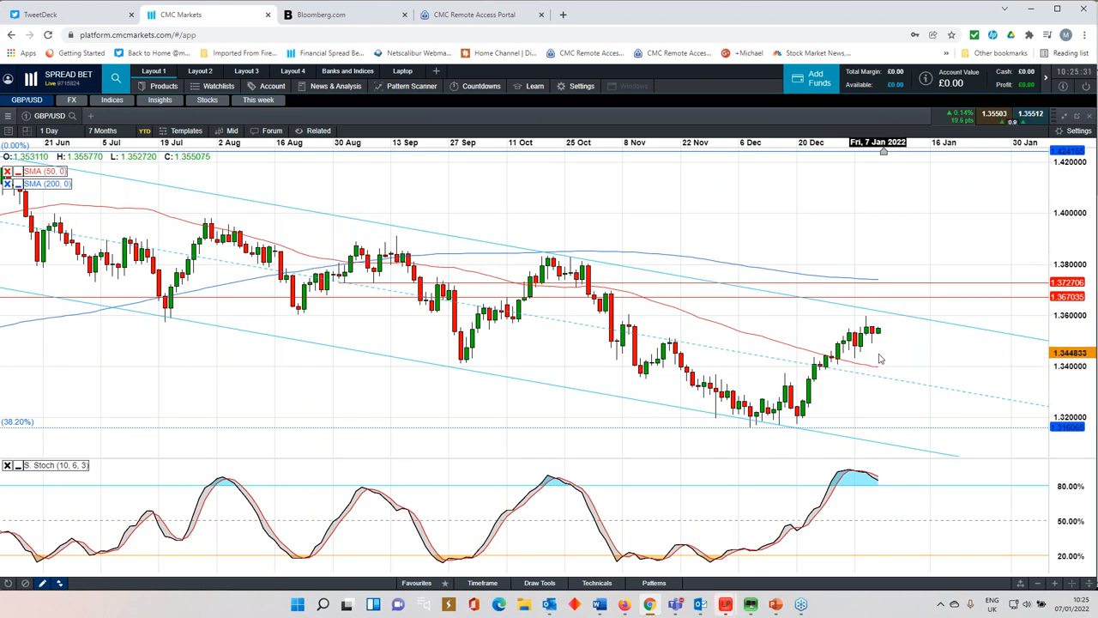
{"action": "mouse_move", "coordinate": [727, 284]}
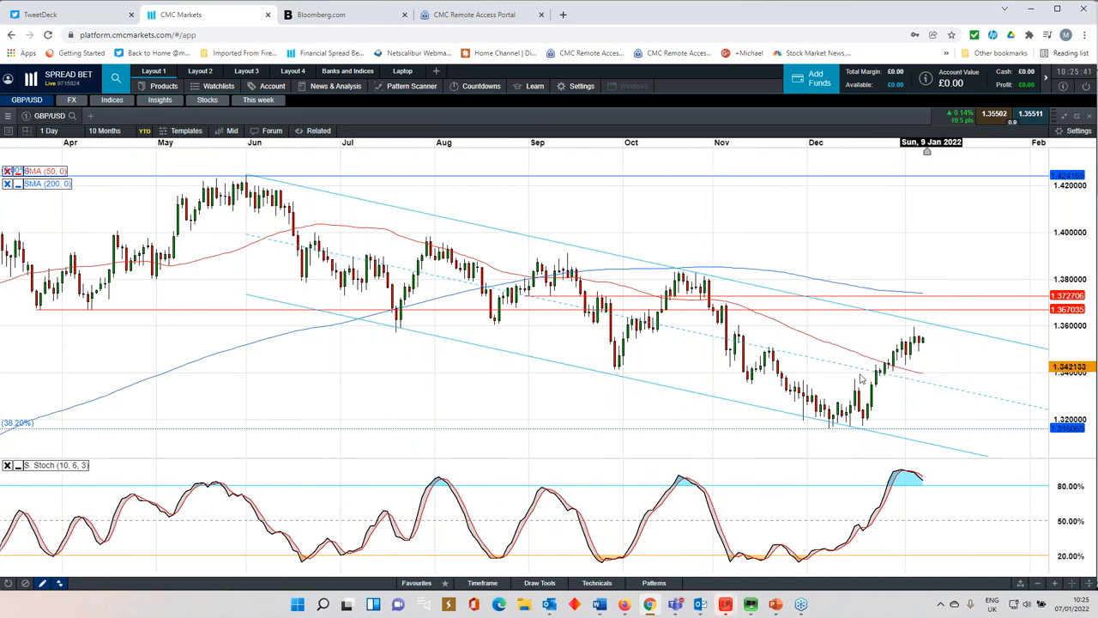
{"action": "mouse_move", "coordinate": [607, 369]}
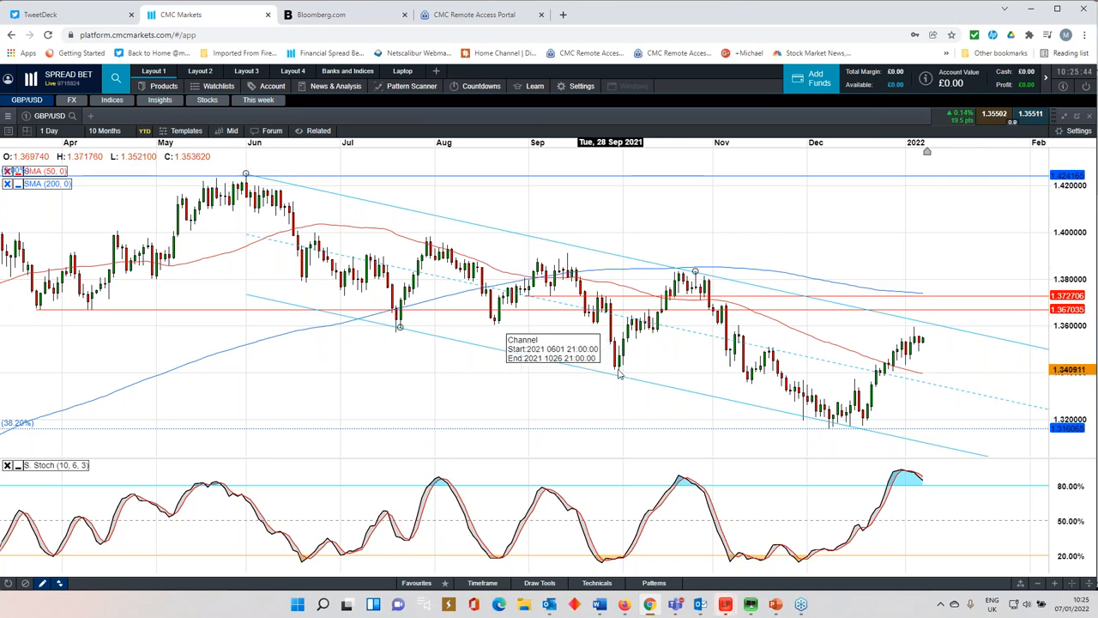
{"action": "mouse_move", "coordinate": [625, 419]}
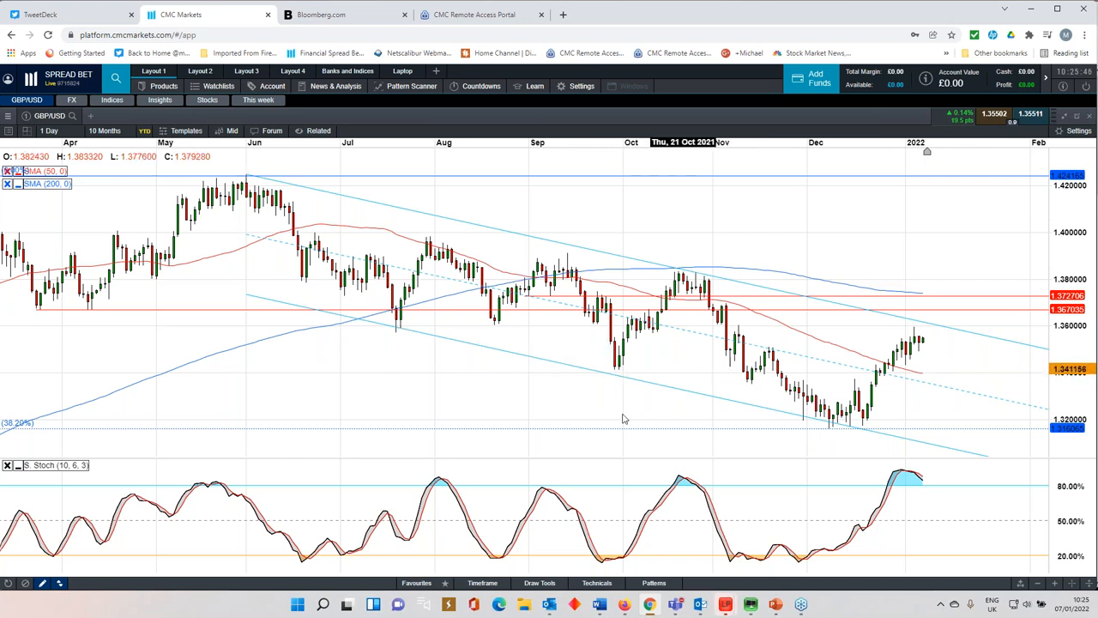
Select the drawn descending price channel on the GBP/USD chart
{"action": "left_click", "coordinate": [539, 583]}
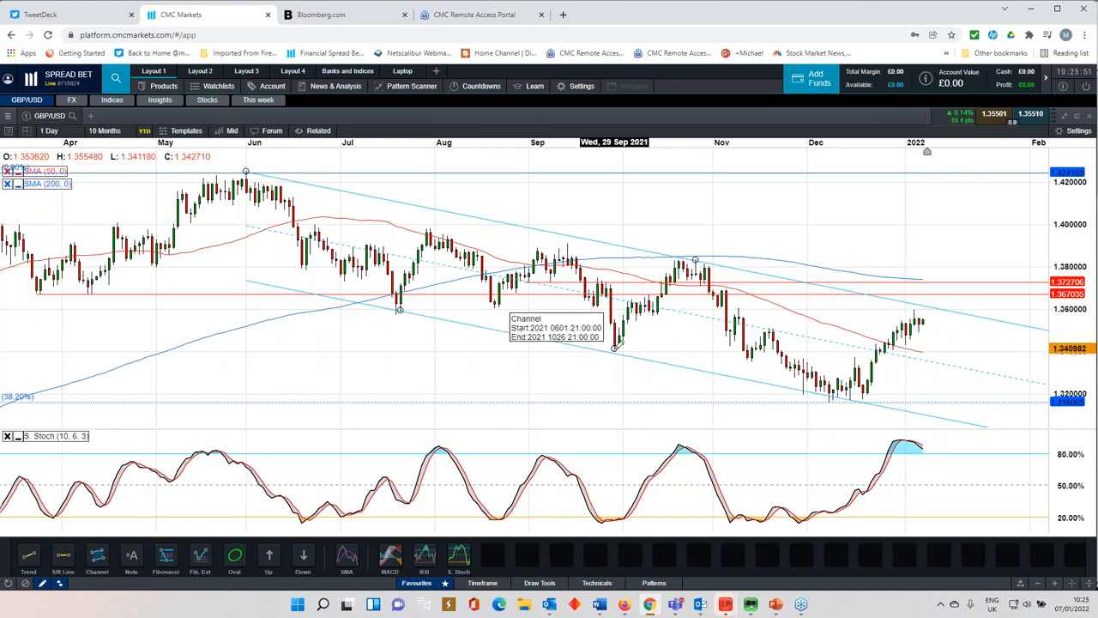
{"action": "mouse_move", "coordinate": [404, 456]}
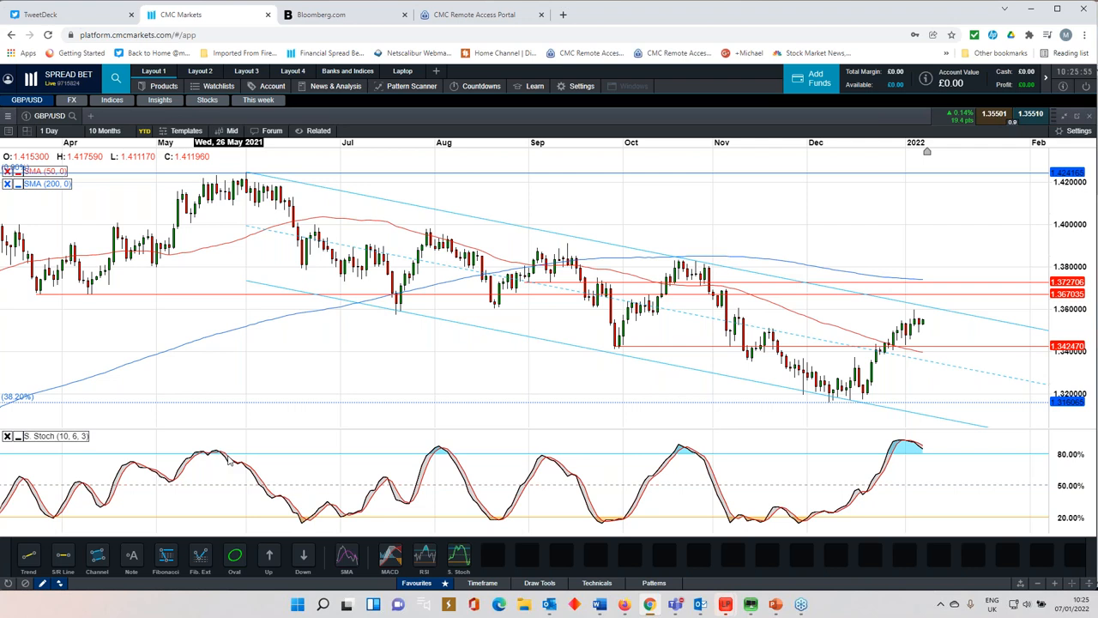
{"action": "mouse_move", "coordinate": [926, 396]}
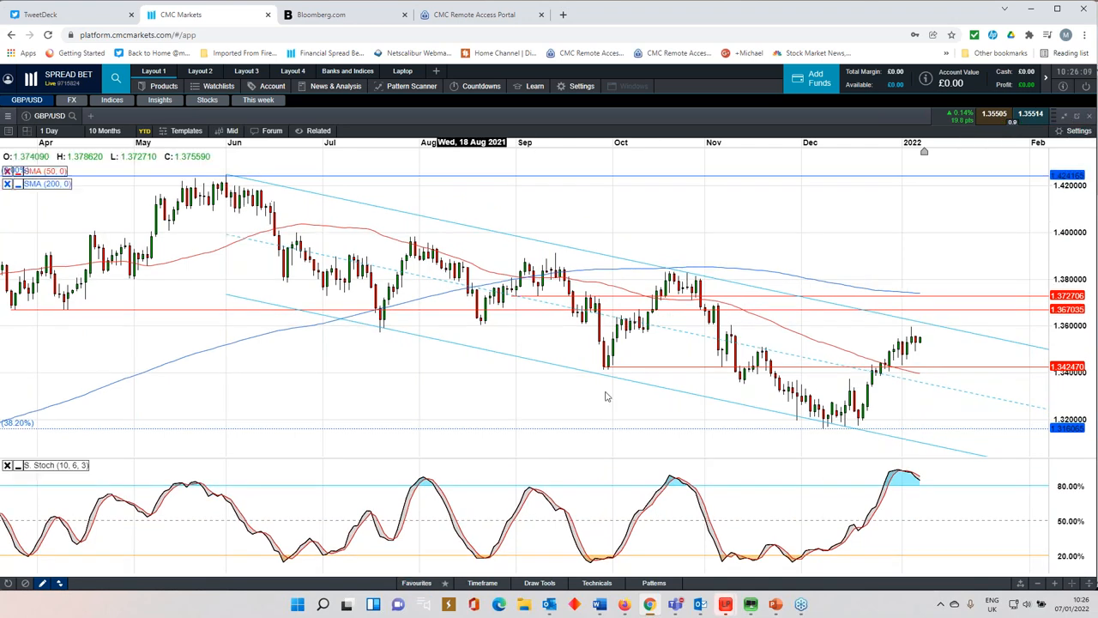
{"action": "mouse_move", "coordinate": [638, 264]}
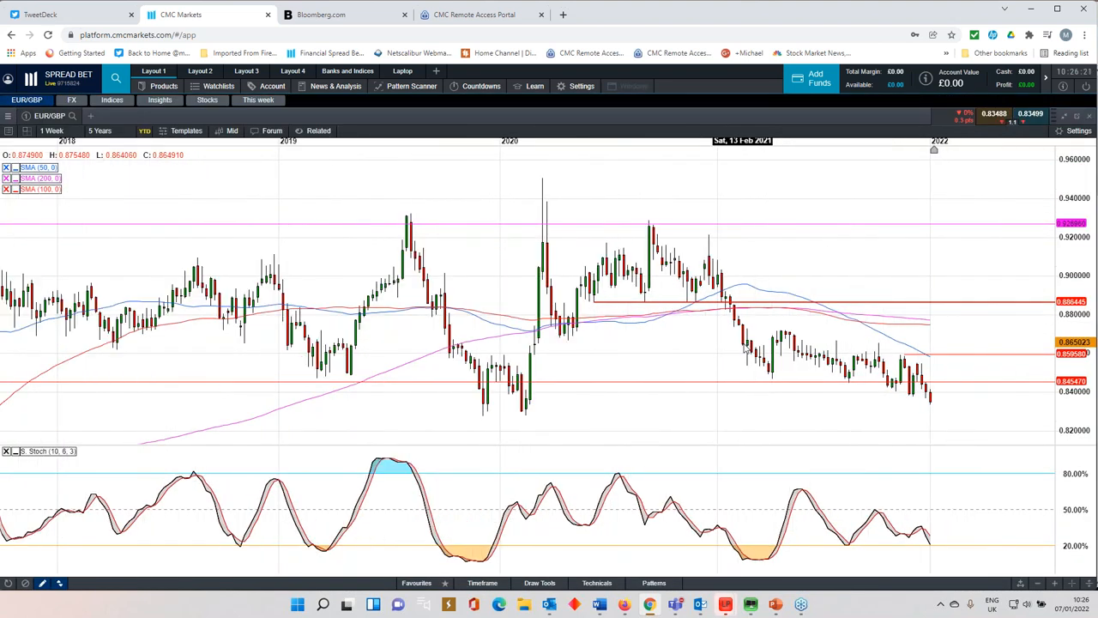
Switch the EUR/GBP chart to daily candles and settle its range on three years of history
{"action": "left_click", "coordinate": [52, 130]}
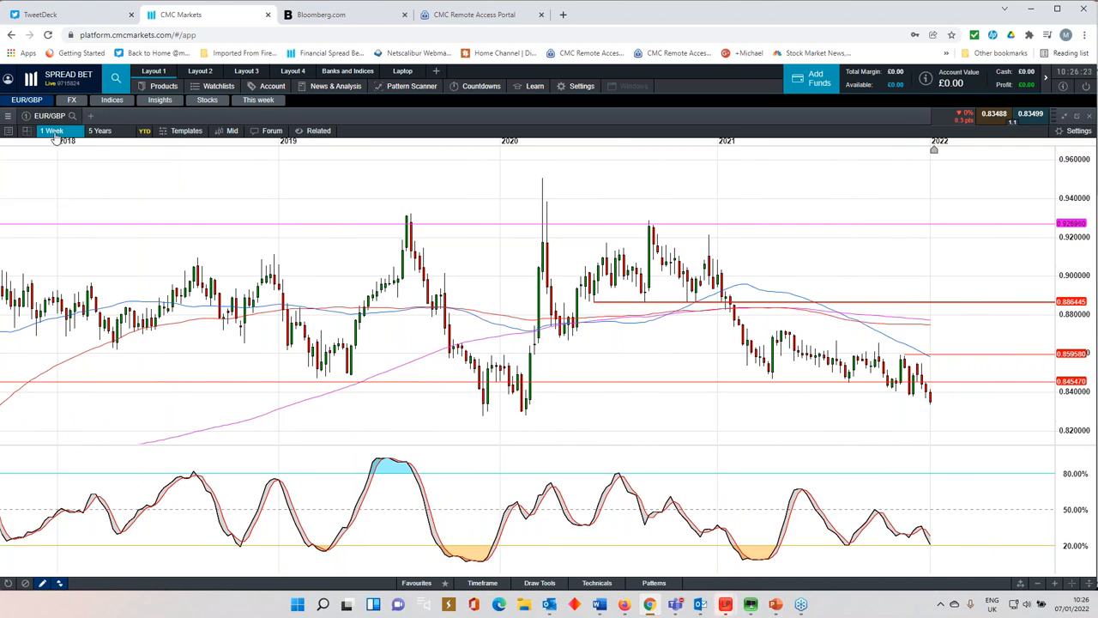
{"action": "mouse_move", "coordinate": [52, 130]}
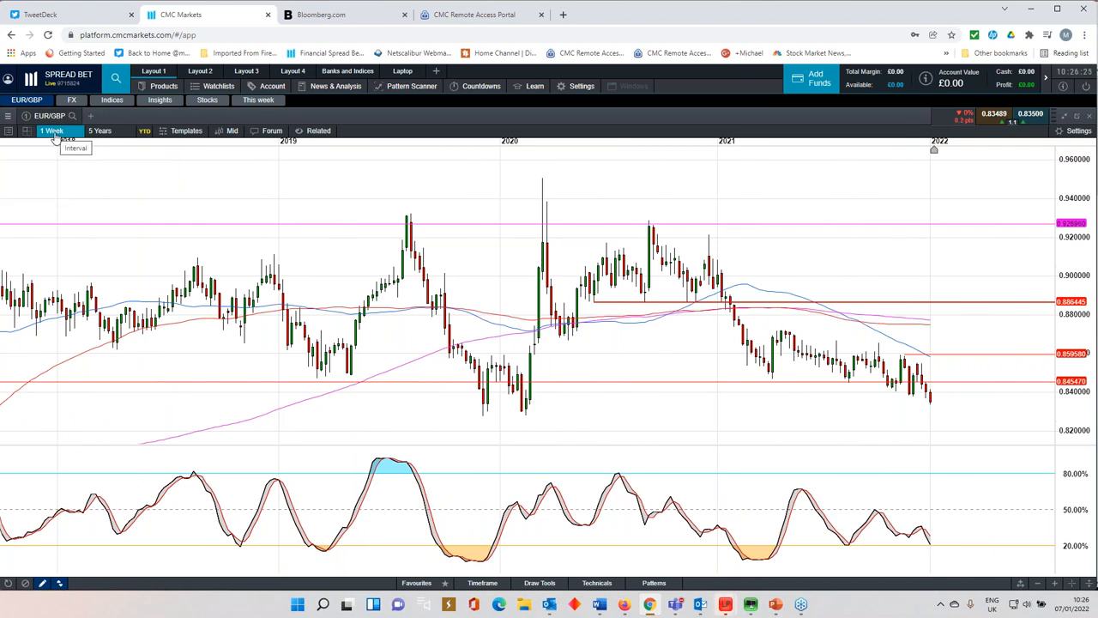
{"action": "left_click", "coordinate": [52, 131]}
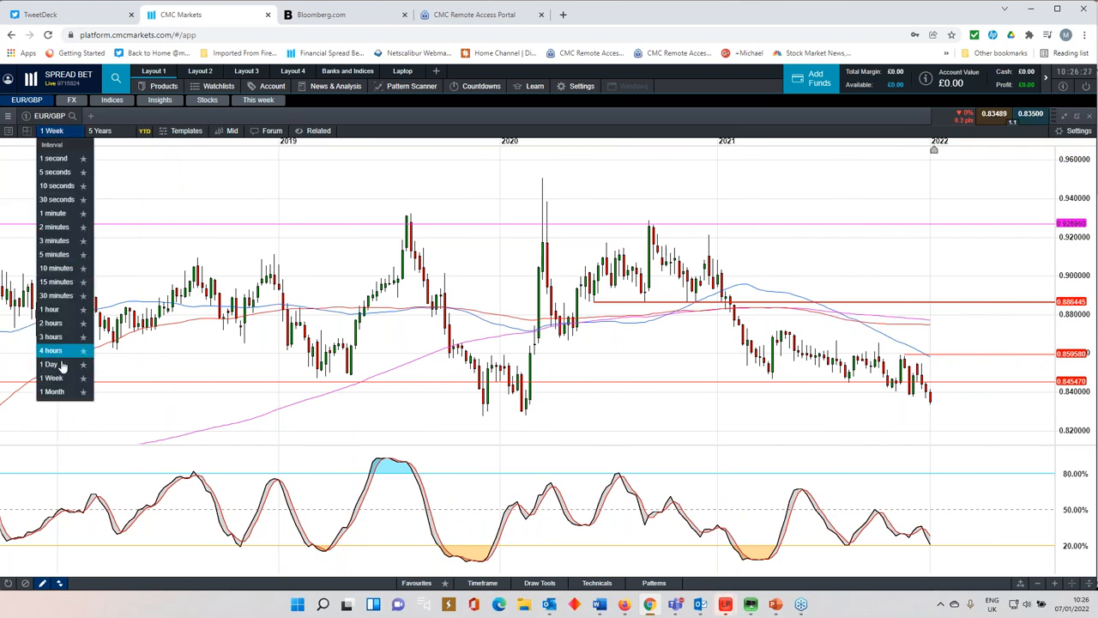
{"action": "left_click", "coordinate": [48, 364]}
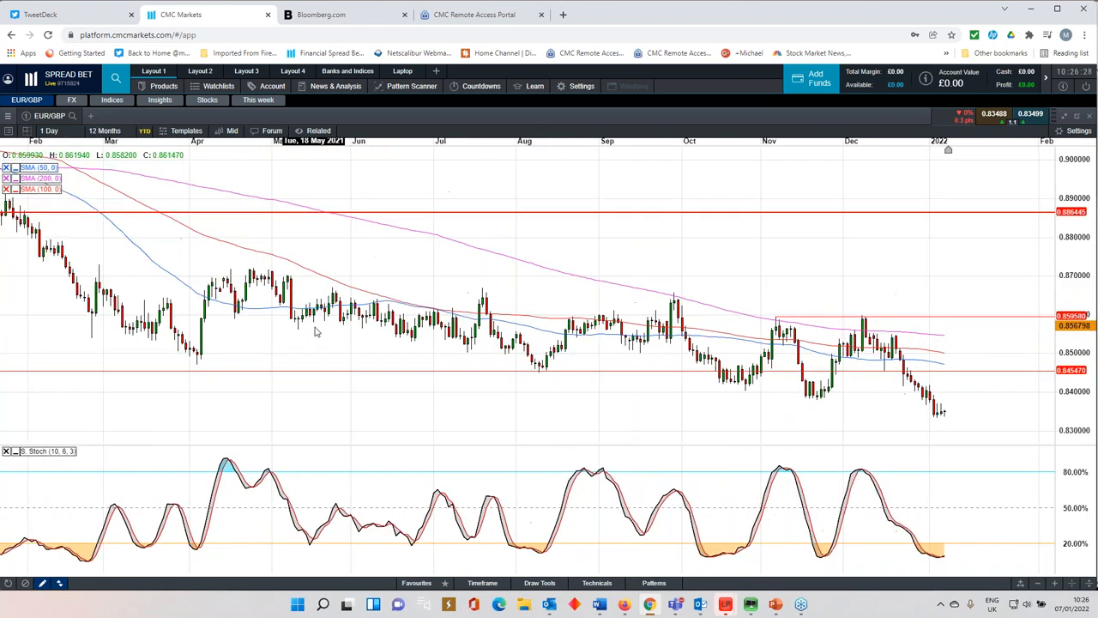
{"action": "left_click", "coordinate": [104, 130]}
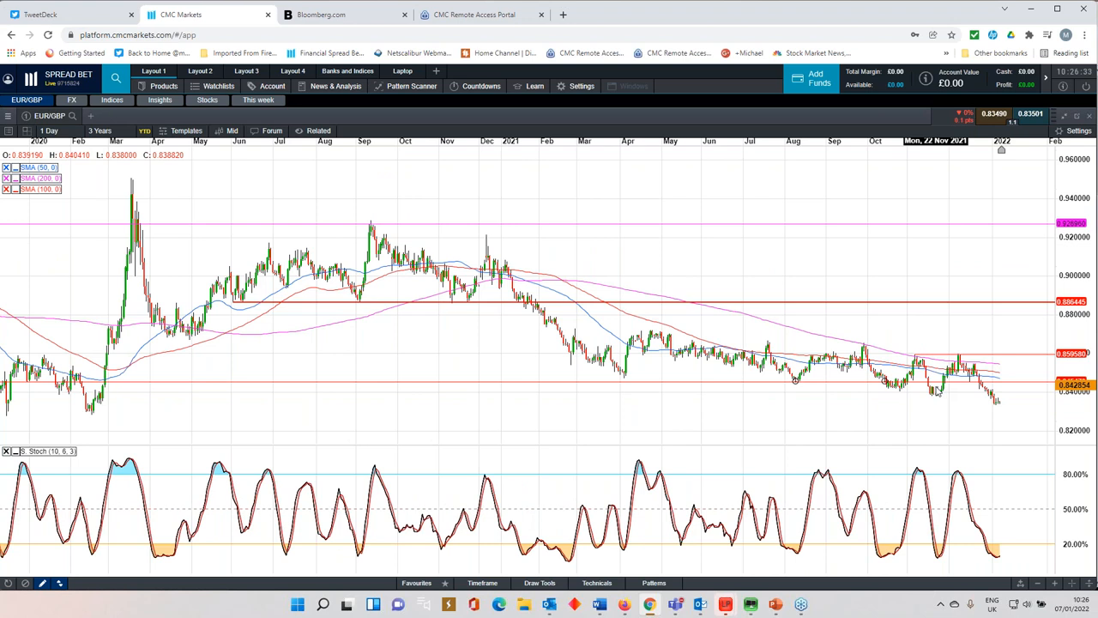
{"action": "mouse_move", "coordinate": [988, 415]}
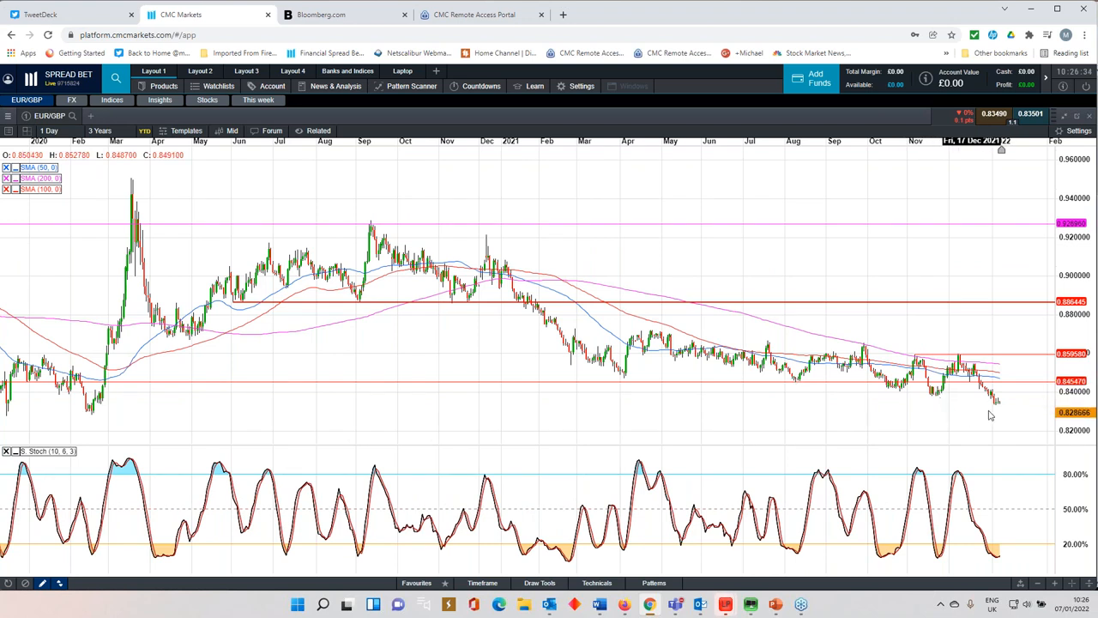
{"action": "left_click", "coordinate": [99, 130]}
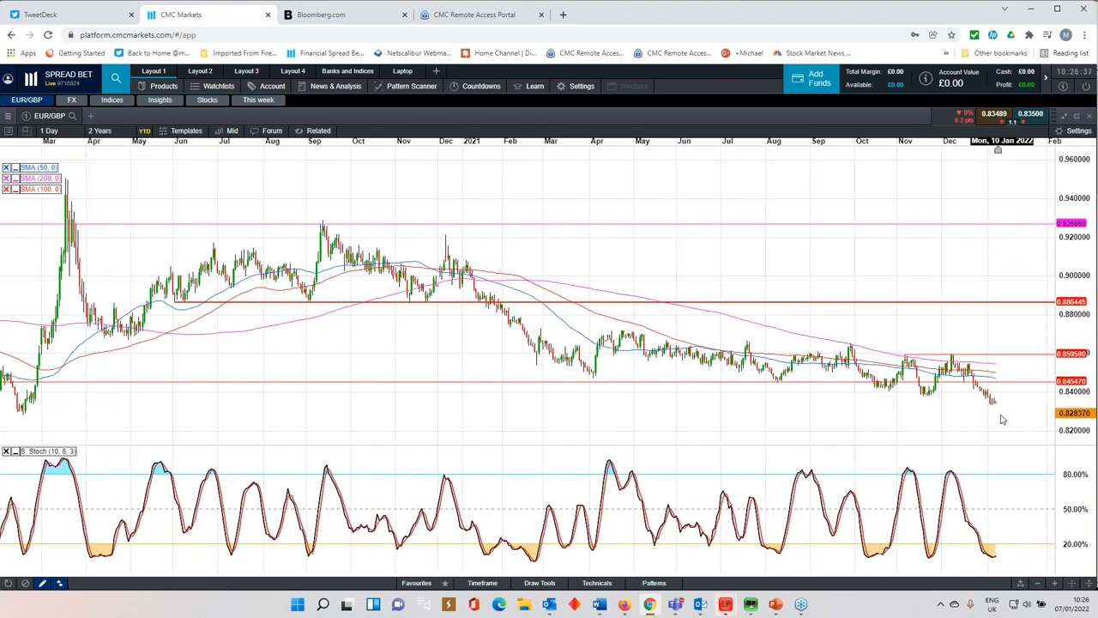
{"action": "left_click", "coordinate": [99, 131]}
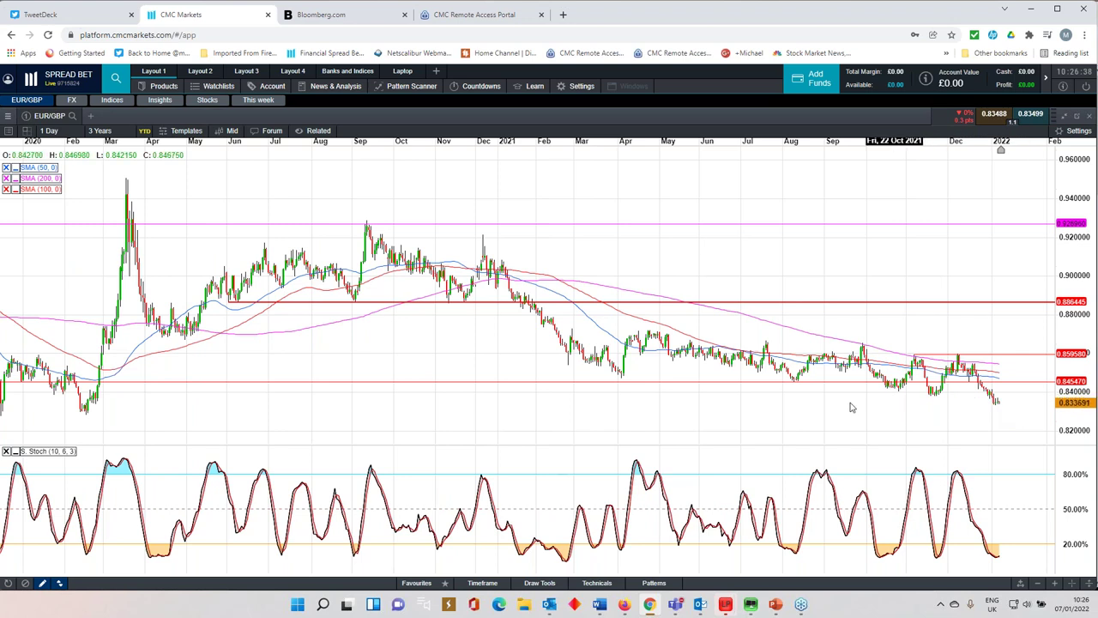
{"action": "mouse_move", "coordinate": [935, 399]}
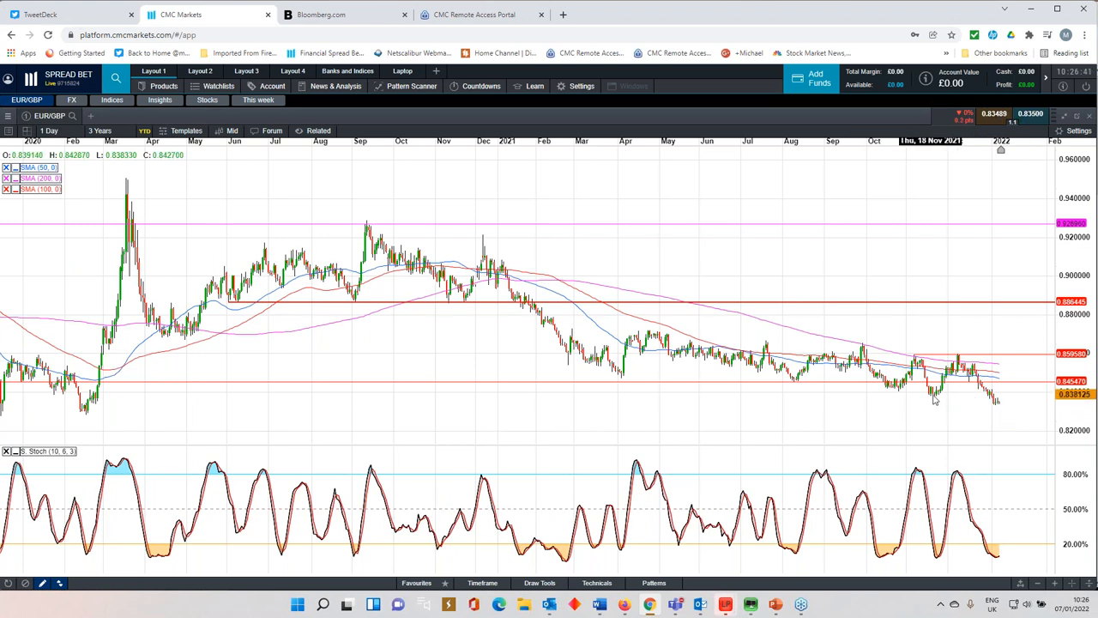
{"action": "mouse_move", "coordinate": [937, 401]}
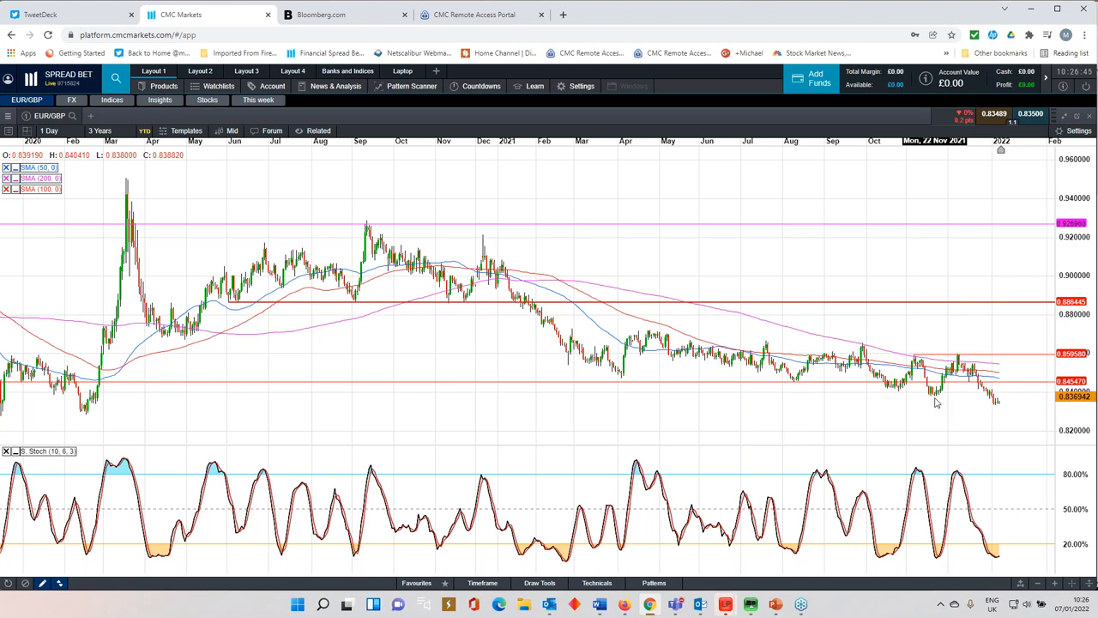
{"action": "mouse_move", "coordinate": [934, 401]}
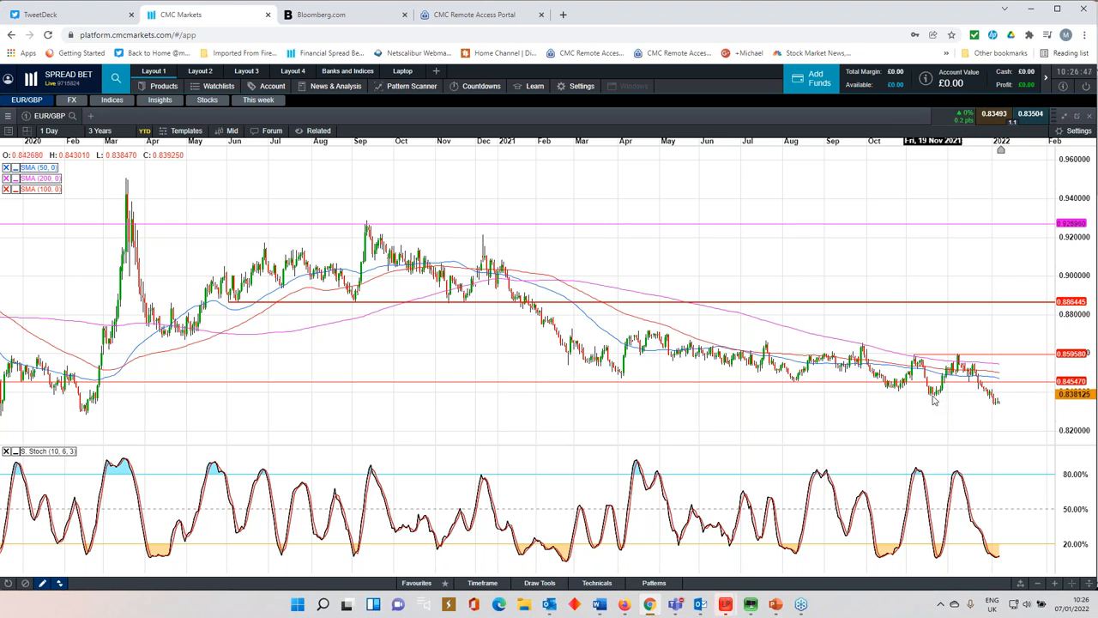
{"action": "mouse_move", "coordinate": [997, 412]}
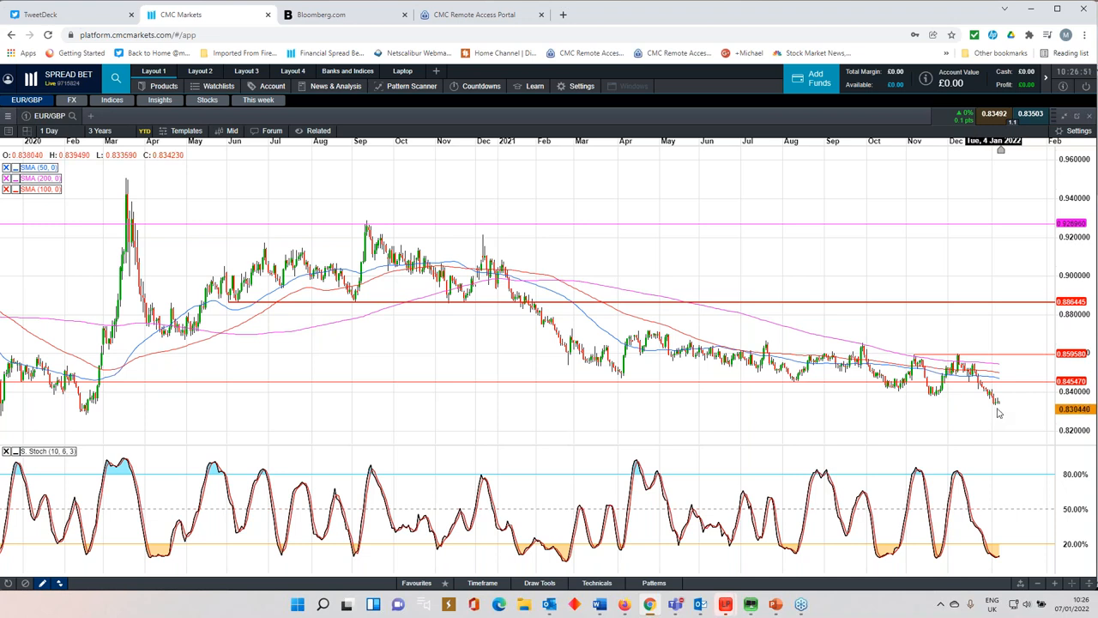
{"action": "mouse_move", "coordinate": [995, 404]}
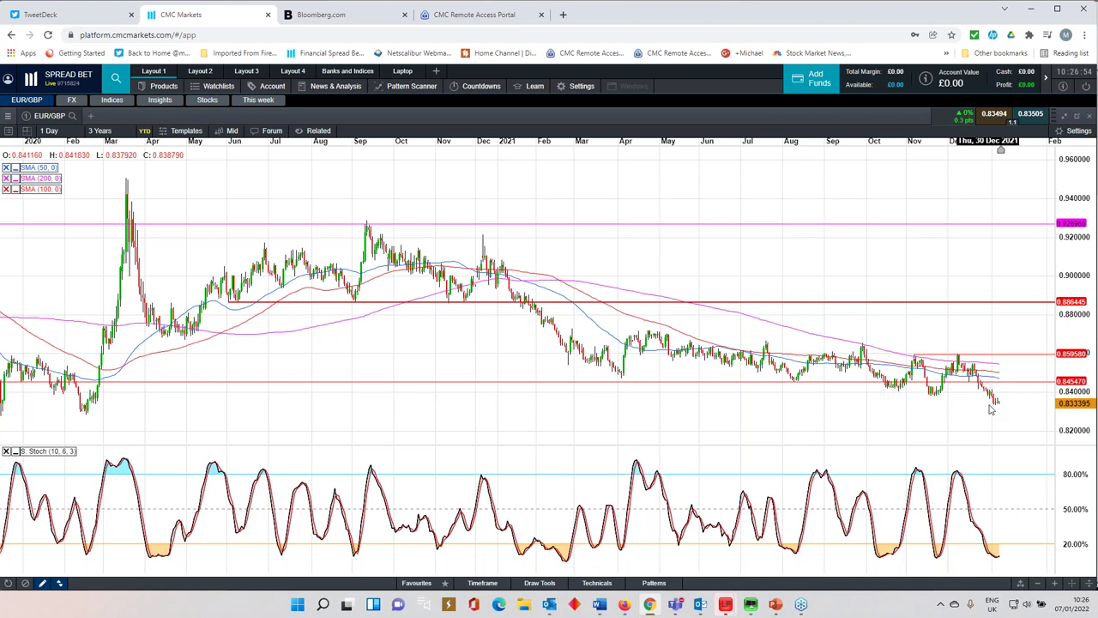
{"action": "mouse_move", "coordinate": [134, 391]}
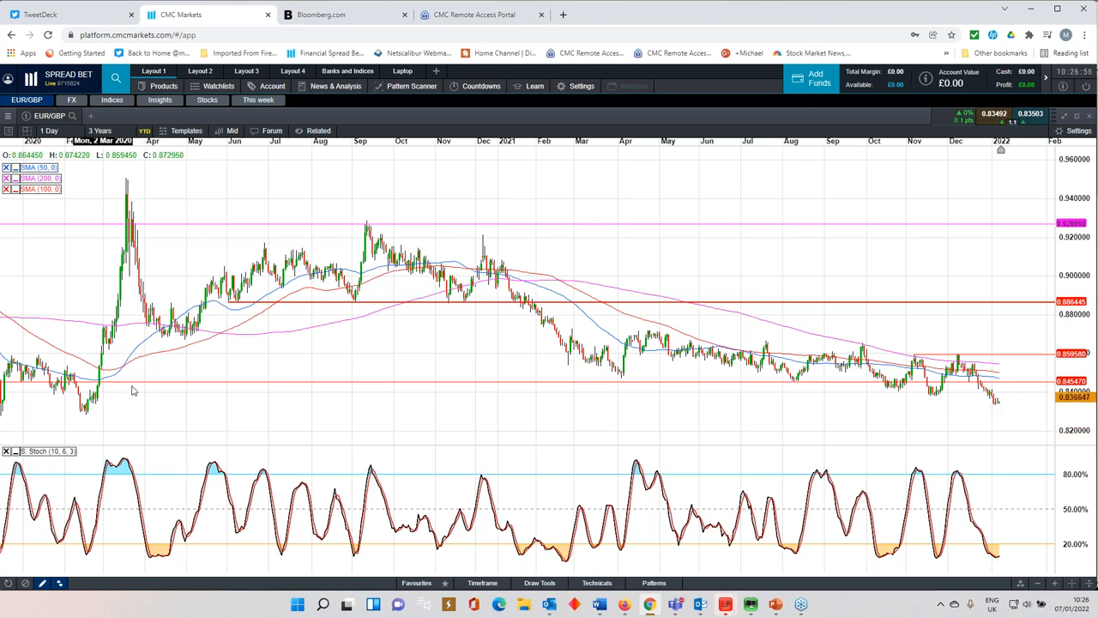
{"action": "mouse_move", "coordinate": [94, 403]}
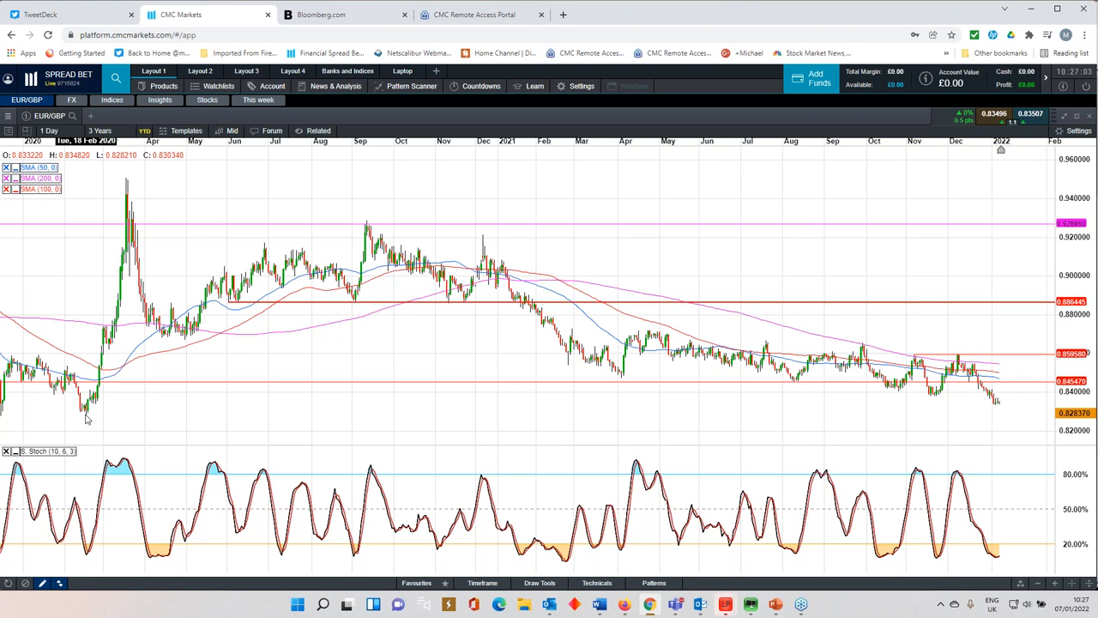
{"action": "mouse_move", "coordinate": [153, 392]}
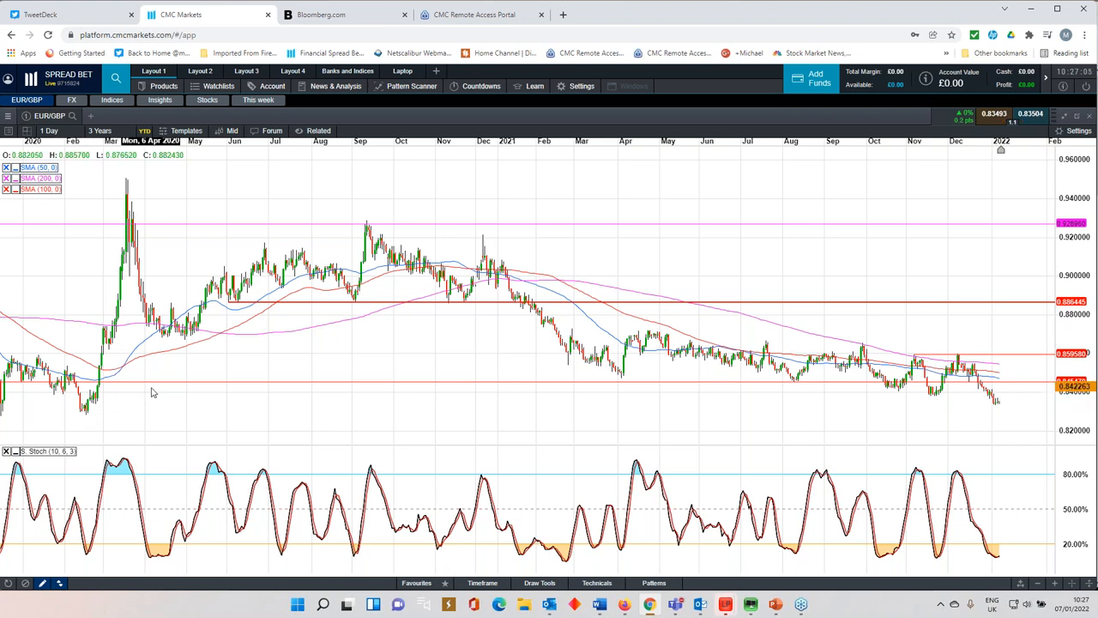
{"action": "mouse_move", "coordinate": [1038, 146]}
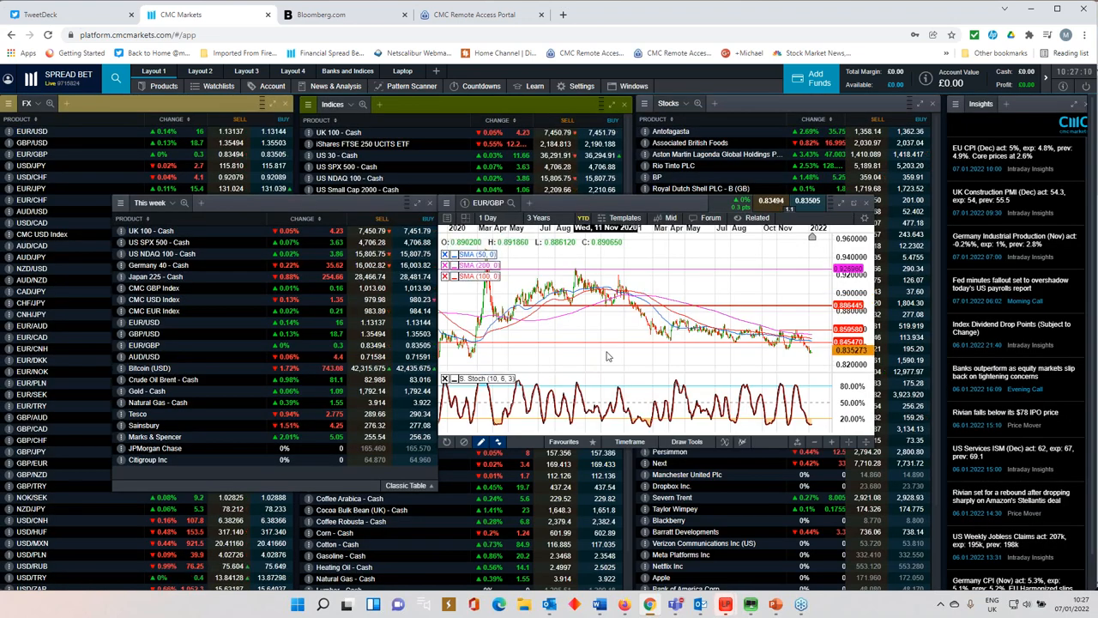
Maximise the AUD/USD daily chart with its Fibonacci retracement levels to full screen
{"action": "left_click", "coordinate": [542, 216]}
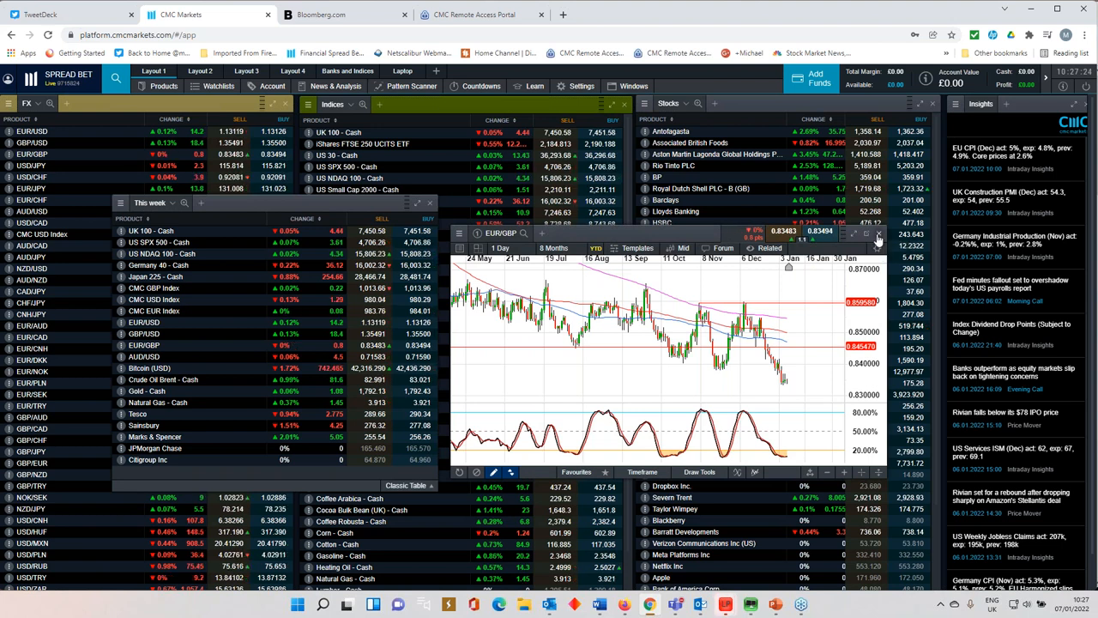
{"action": "mouse_move", "coordinate": [877, 235]}
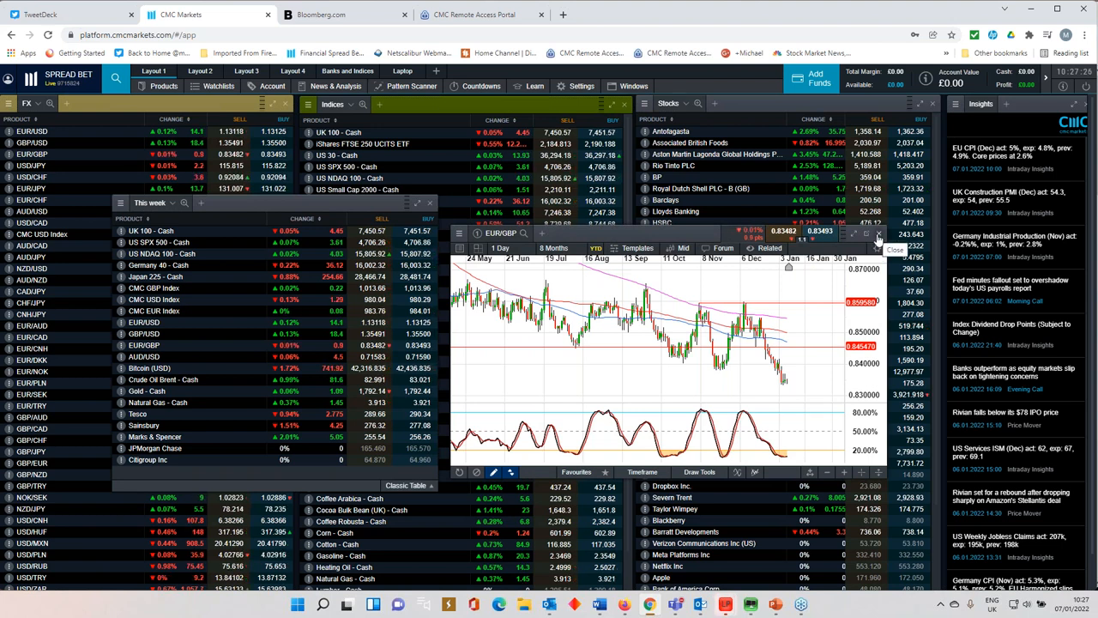
{"action": "left_click", "coordinate": [877, 234]}
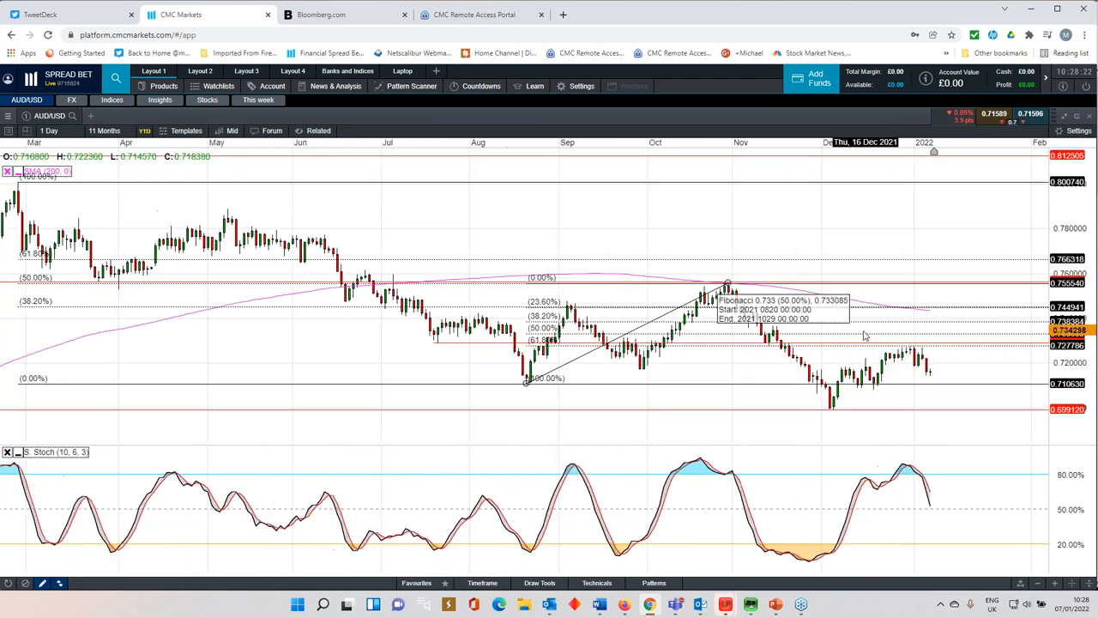
{"action": "mouse_move", "coordinate": [937, 385]}
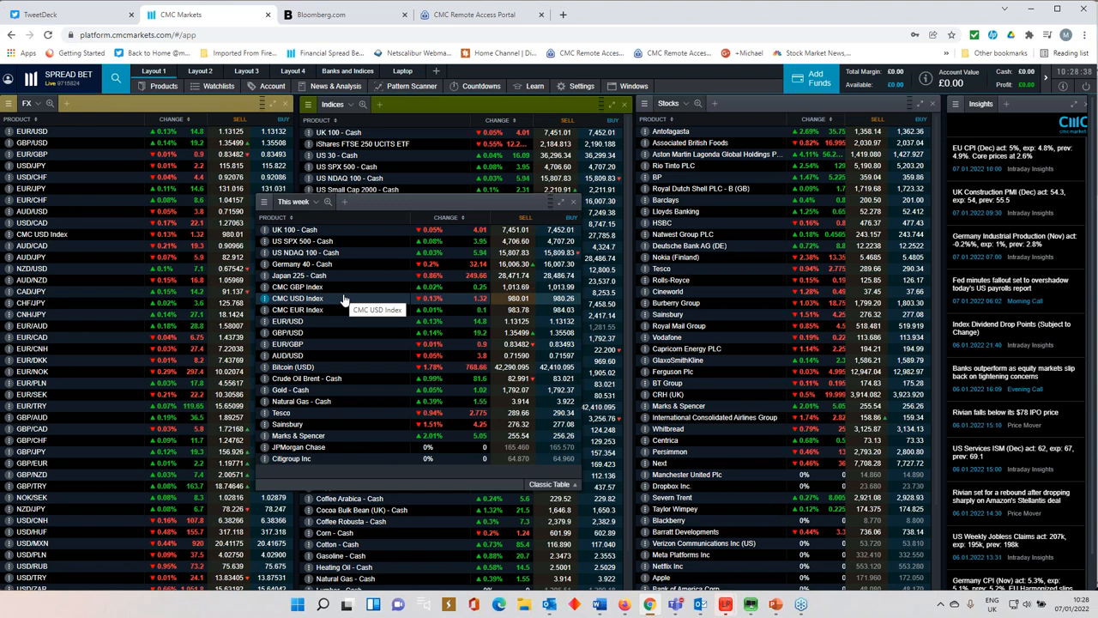
{"action": "mouse_move", "coordinate": [335, 309]}
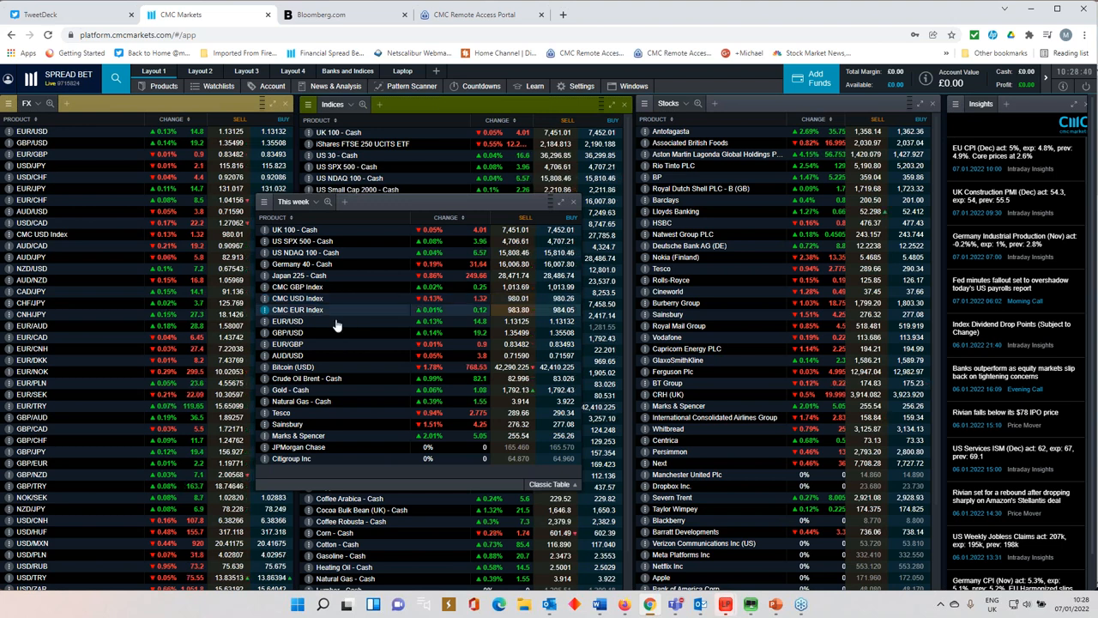
{"action": "mouse_move", "coordinate": [334, 324]}
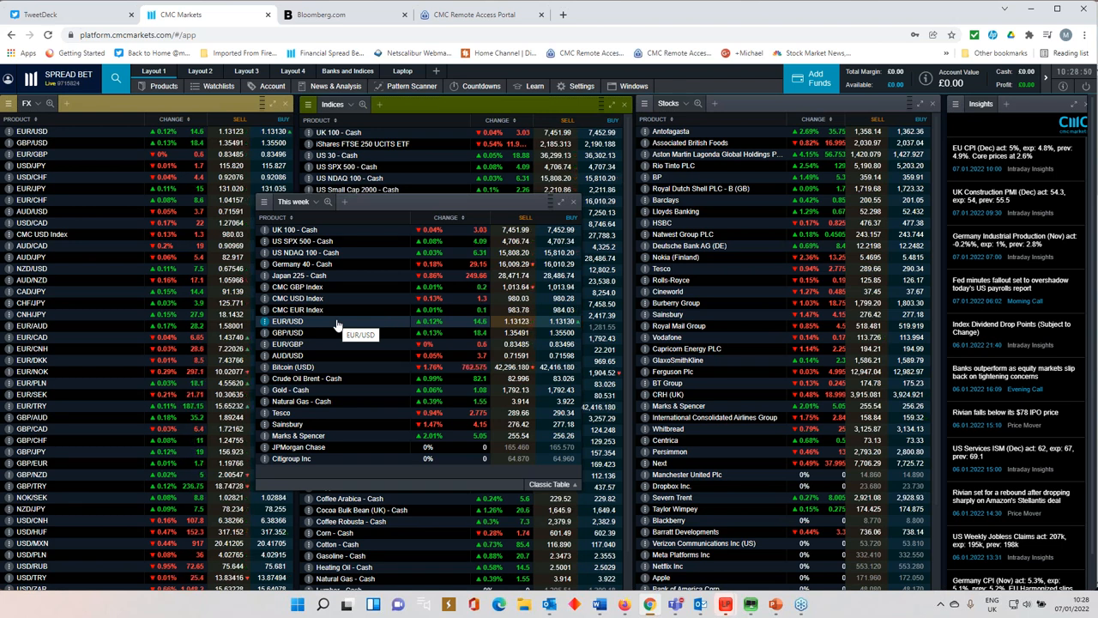
{"action": "mouse_move", "coordinate": [361, 379]}
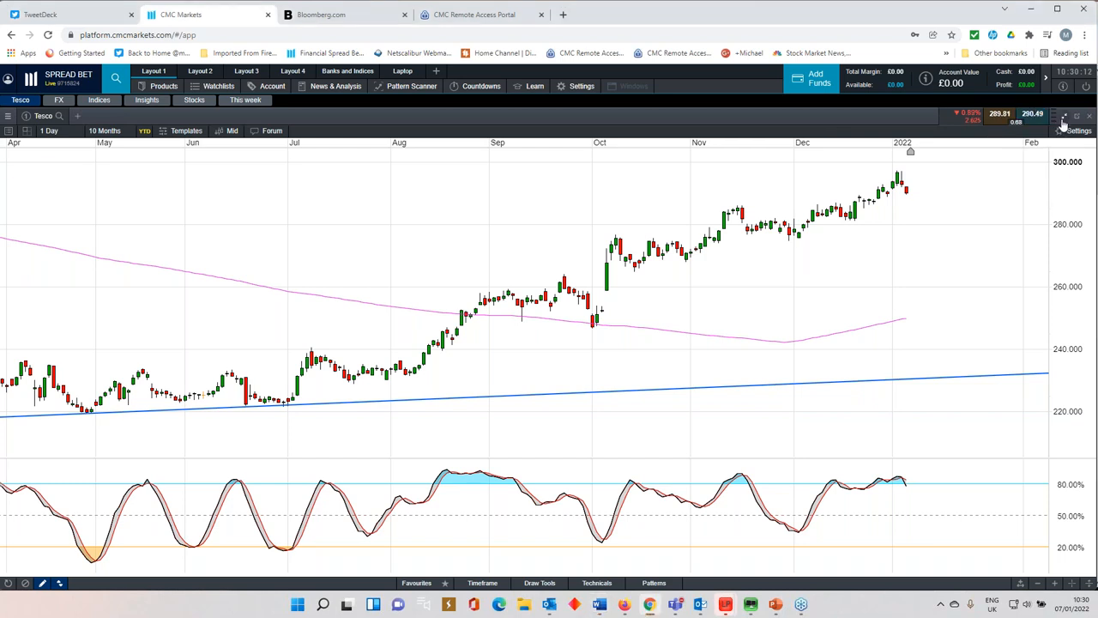
Close the Tesco chart and widen the Sainsbury daily chart to two years
{"action": "left_click", "coordinate": [632, 86]}
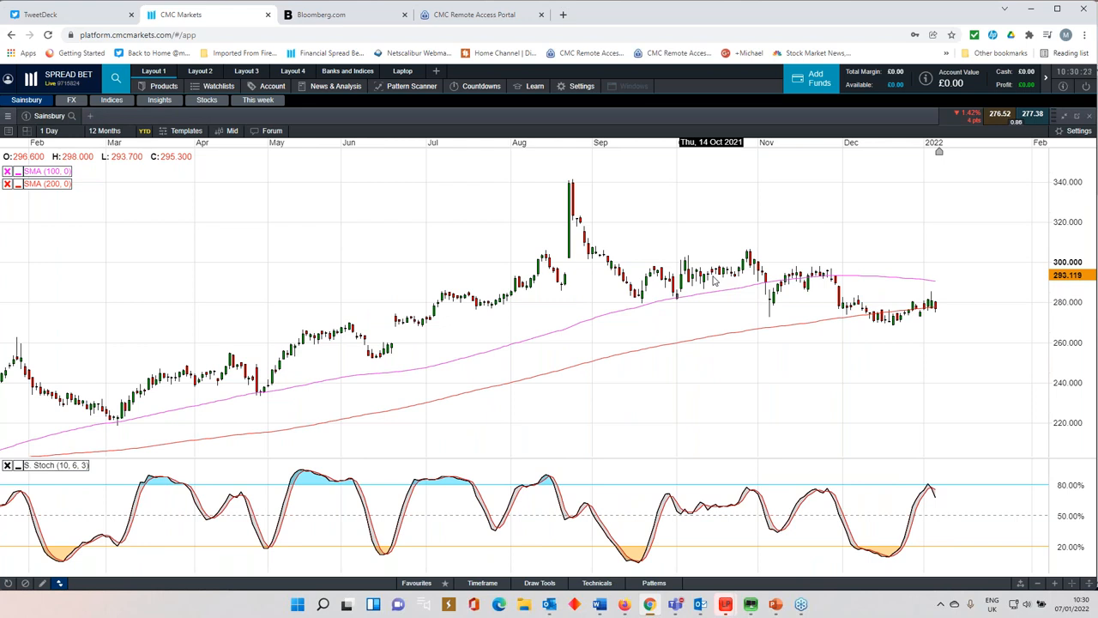
{"action": "left_click", "coordinate": [103, 130]}
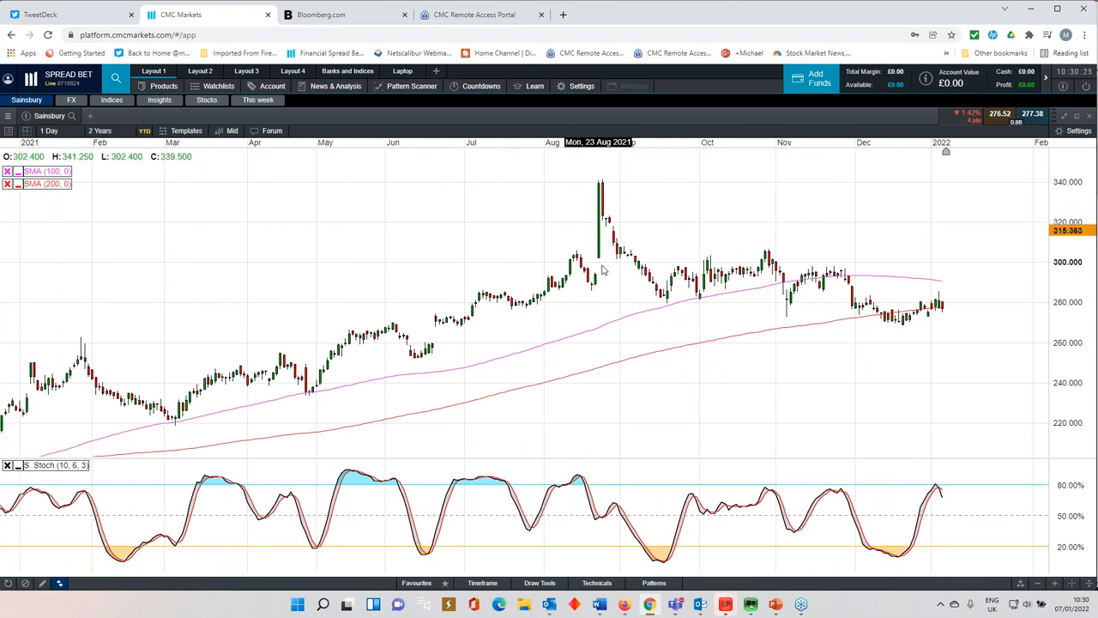
{"action": "mouse_move", "coordinate": [602, 227]}
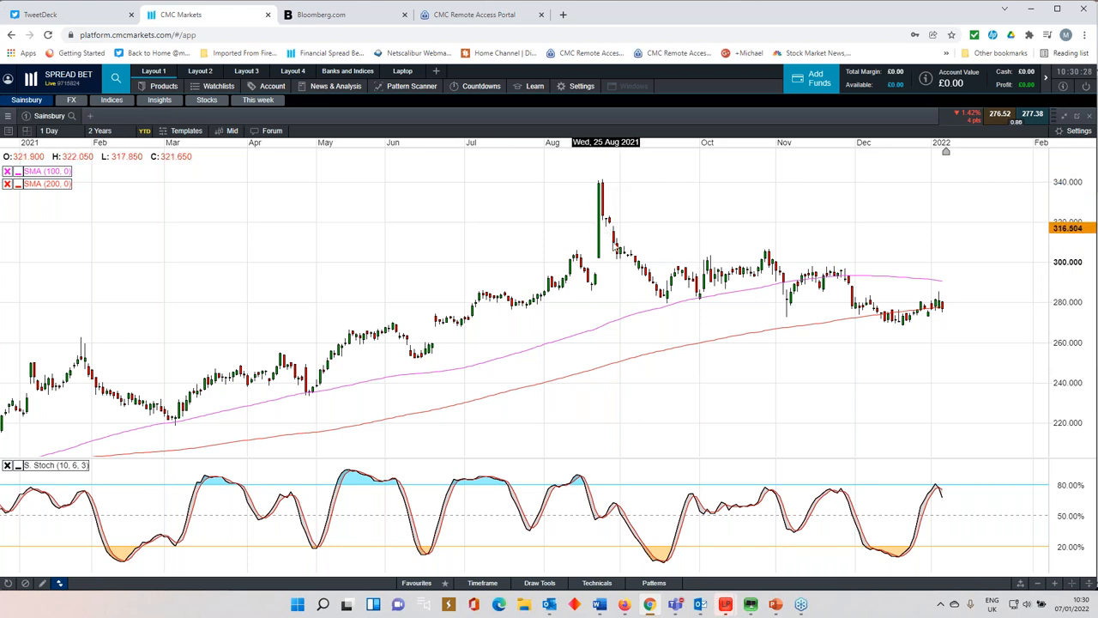
{"action": "mouse_move", "coordinate": [822, 326]}
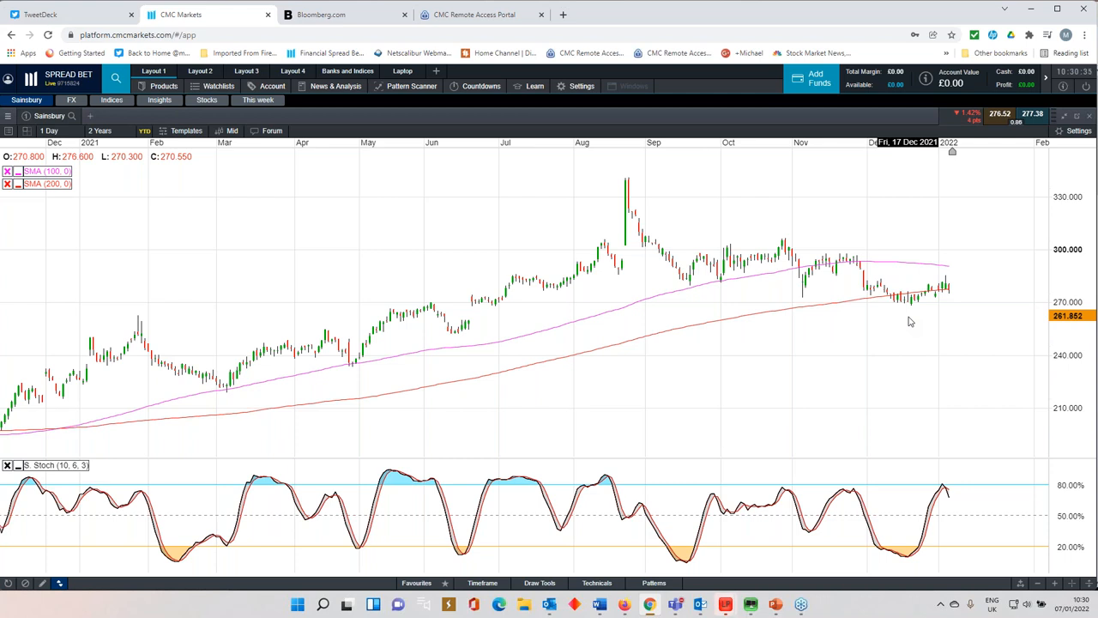
{"action": "mouse_move", "coordinate": [783, 345]}
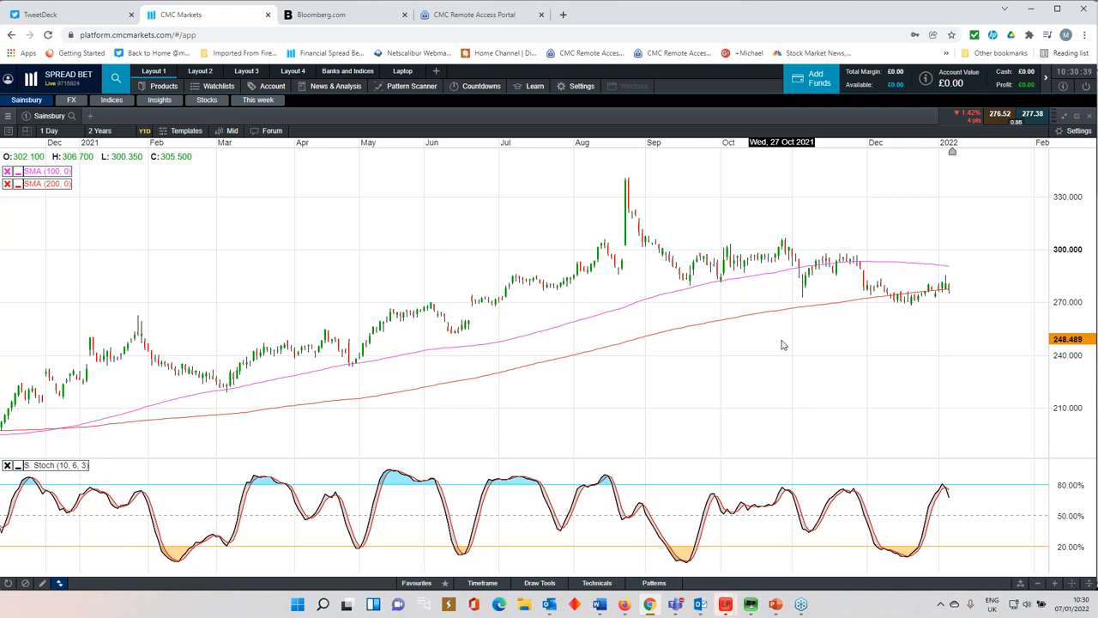
{"action": "mouse_move", "coordinate": [763, 354]}
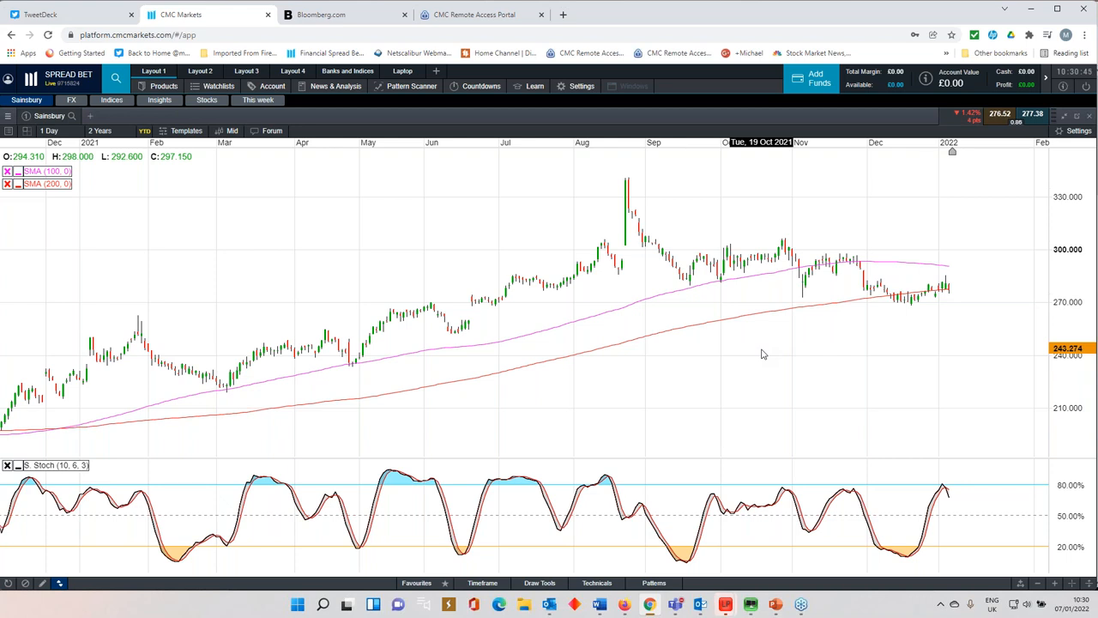
{"action": "mouse_move", "coordinate": [815, 264]}
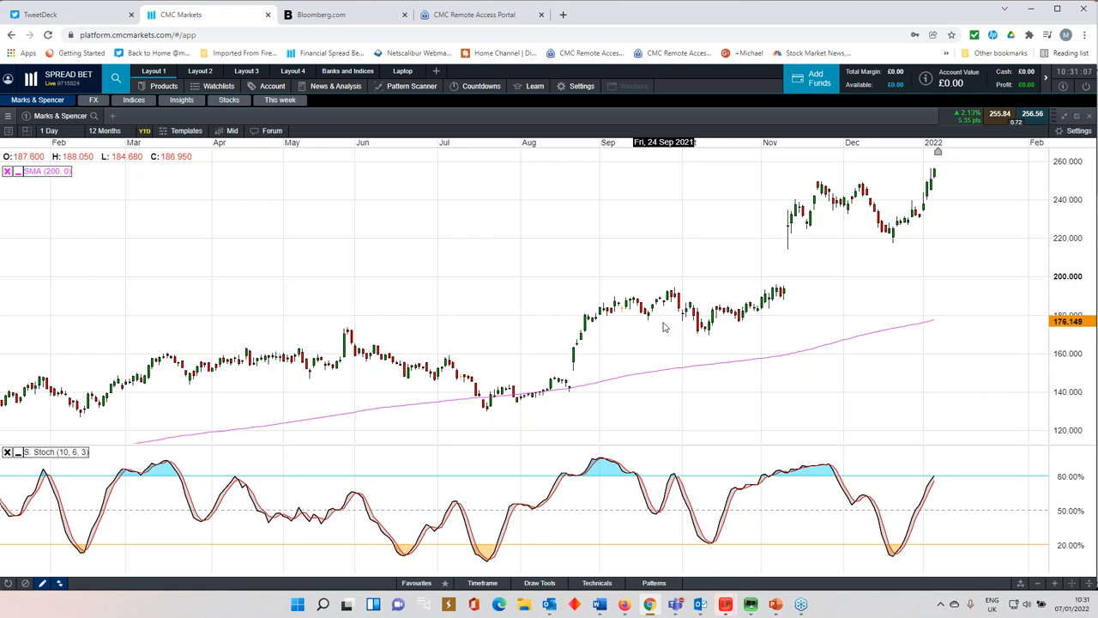
Close the Marks & Spencer chart to return to the FX, indices and stocks watchlists
{"action": "left_click", "coordinate": [99, 131]}
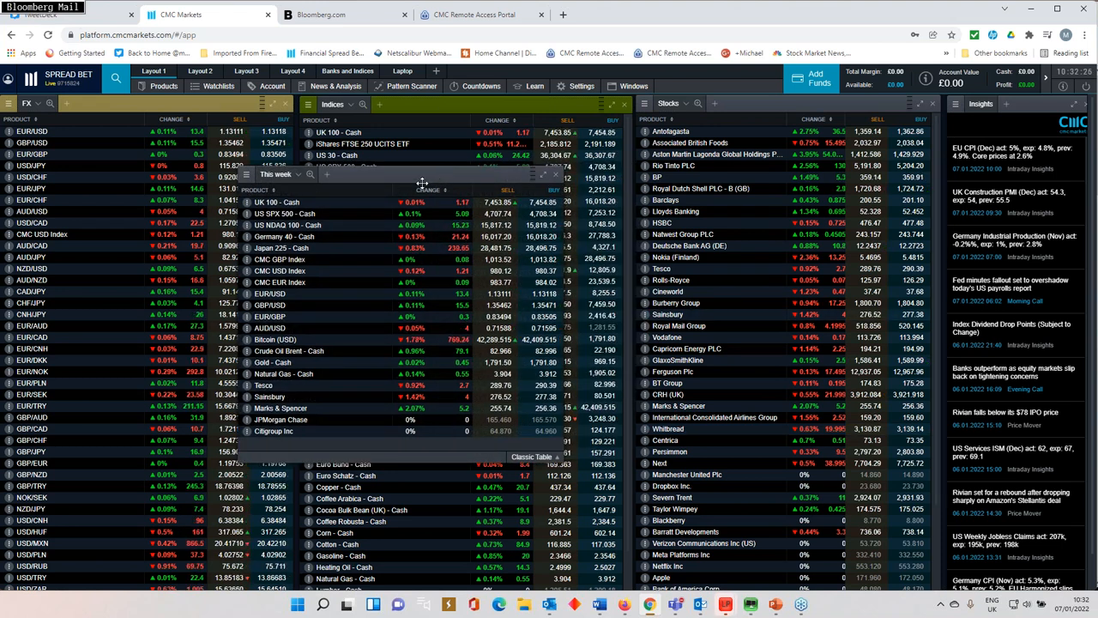
Load the JPMorgan Chase daily chart from the 'This week' watchlist with its trendlines and stochastic
{"action": "left_click", "coordinate": [281, 418]}
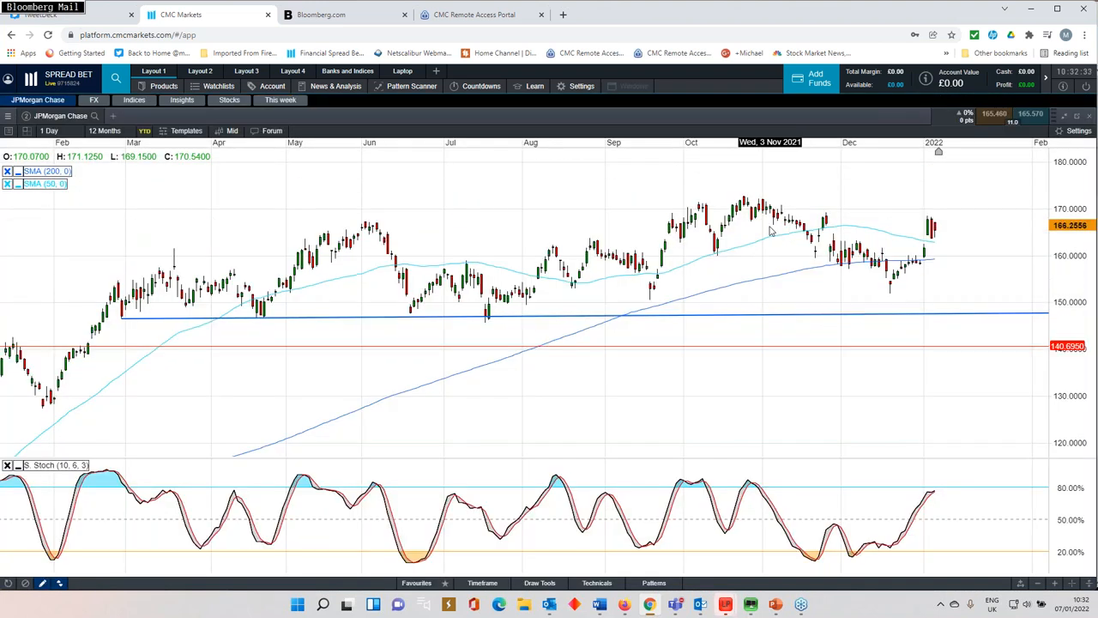
{"action": "left_click", "coordinate": [105, 130]}
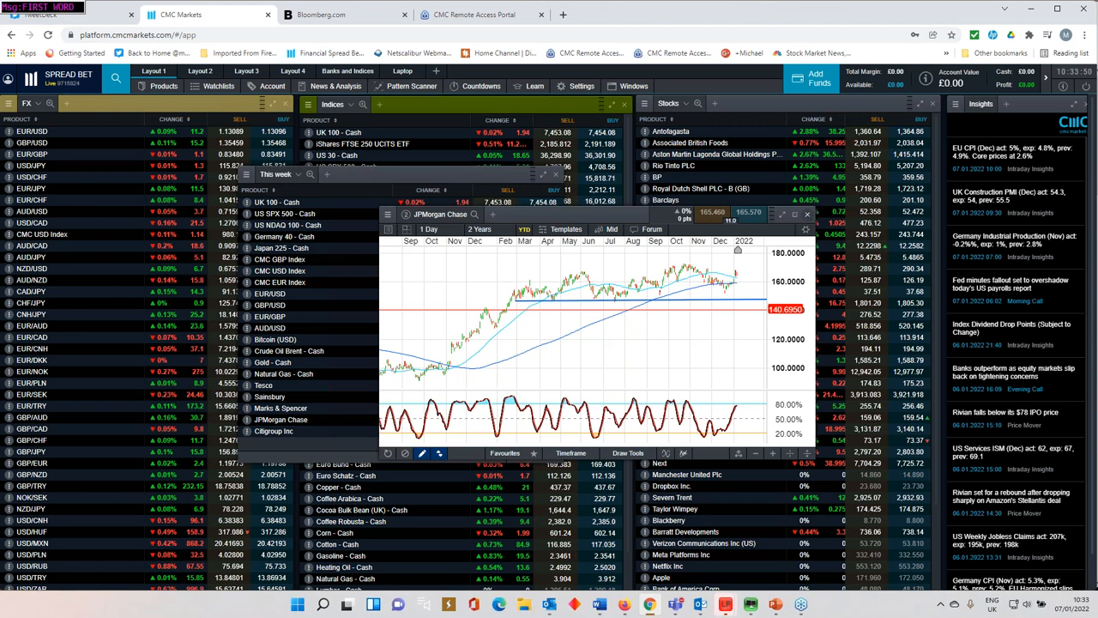
Close JPMorgan Chase and load the Citigroup Inc chart with its rising trendline and stochastic
{"action": "left_click", "coordinate": [274, 430]}
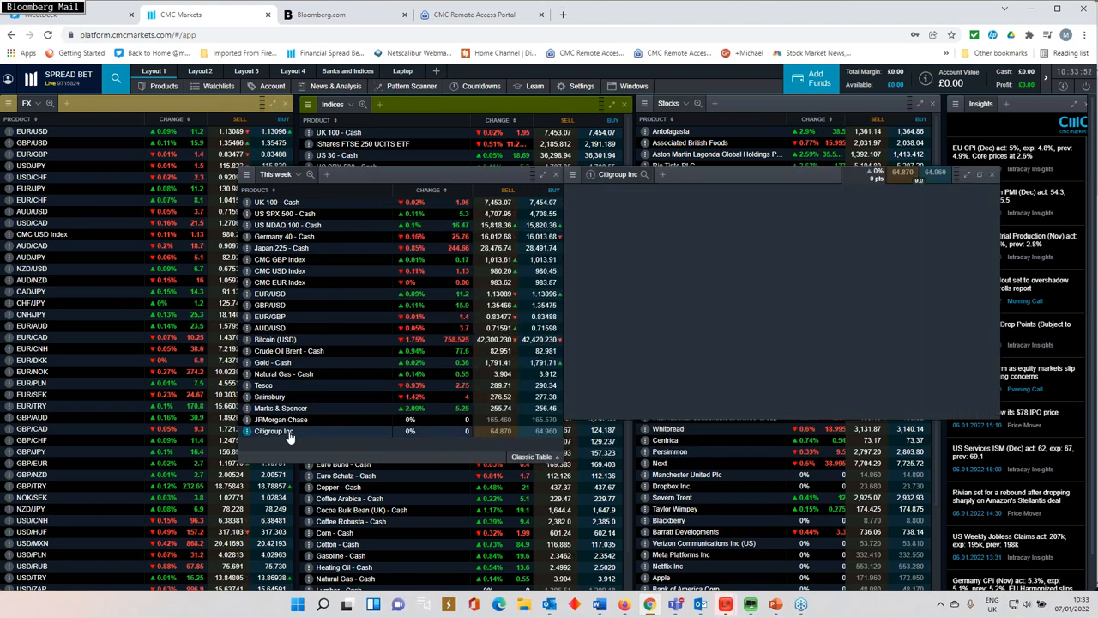
{"action": "left_click", "coordinate": [274, 430]}
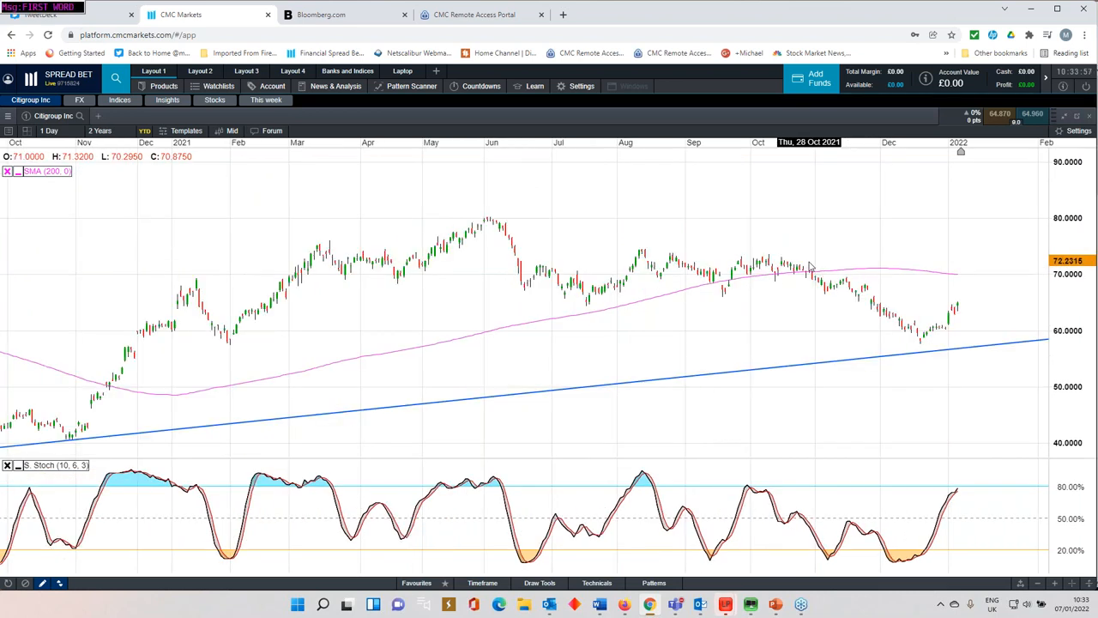
{"action": "mouse_move", "coordinate": [1036, 274]}
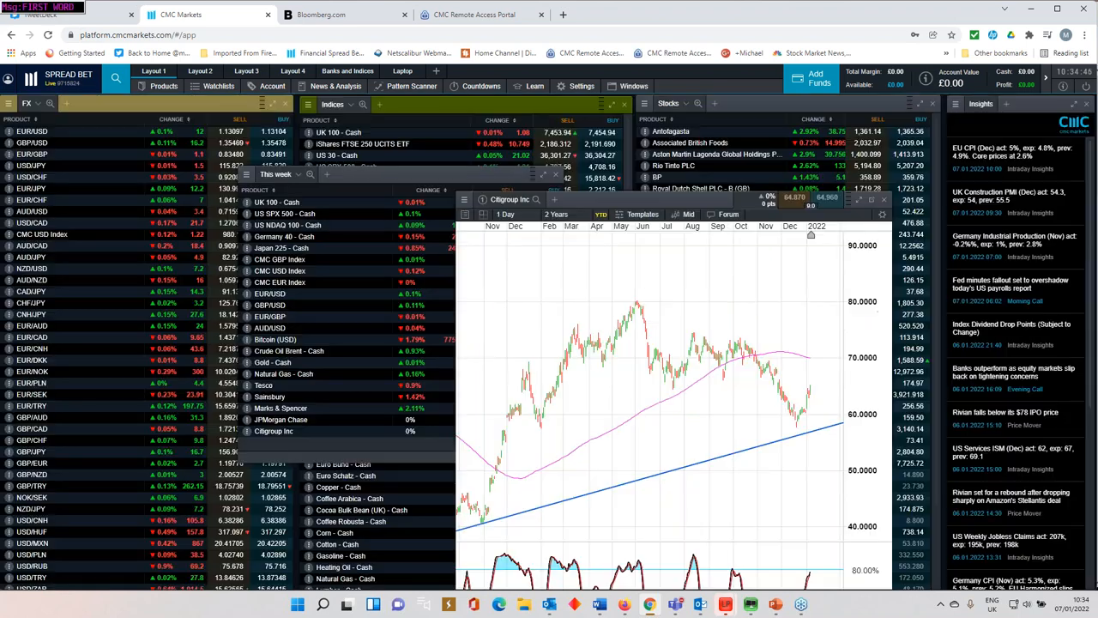
Close the Citigroup chart and switch back to the Weekly market update presenter view with display options
{"action": "left_click", "coordinate": [885, 200]}
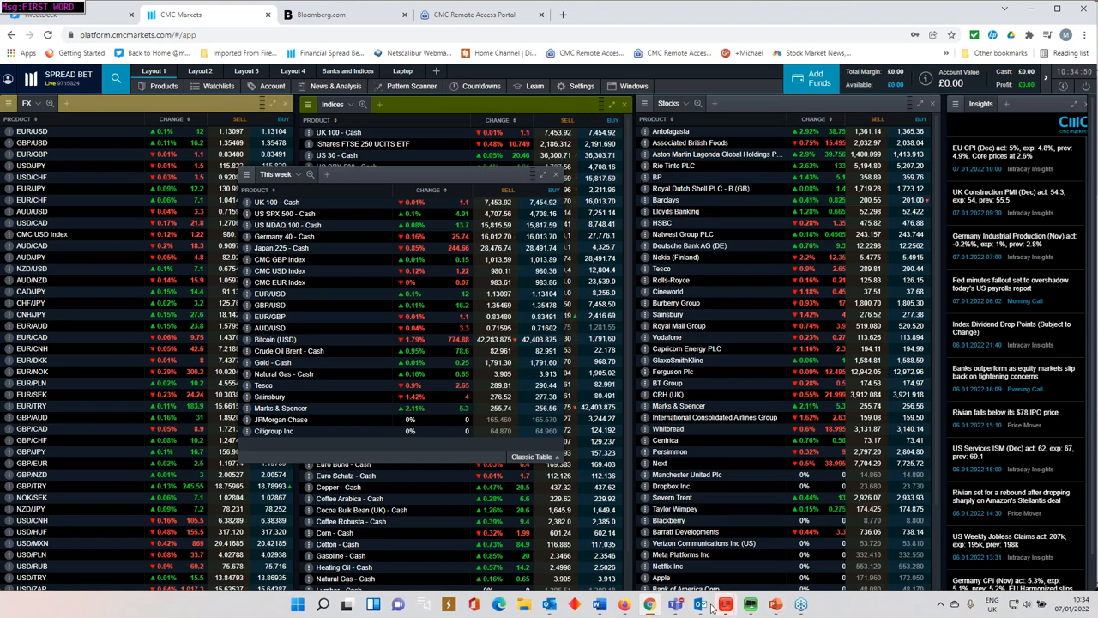
{"action": "mouse_move", "coordinate": [776, 604]}
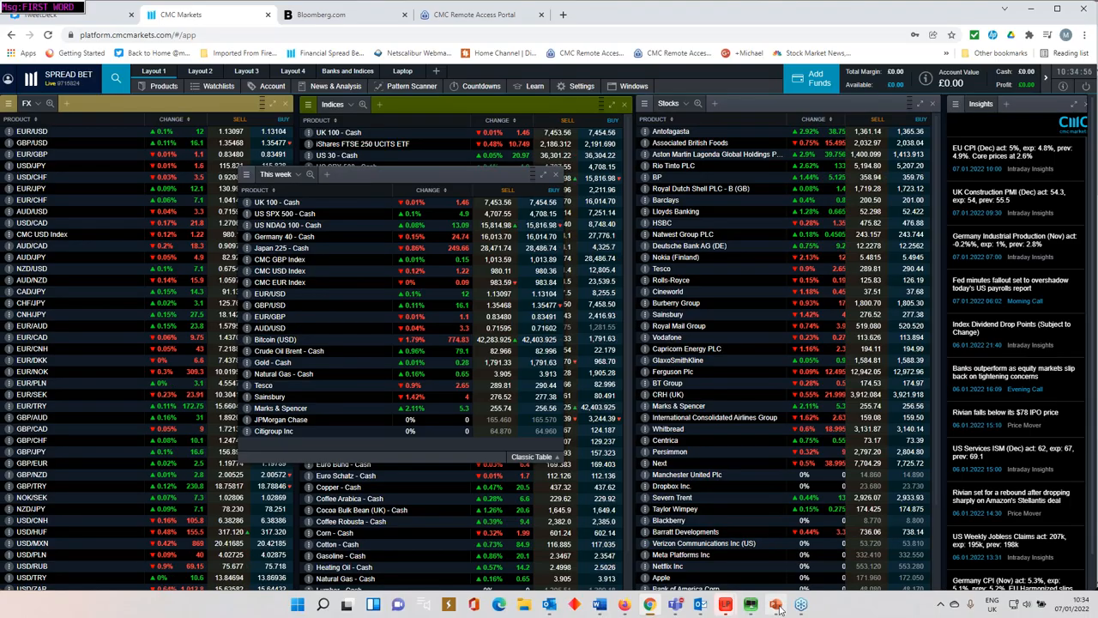
{"action": "left_click", "coordinate": [775, 604]}
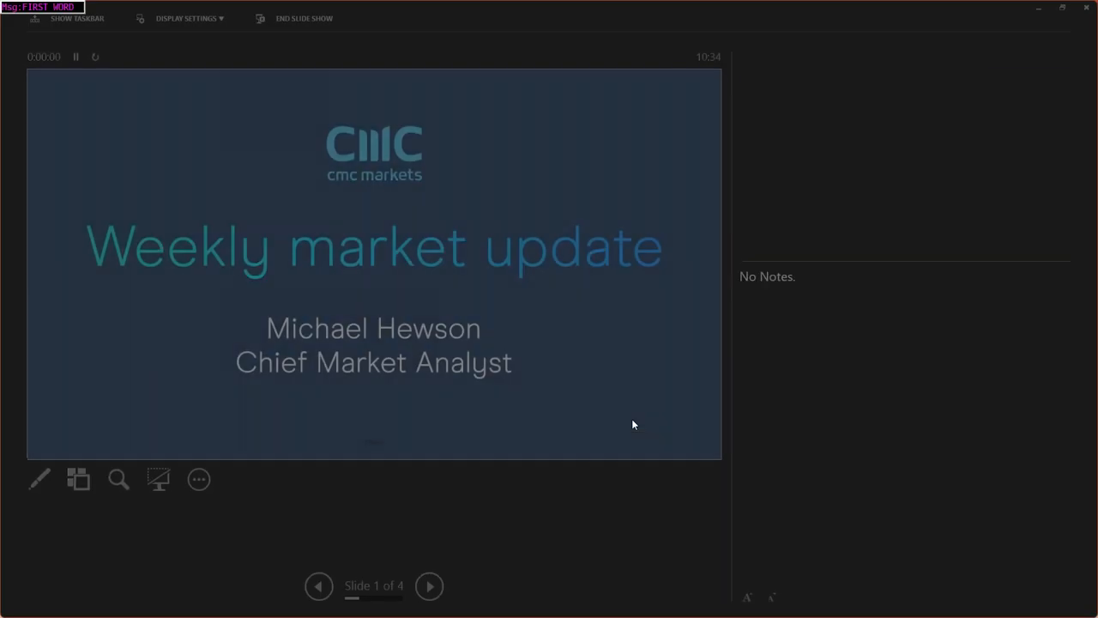
{"action": "left_click", "coordinate": [188, 17]}
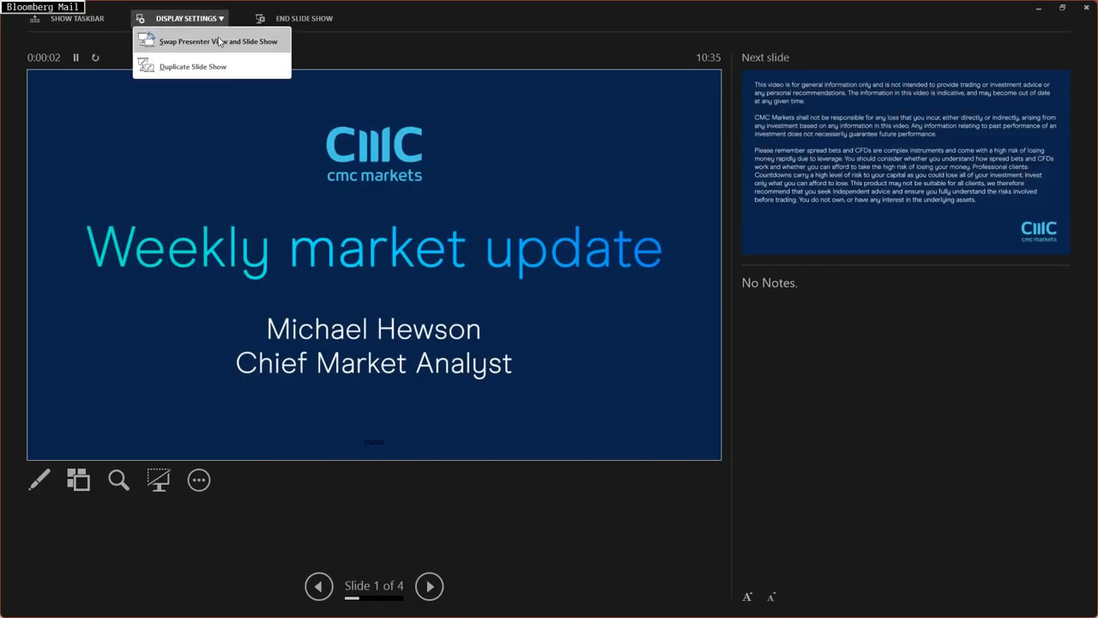